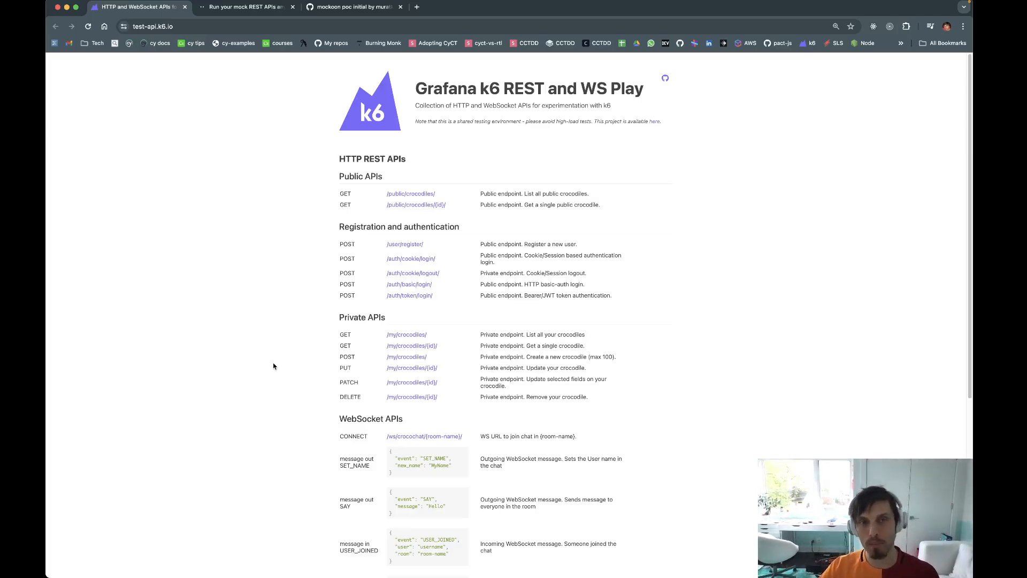
pyautogui.moveTo(340, 302)
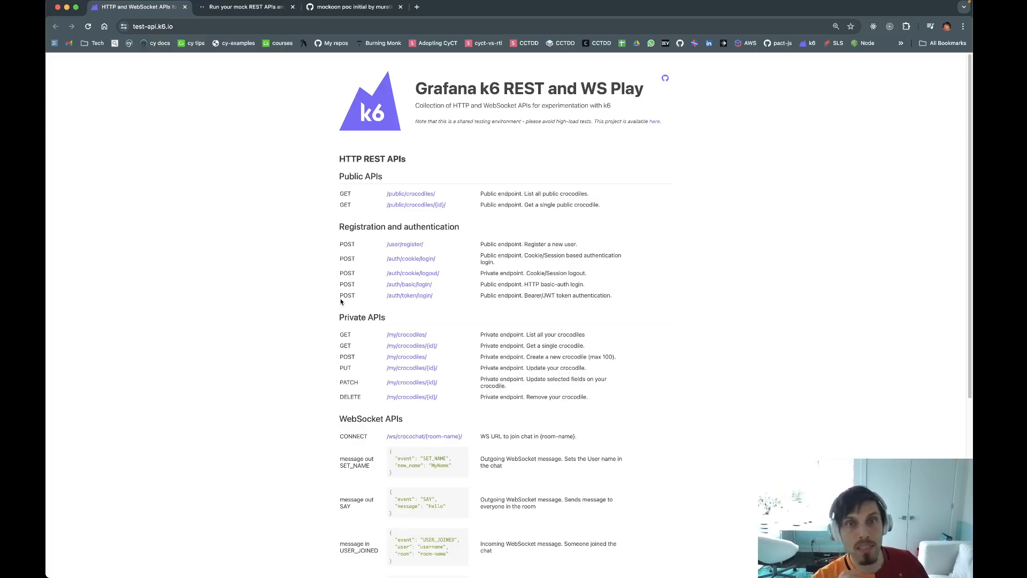
pyautogui.moveTo(719, 229)
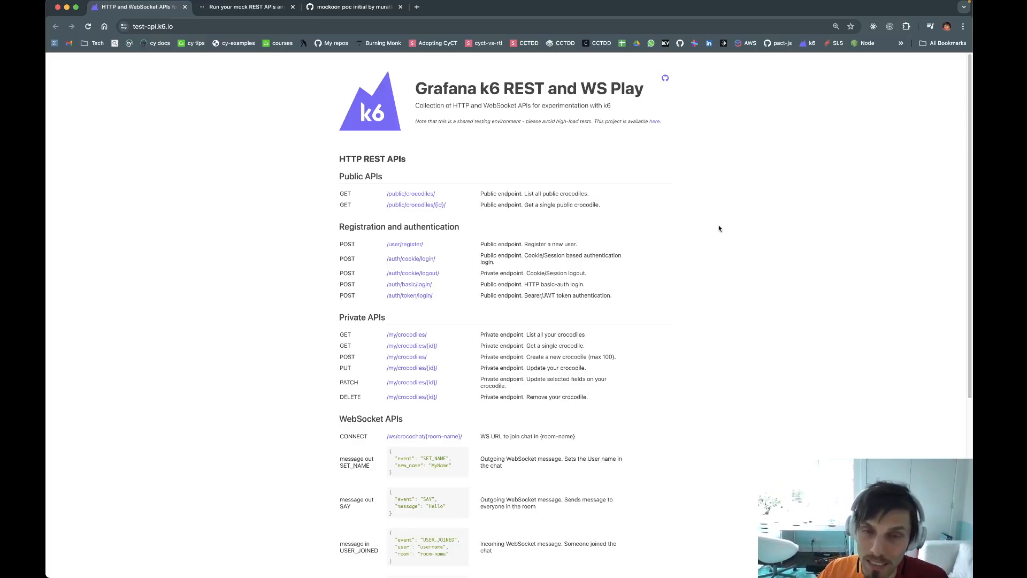
pyautogui.moveTo(433, 295)
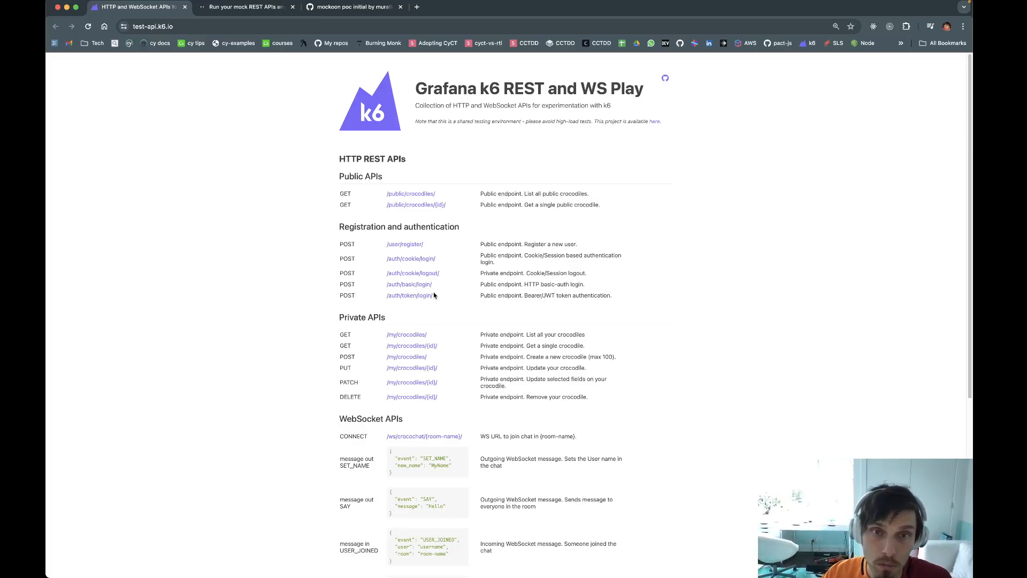
pyautogui.moveTo(369, 367)
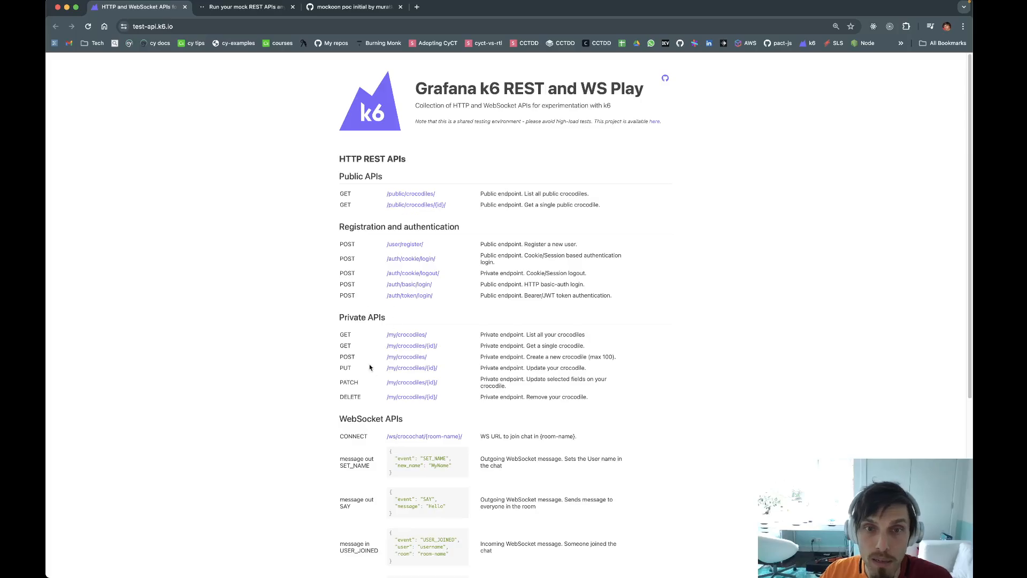
pyautogui.moveTo(413, 188)
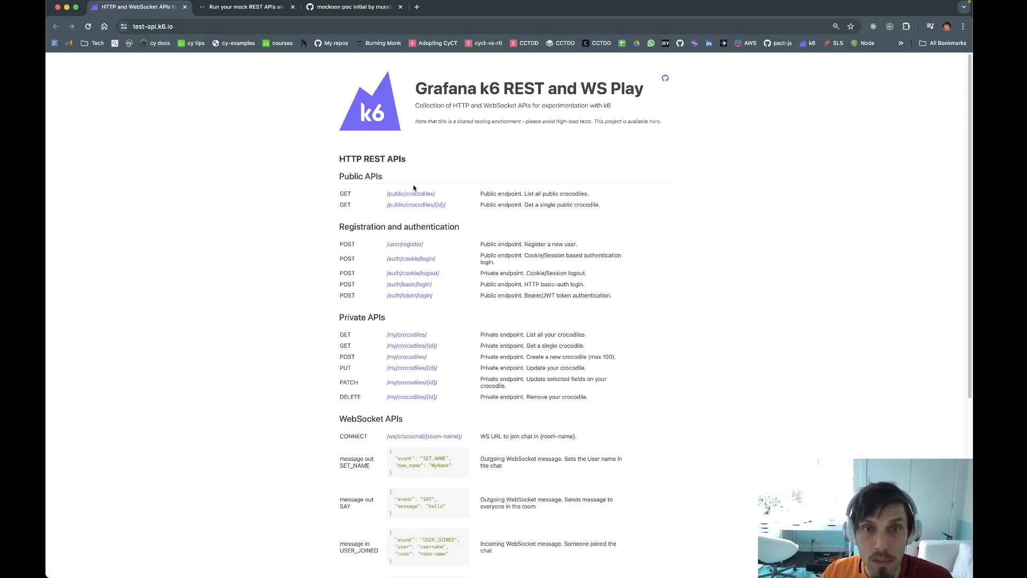
pyautogui.moveTo(650, 557)
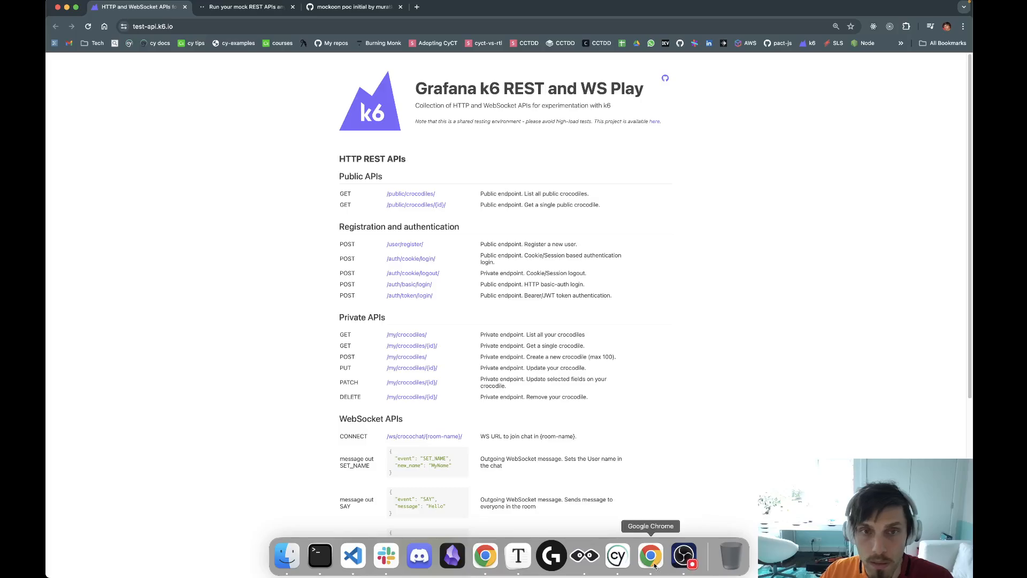
pyautogui.moveTo(584, 556)
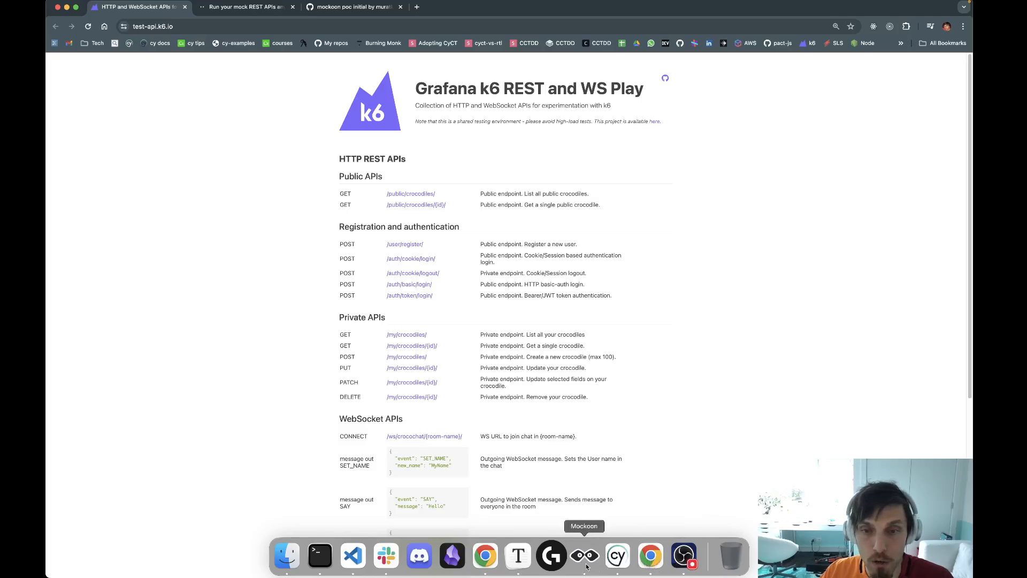
pyautogui.moveTo(616, 555)
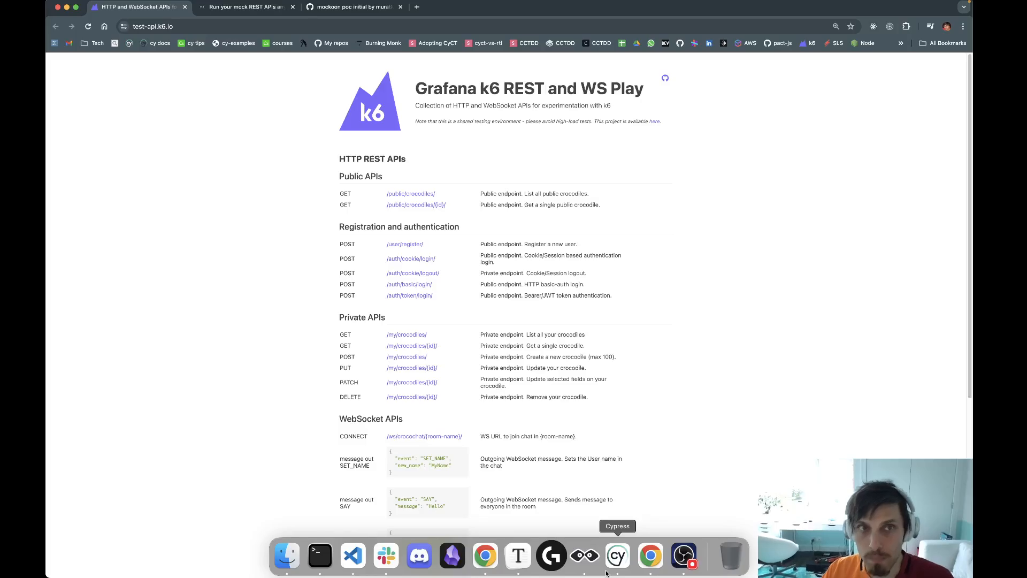
# Run crud-croc.cy.ts in Cypress and inspect the shared session step while it executes.
pyautogui.click(616, 556)
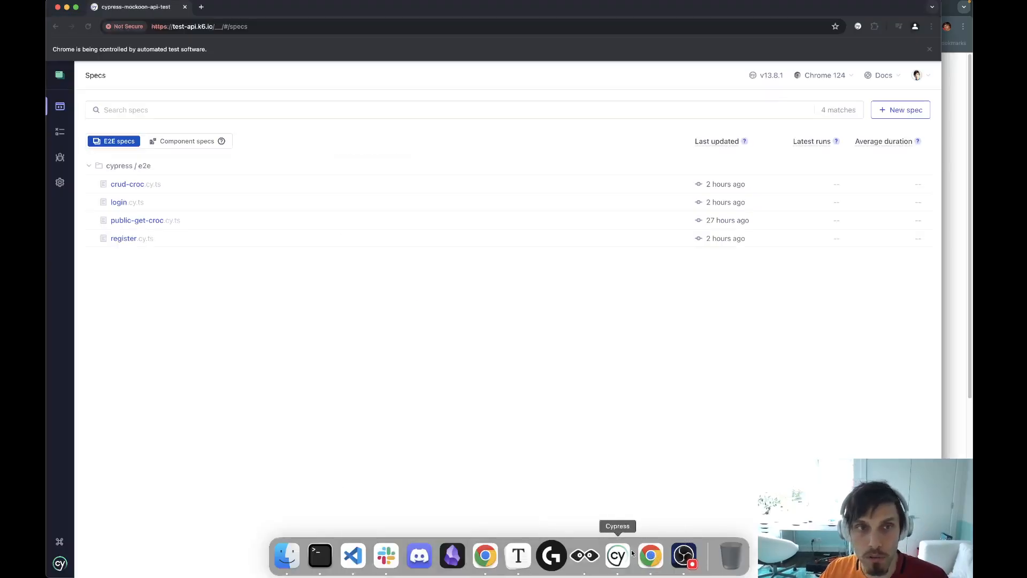
pyautogui.click(128, 184)
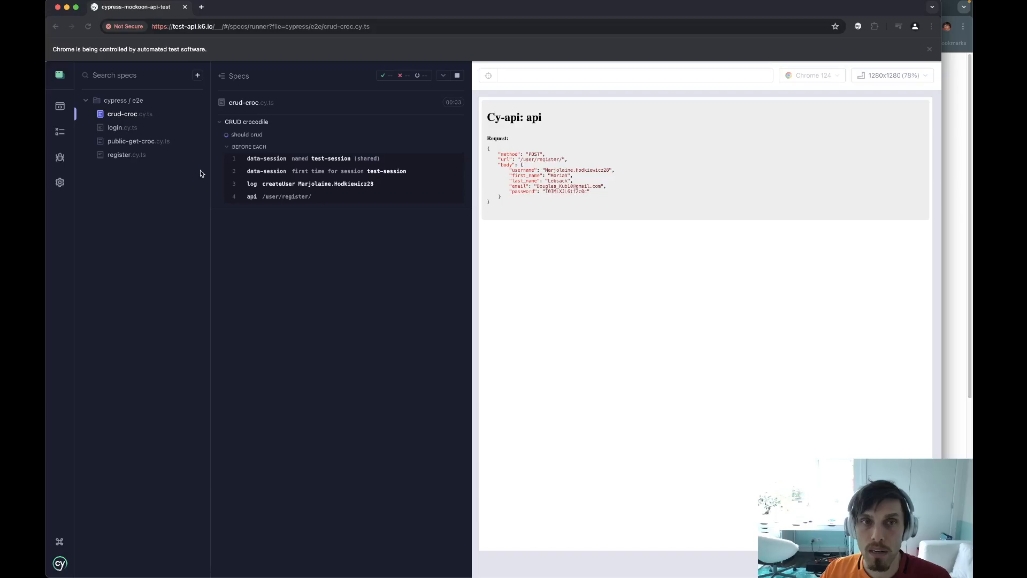
pyautogui.moveTo(440, 345)
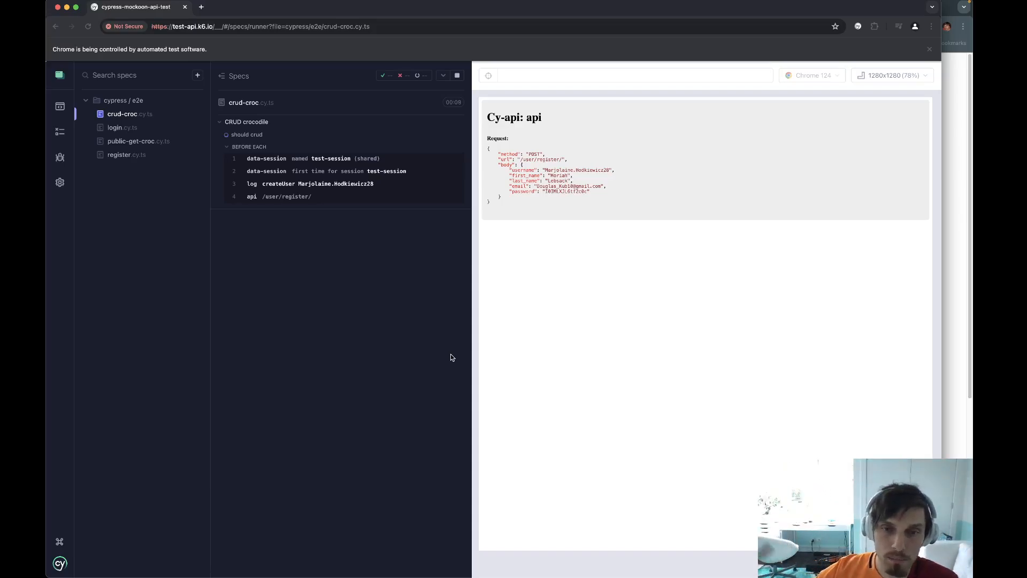
pyautogui.moveTo(392, 289)
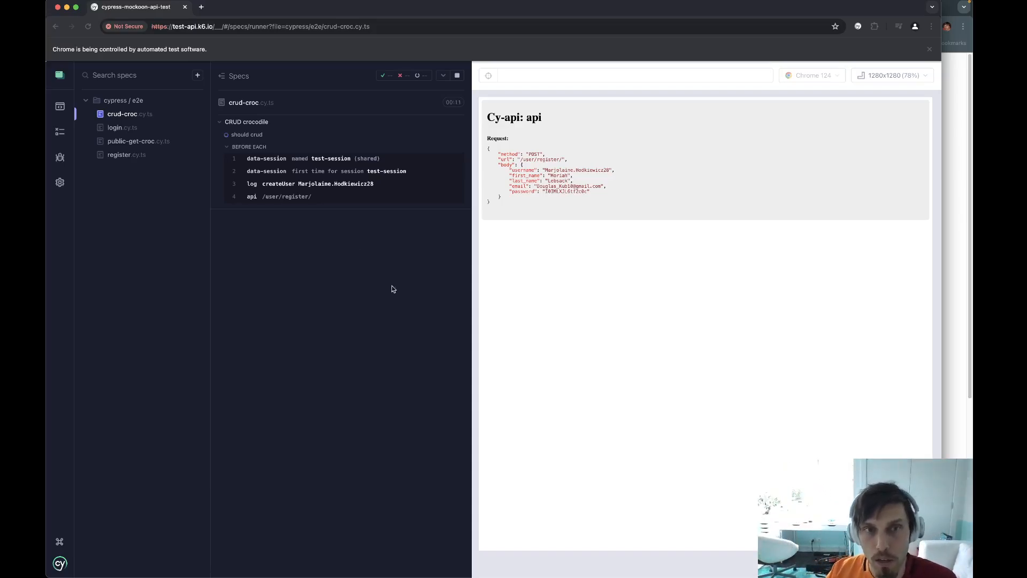
pyautogui.moveTo(452, 243)
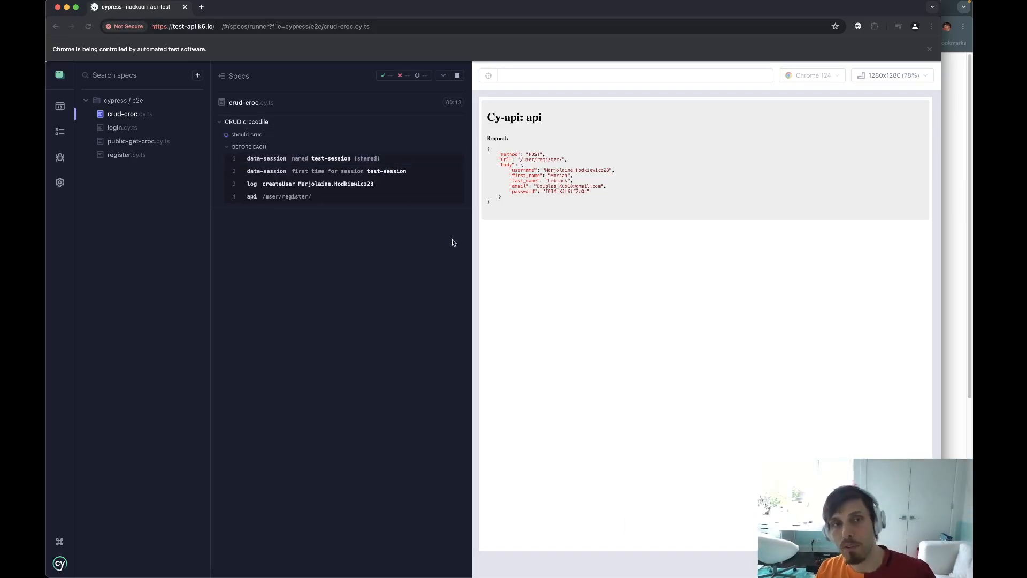
pyautogui.click(336, 159)
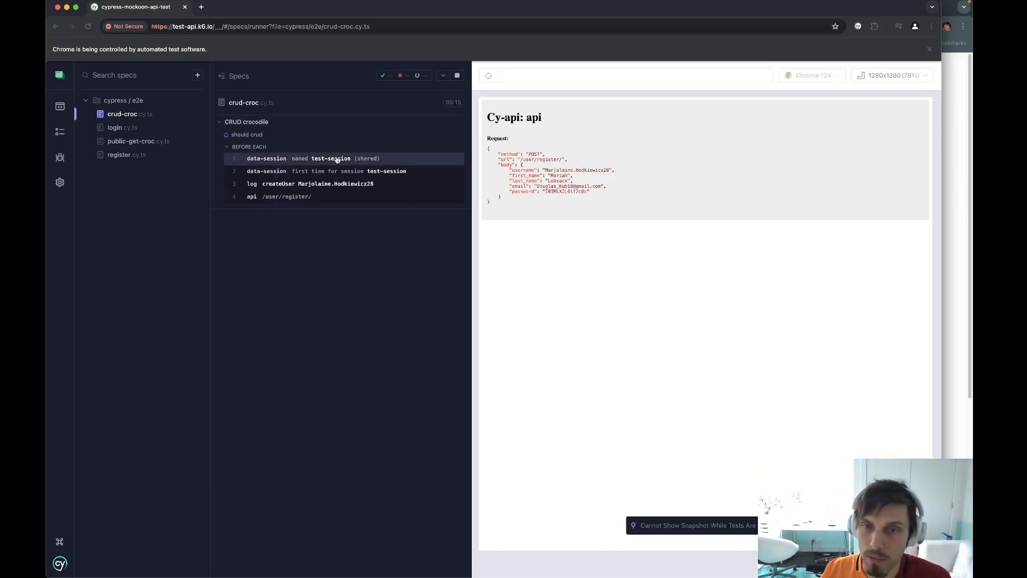
pyautogui.moveTo(244, 102)
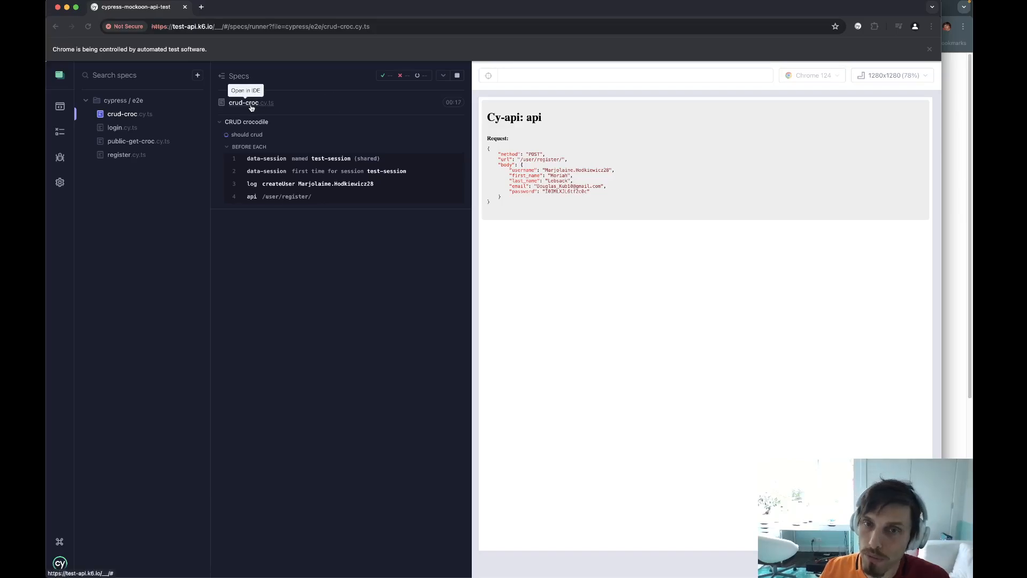
pyautogui.moveTo(371, 256)
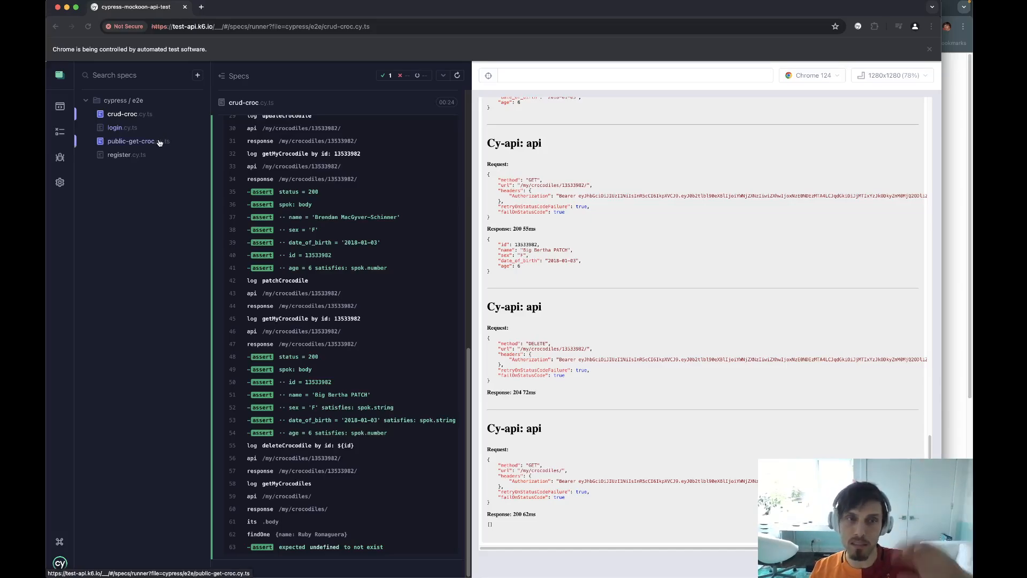
pyautogui.moveTo(295, 101)
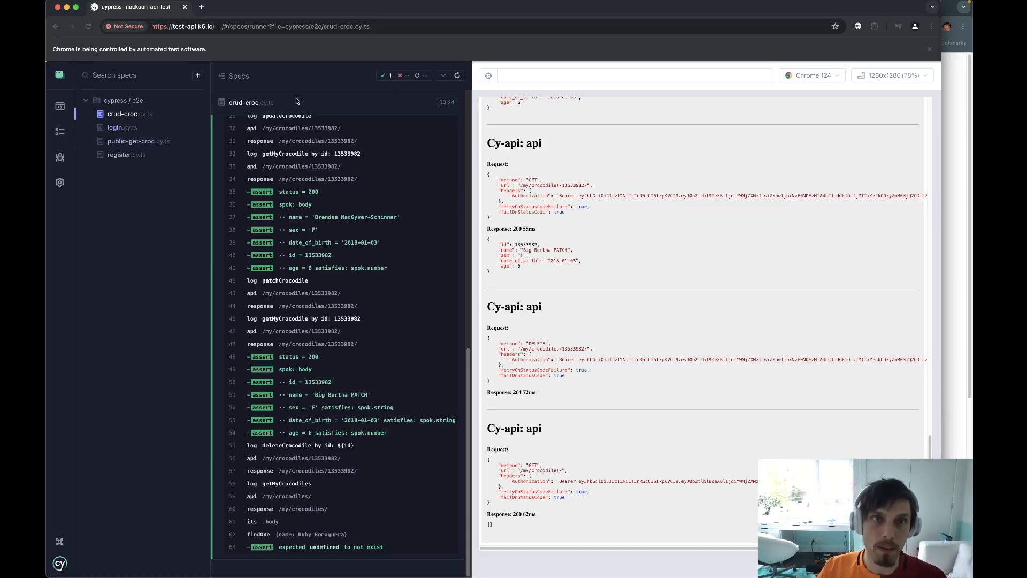
pyautogui.moveTo(250, 103)
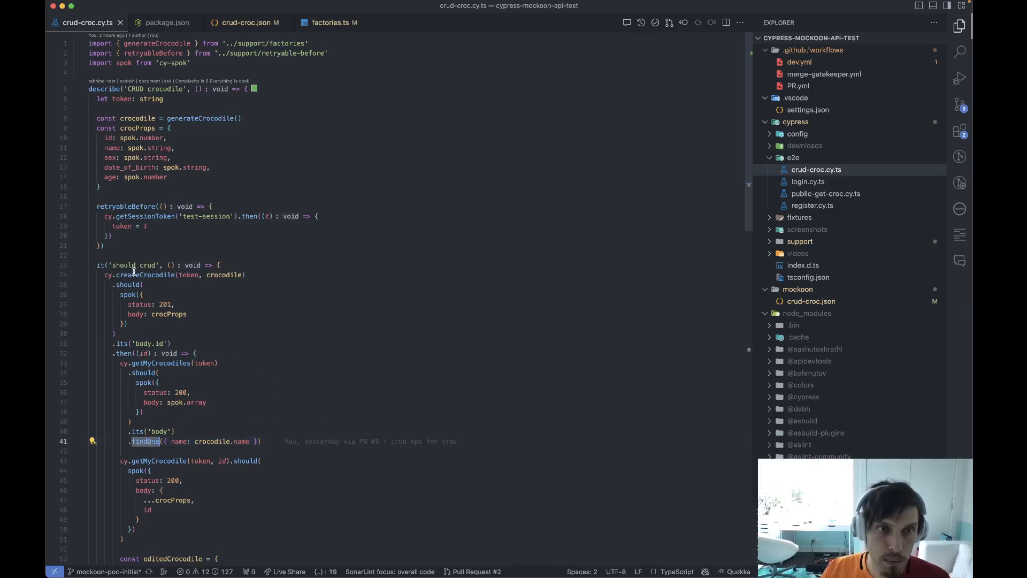
# Review crud-croc.cy.ts down to the findOne name lookup and collapse node_modules.
pyautogui.scroll(-3)
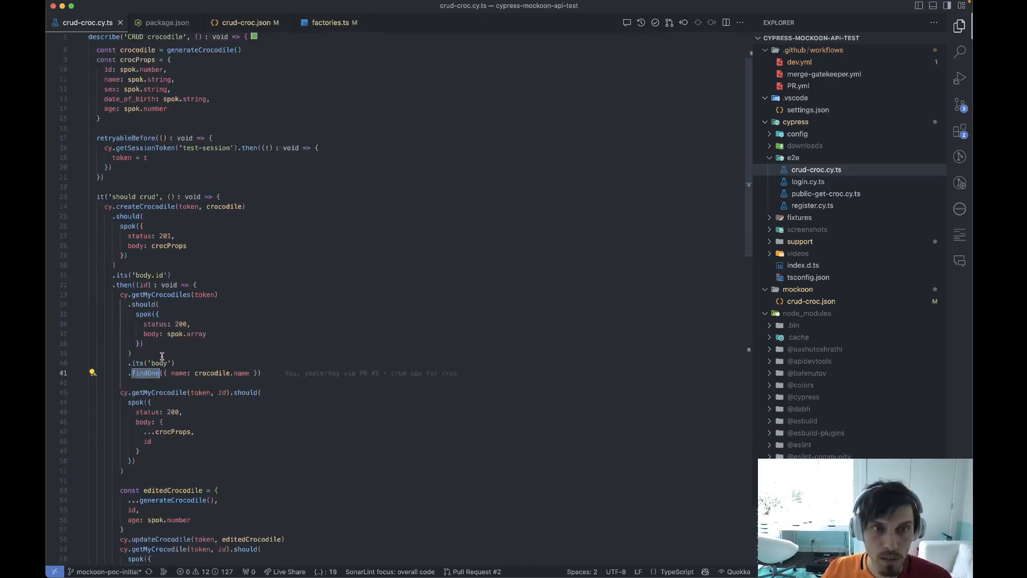
pyautogui.scroll(3)
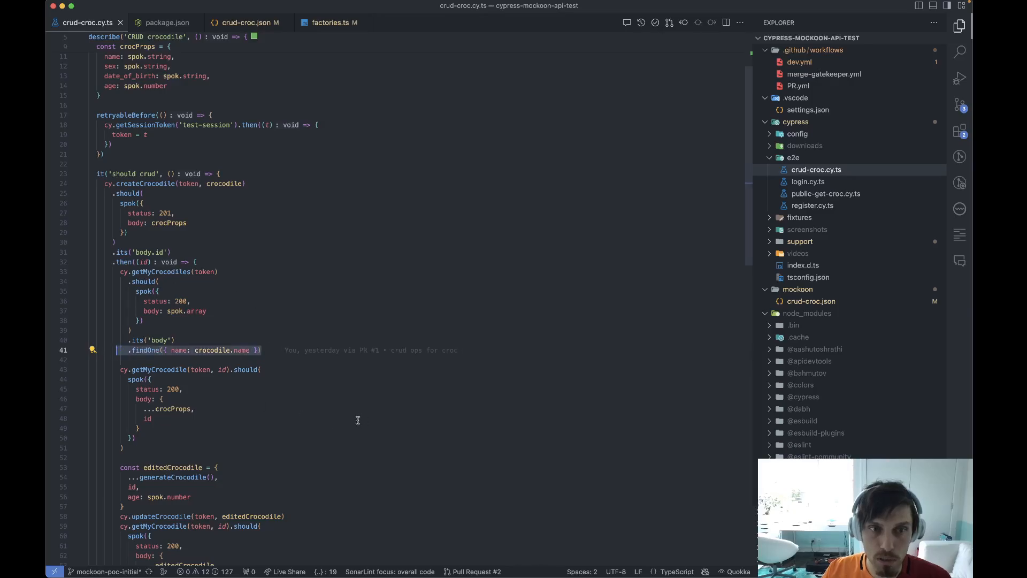
pyautogui.scroll(-3)
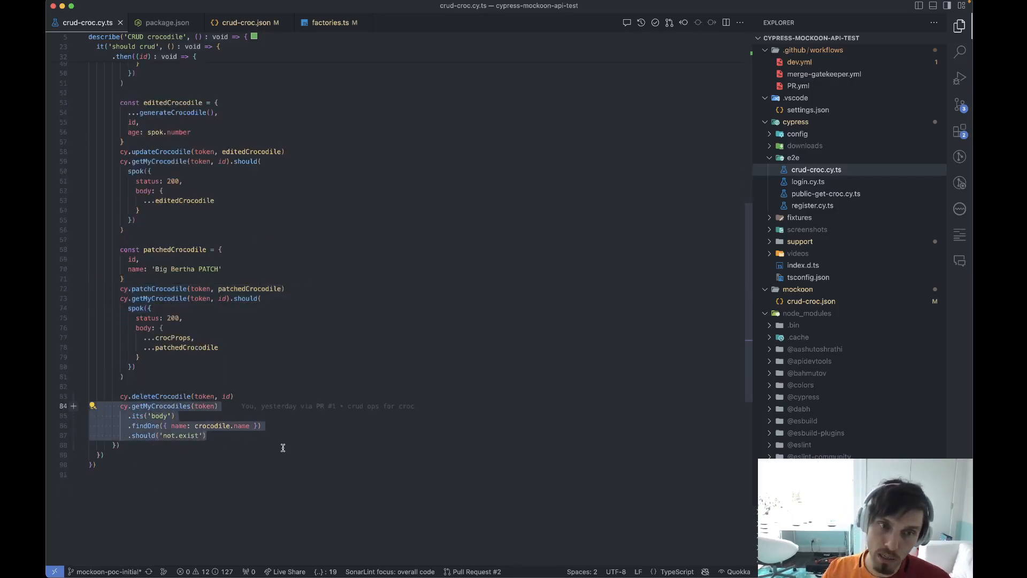
pyautogui.doubleClick(241, 424)
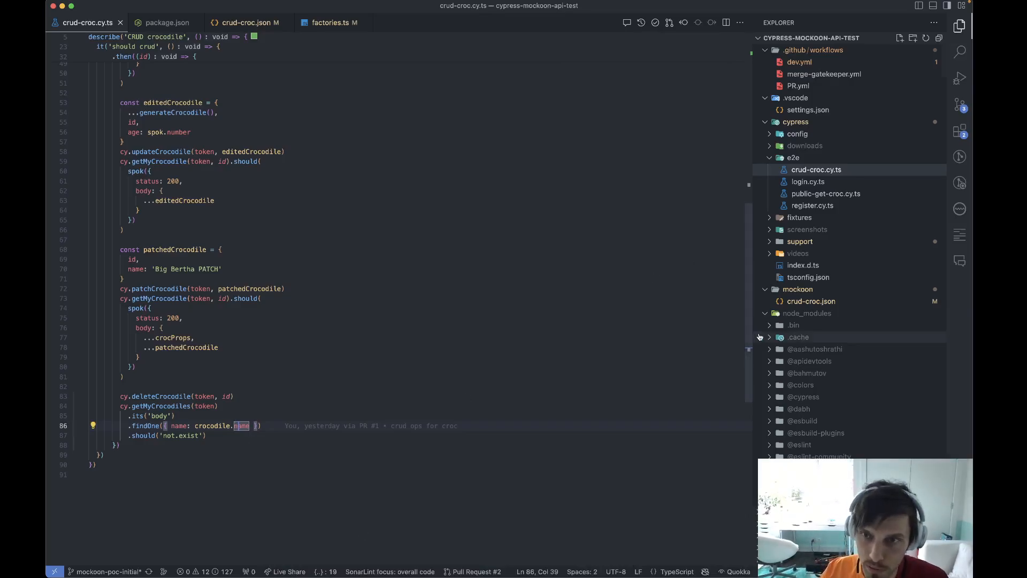
pyautogui.click(768, 313)
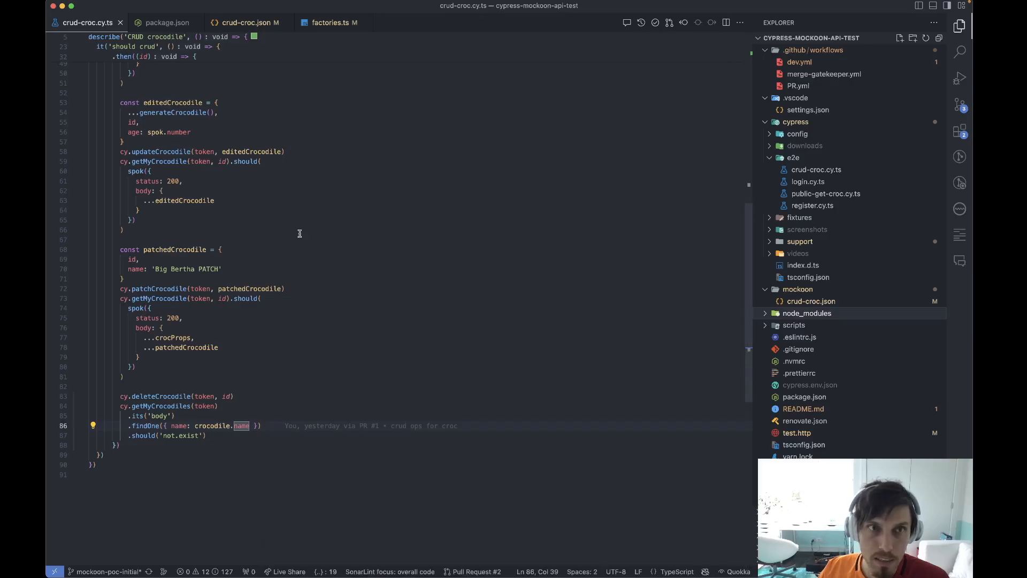
pyautogui.click(167, 22)
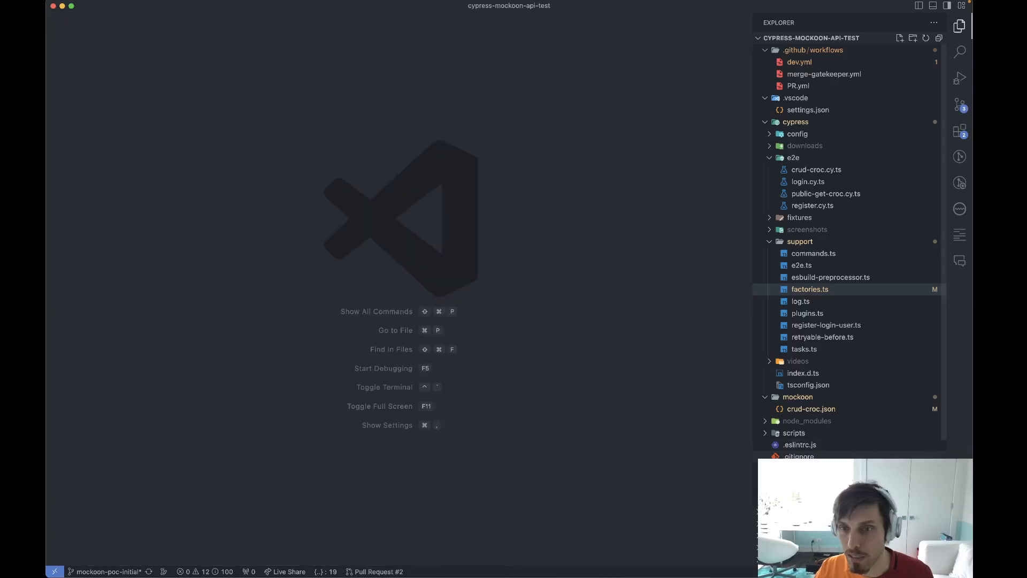
# Send the refreshToken request in test.http and view the 200 OK tokens response.
pyautogui.scroll(-3)
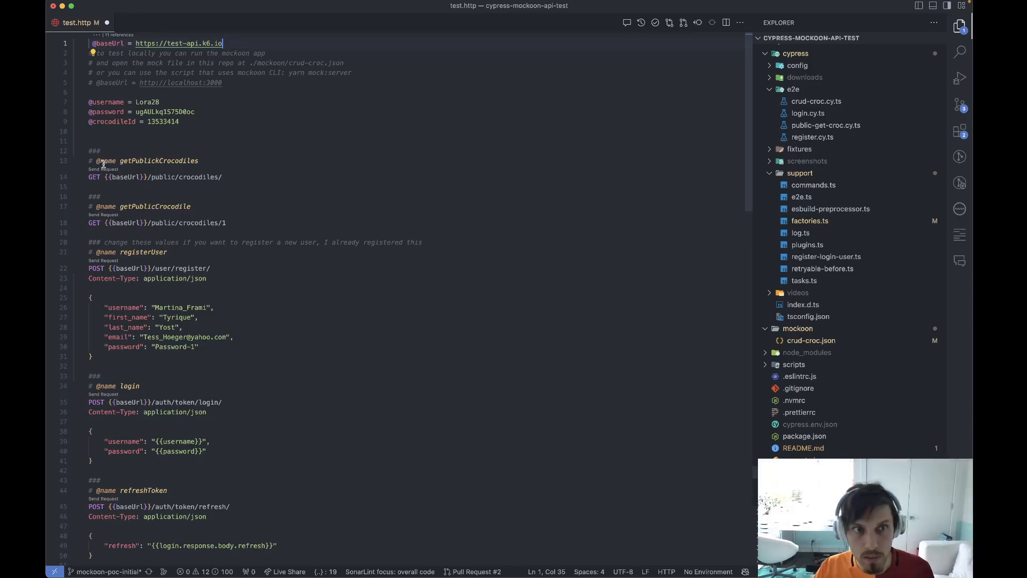
pyautogui.click(104, 168)
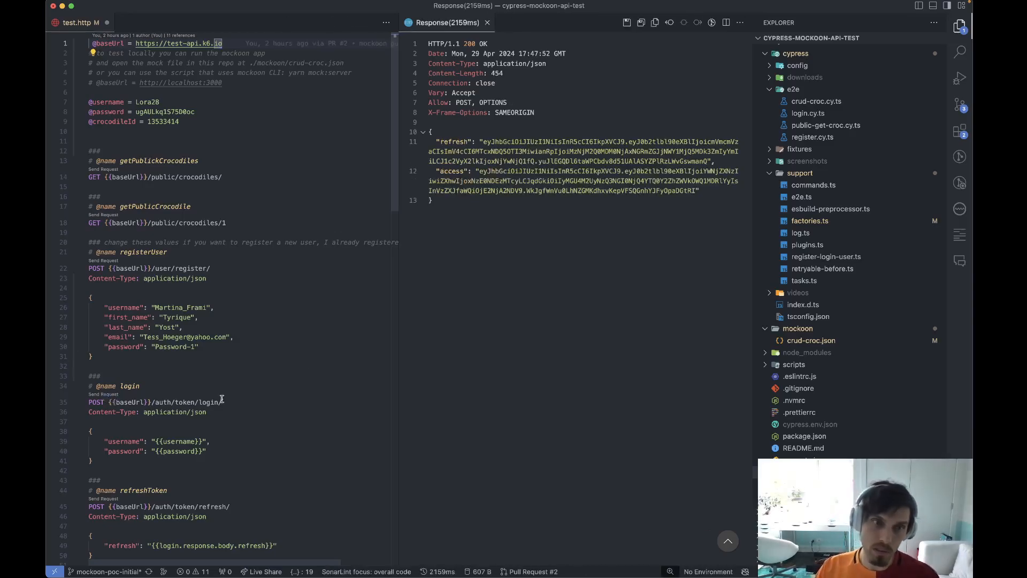
pyautogui.scroll(-3)
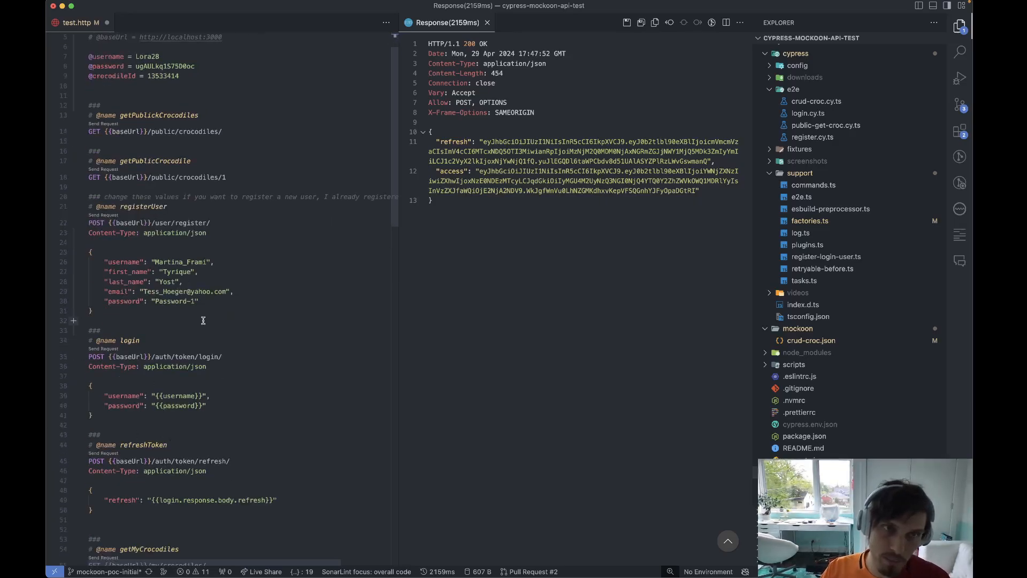
pyautogui.scroll(3)
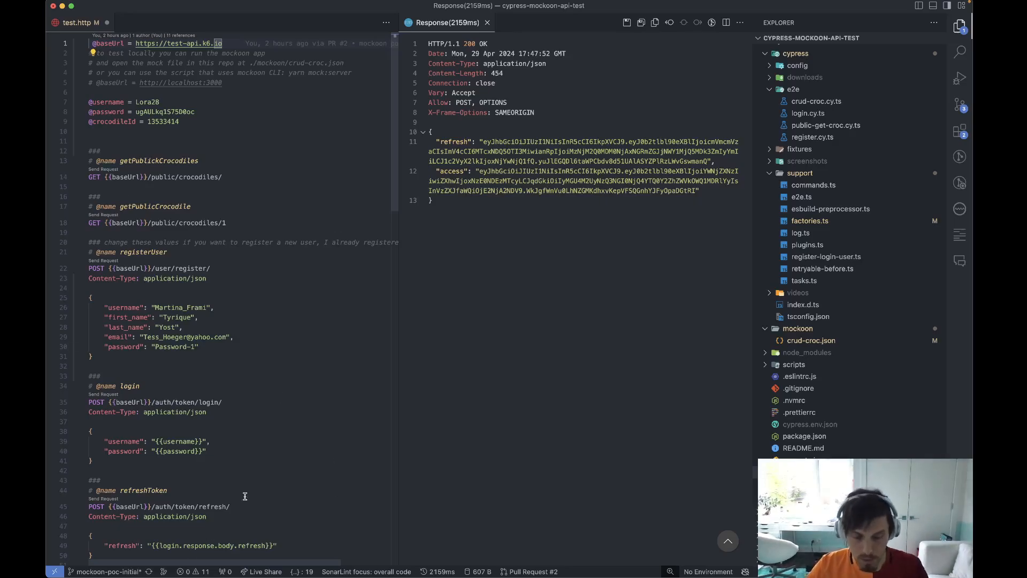
pyautogui.moveTo(287, 556)
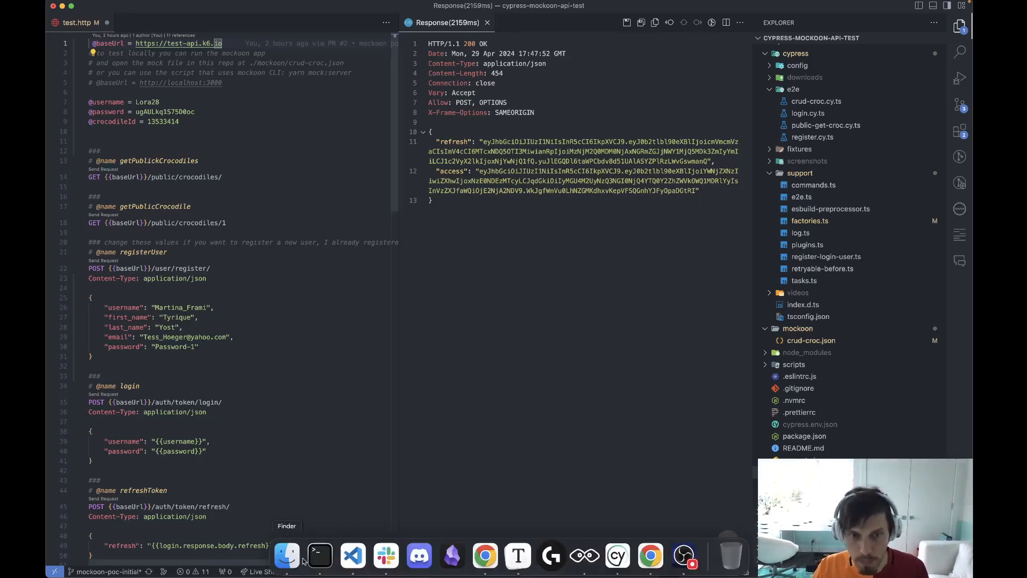
pyautogui.moveTo(583, 556)
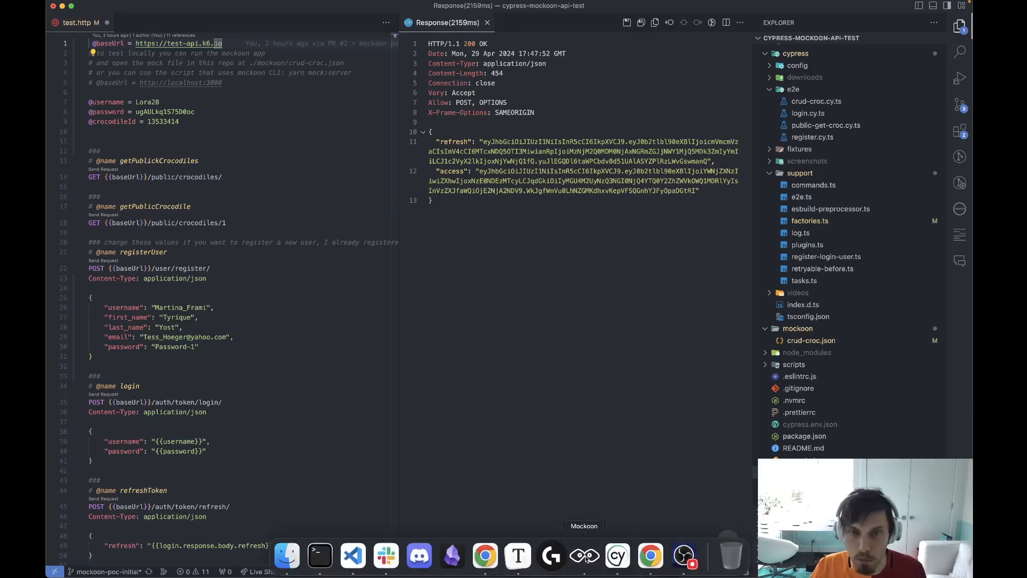
# Launch Mockoon and save a new local environment as demo.json in the mockoon folder.
pyautogui.click(582, 555)
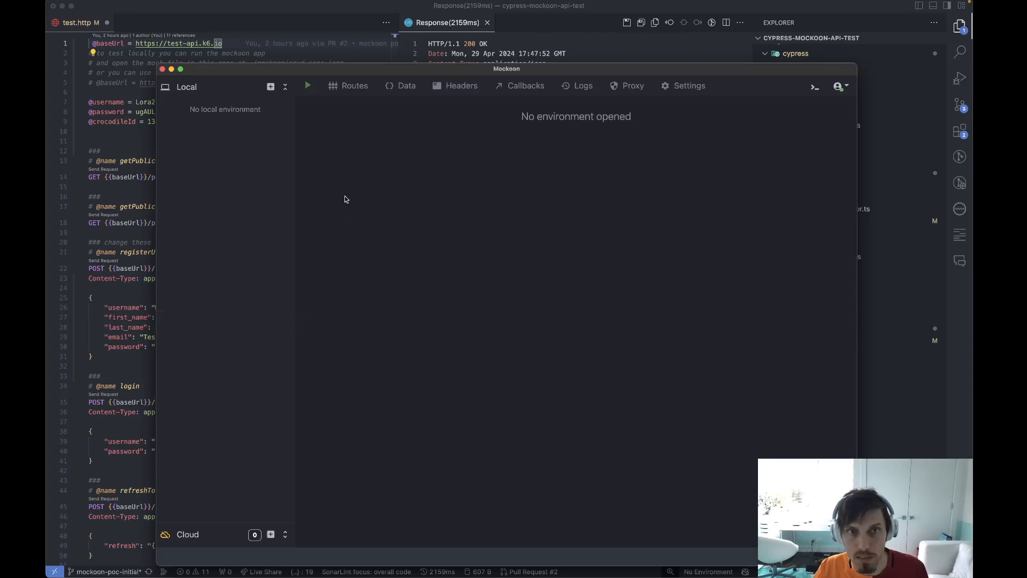
pyautogui.moveTo(338, 190)
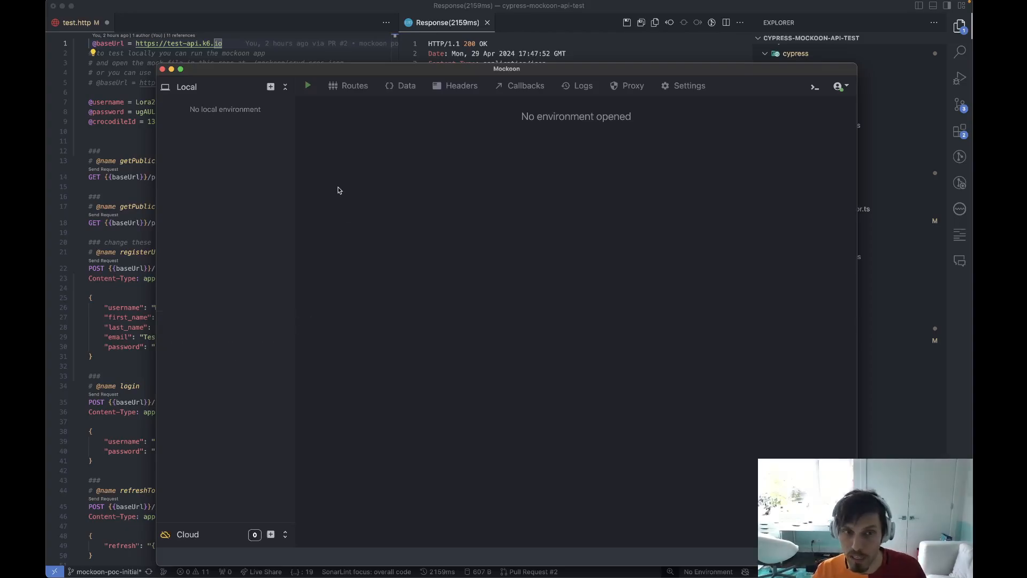
pyautogui.moveTo(320, 146)
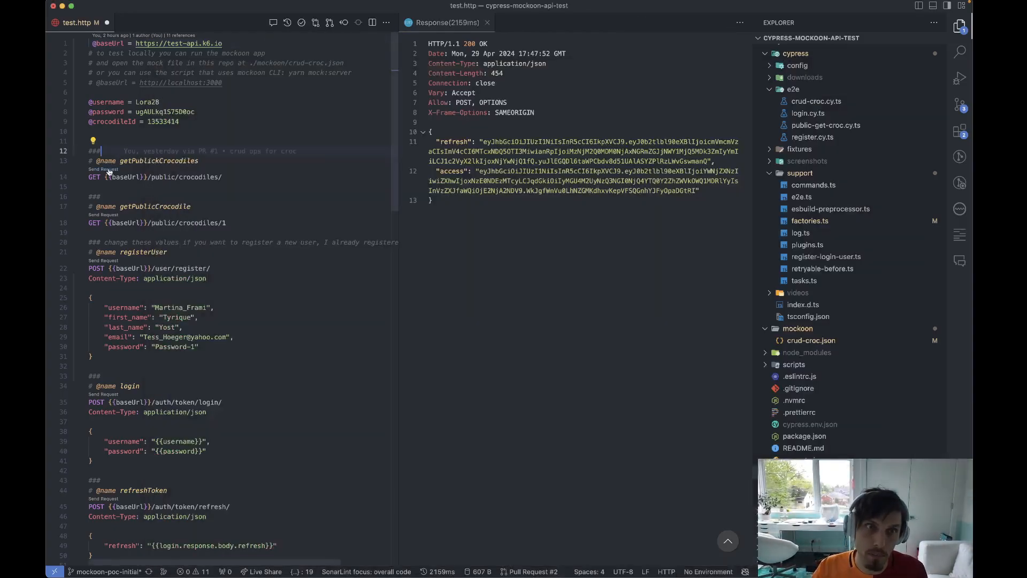
pyautogui.click(102, 169)
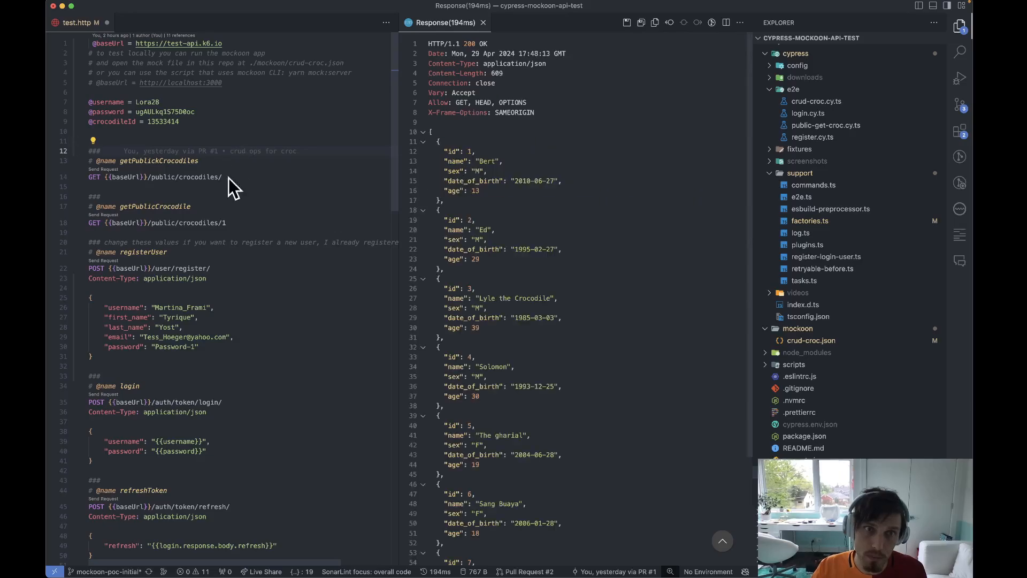
pyautogui.click(222, 43)
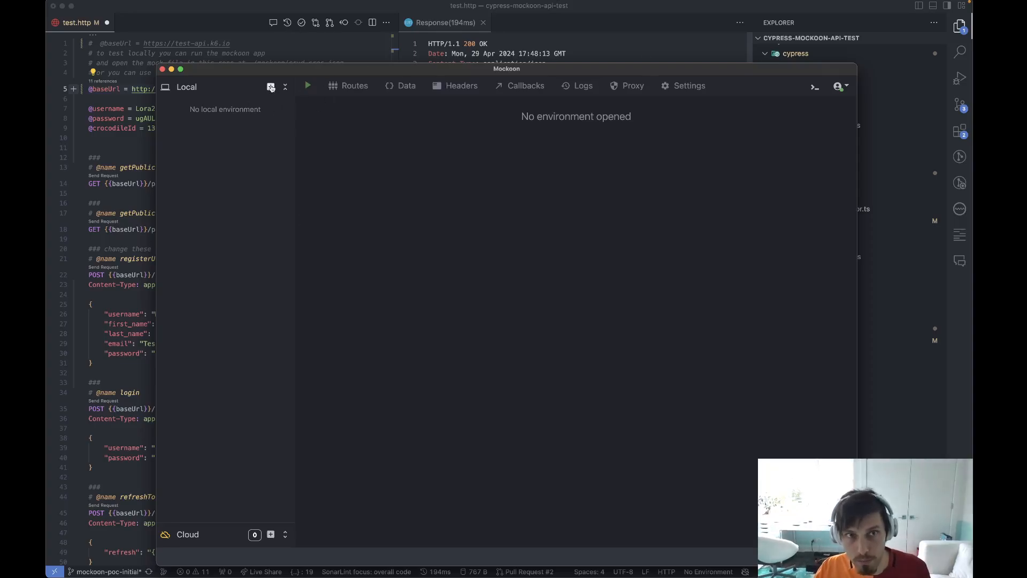
pyautogui.moveTo(455, 167)
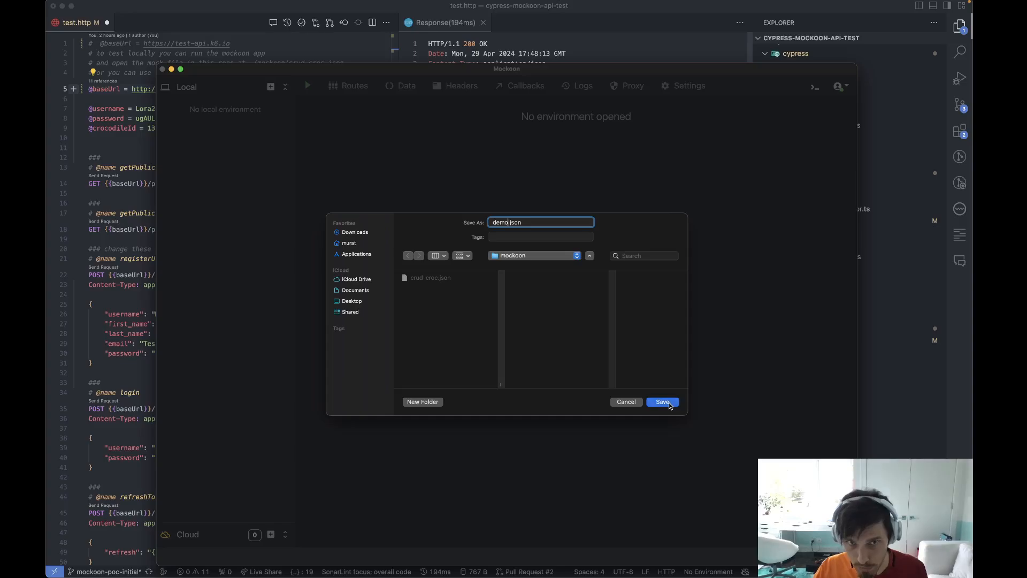
pyautogui.click(662, 401)
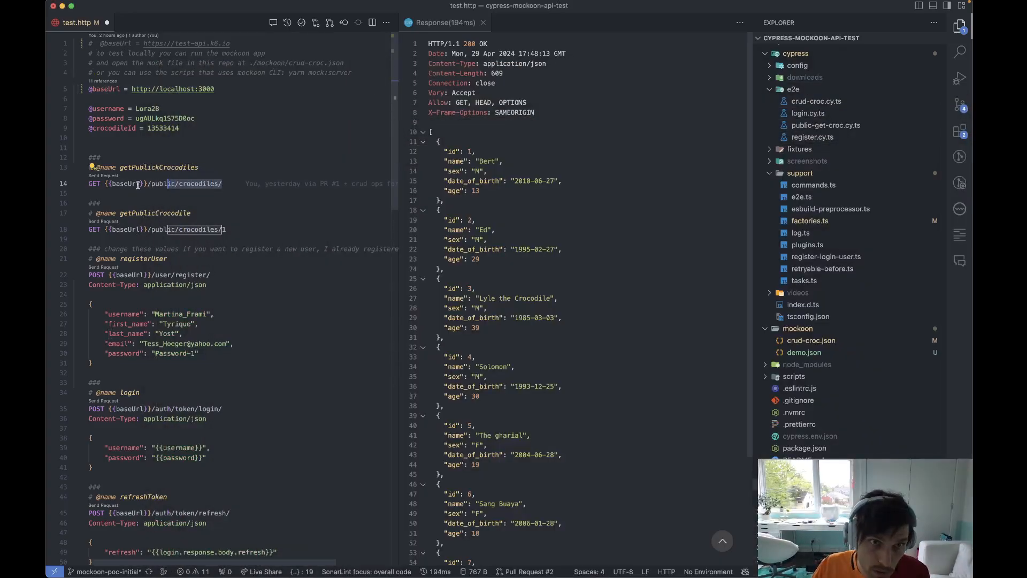
pyautogui.moveTo(592, 556)
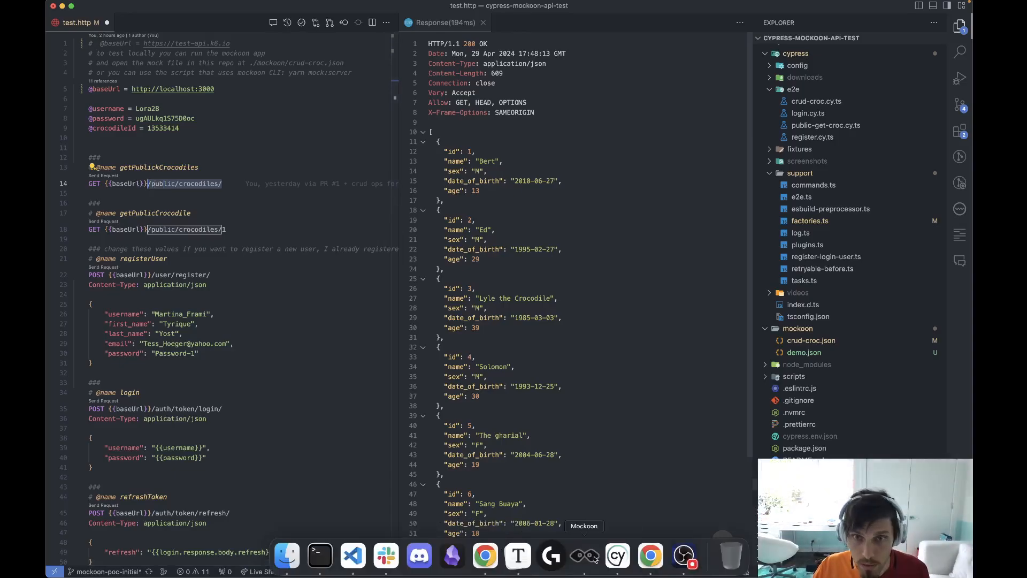
# Set the route path to public/crocodiles/ with Bert and Ed as the inline response body.
pyautogui.click(582, 555)
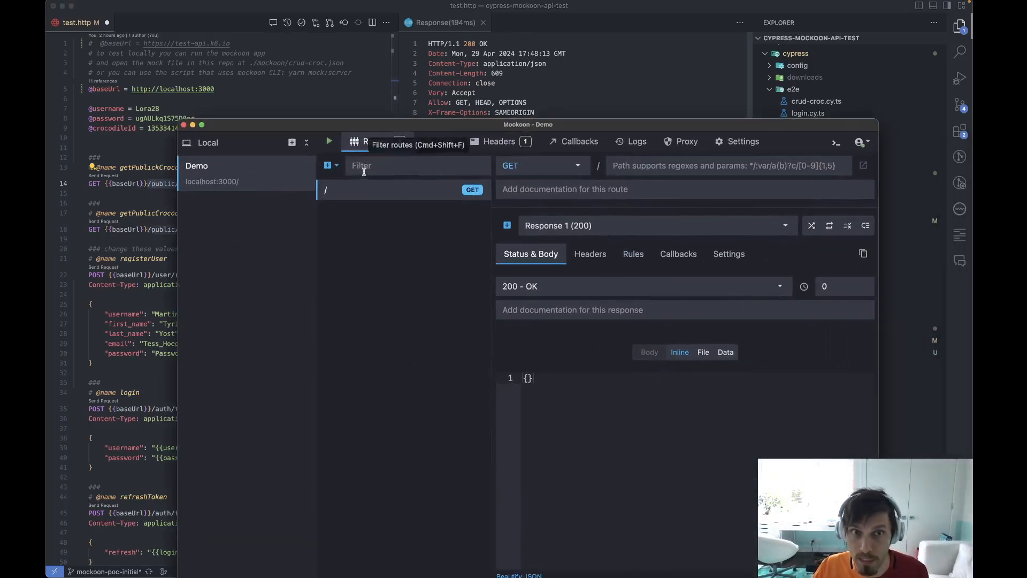
pyautogui.write('public/crocodiles/')
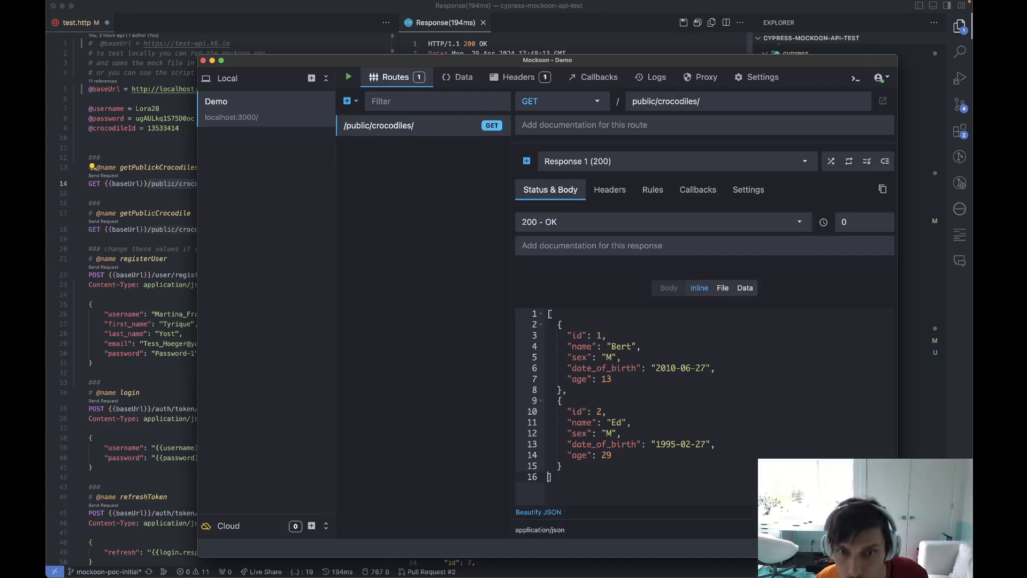
pyautogui.moveTo(325, 205)
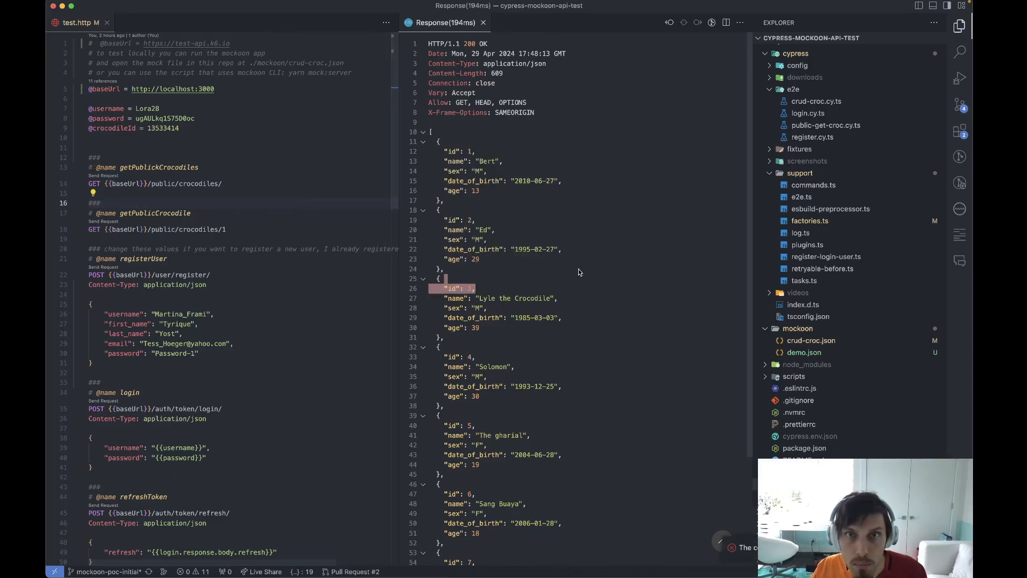
pyautogui.click(483, 21)
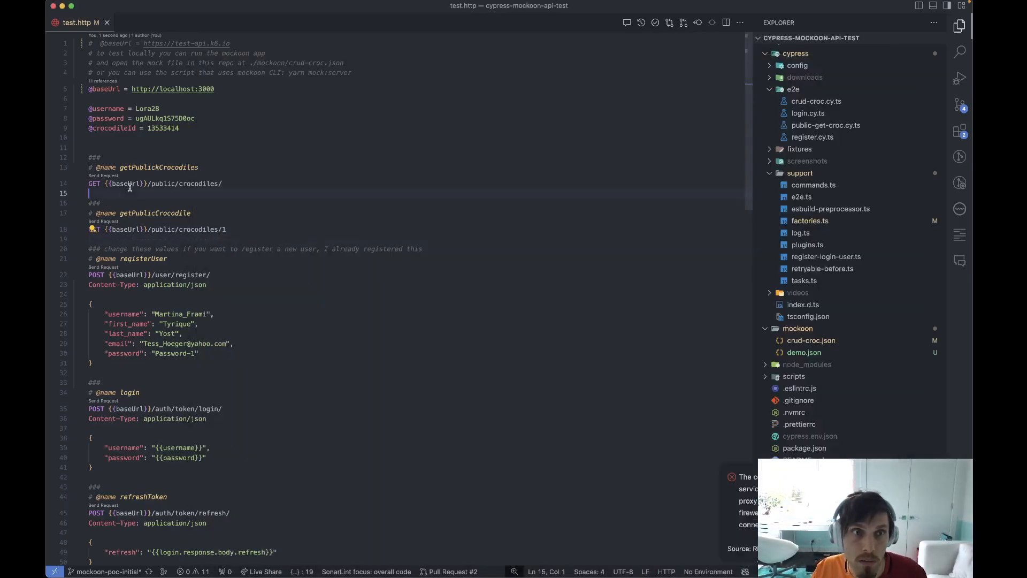
# Send getPublickCrocodiles to the local mock and confirm only Bert and Ed return.
pyautogui.click(96, 176)
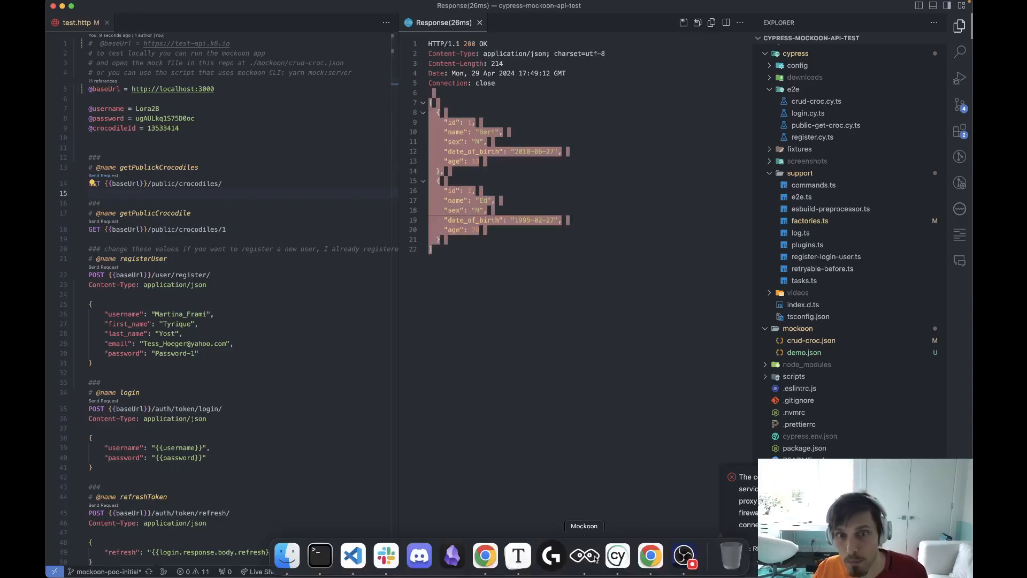
pyautogui.click(582, 556)
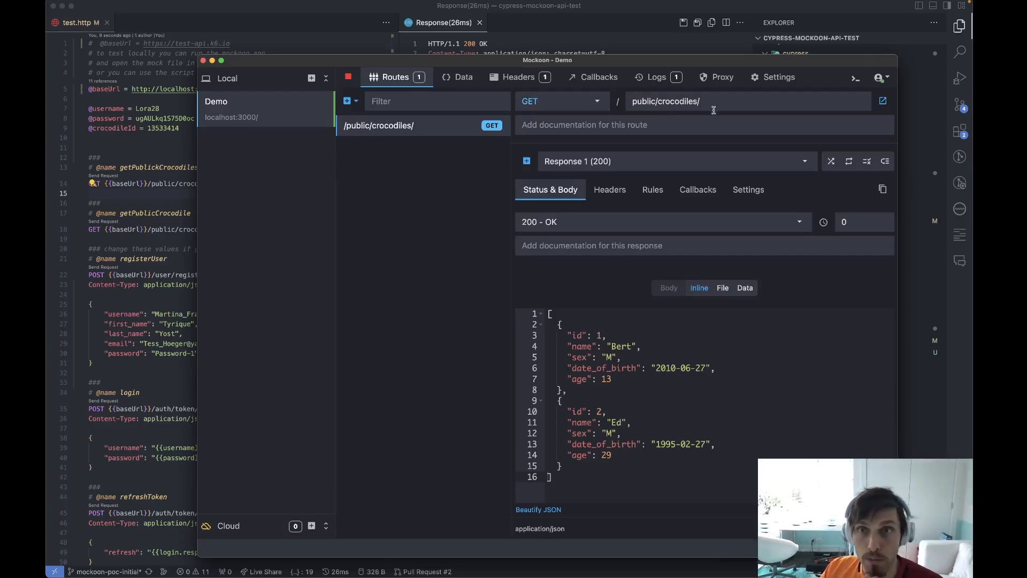
# View the Demo environment's localhost:3000 settings and its proxy options.
pyautogui.click(774, 77)
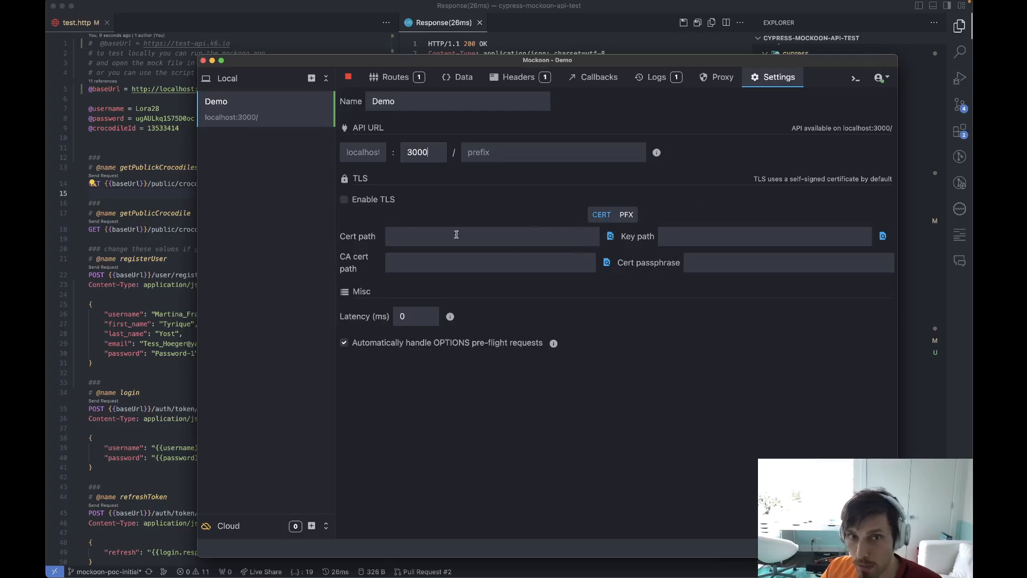
pyautogui.moveTo(603, 197)
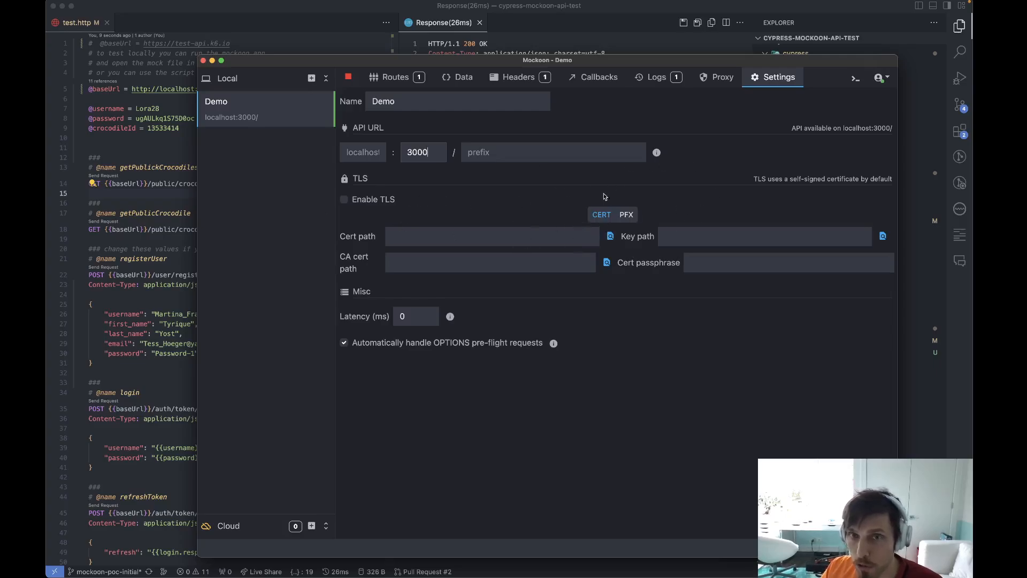
pyautogui.moveTo(734, 84)
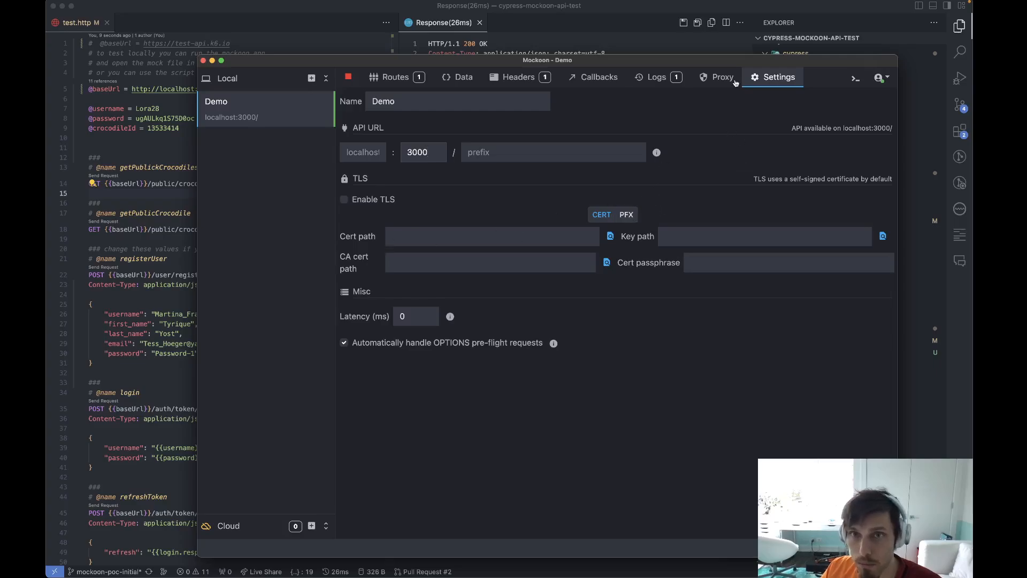
pyautogui.click(722, 77)
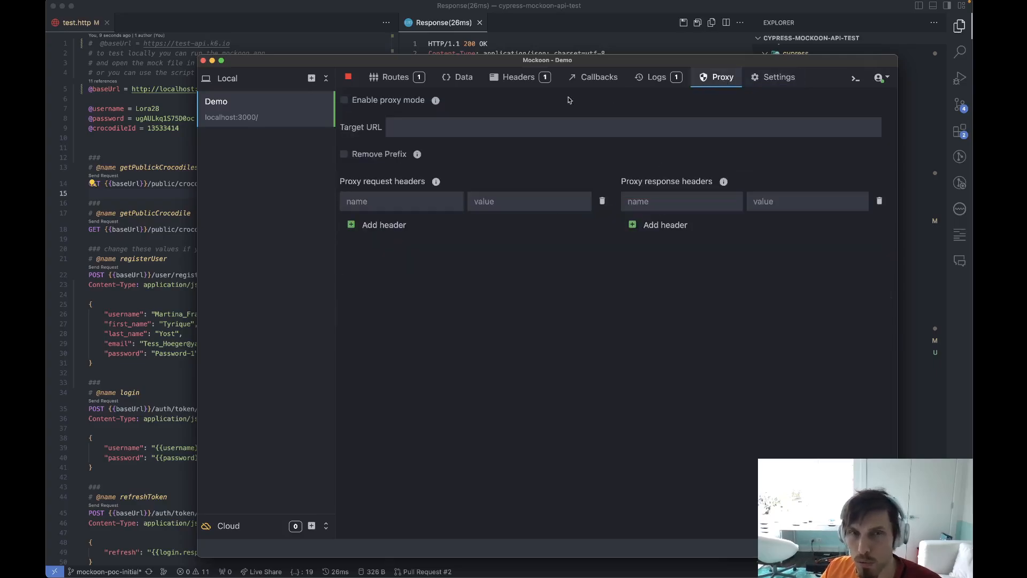
pyautogui.moveTo(287, 112)
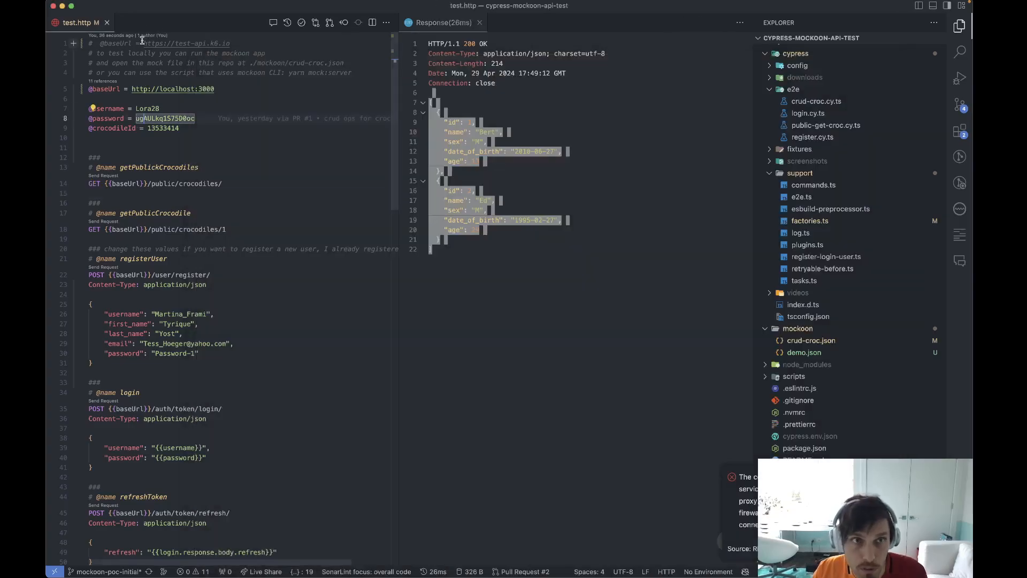
pyautogui.moveTo(583, 555)
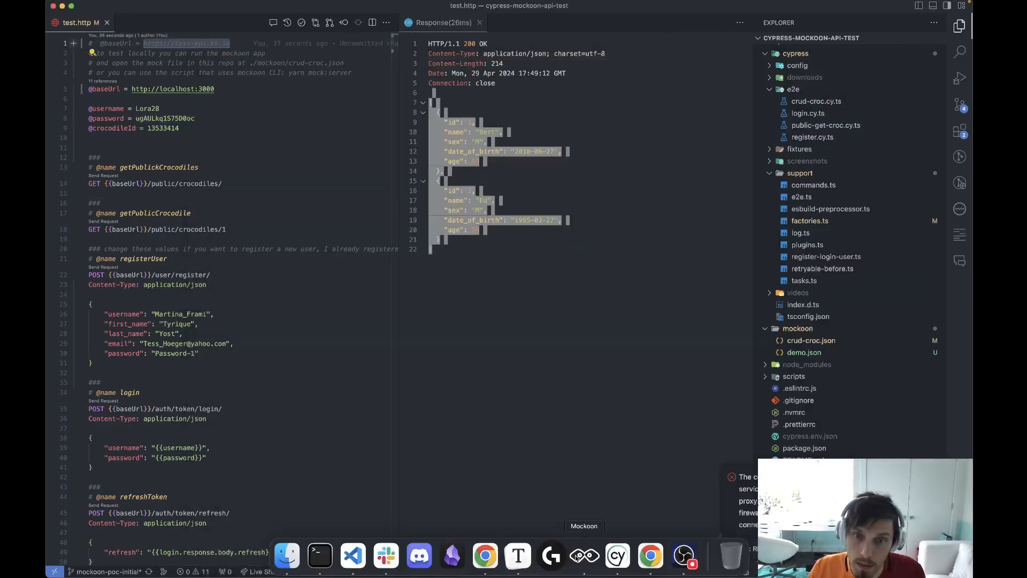
pyautogui.click(575, 556)
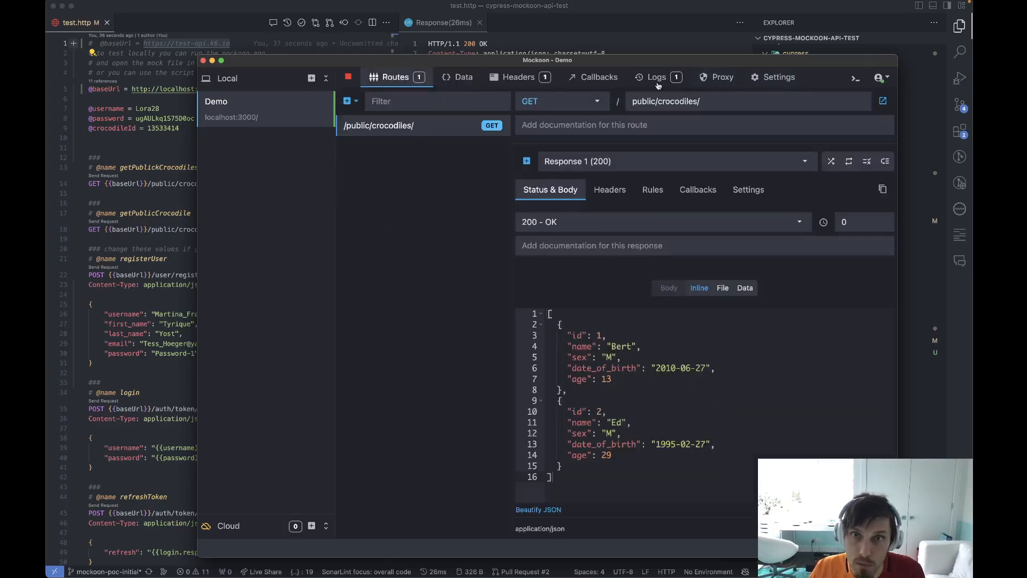
pyautogui.click(721, 77)
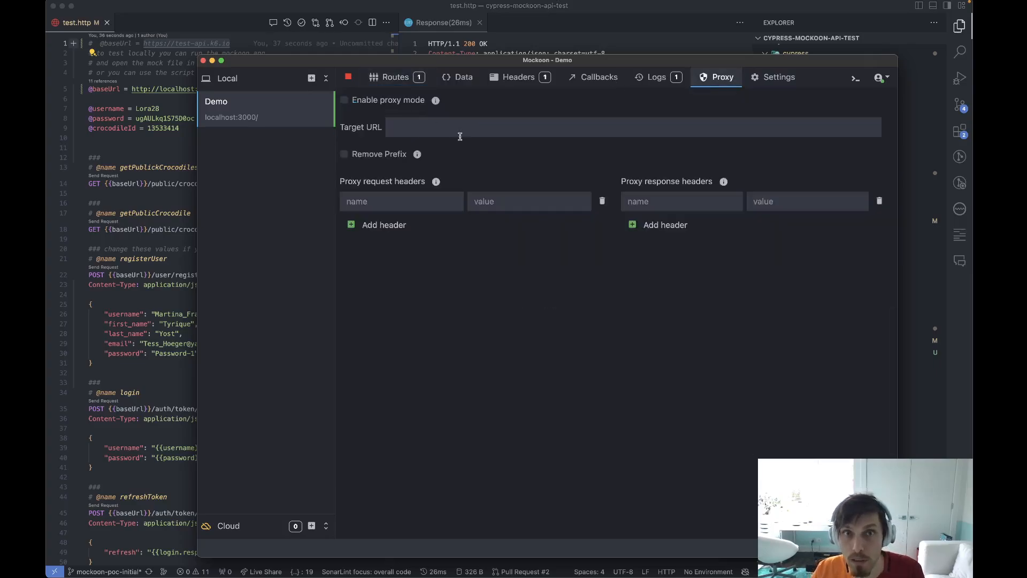
pyautogui.write('https://test-api.k6.io')
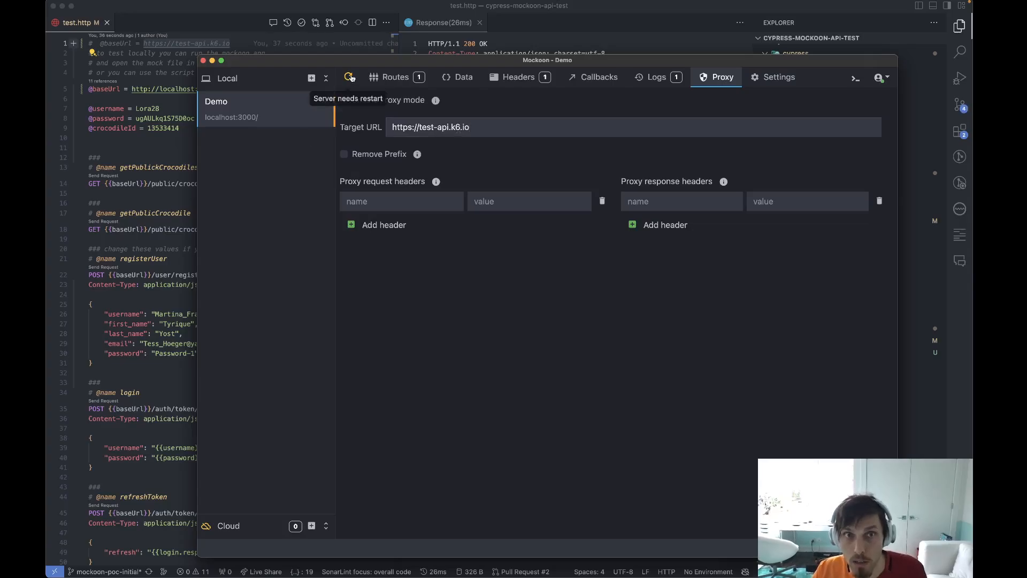
pyautogui.click(349, 78)
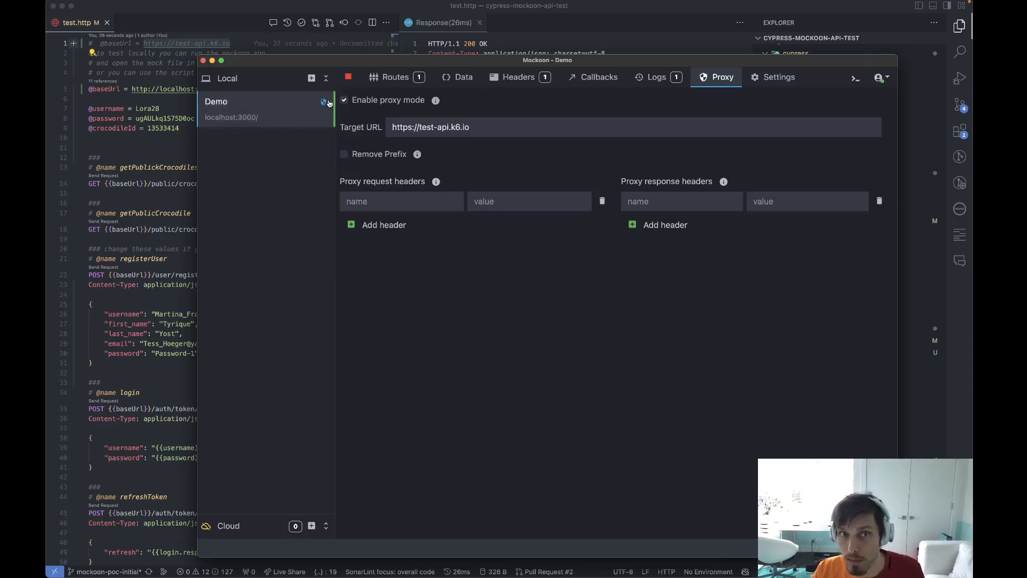
pyautogui.click(395, 77)
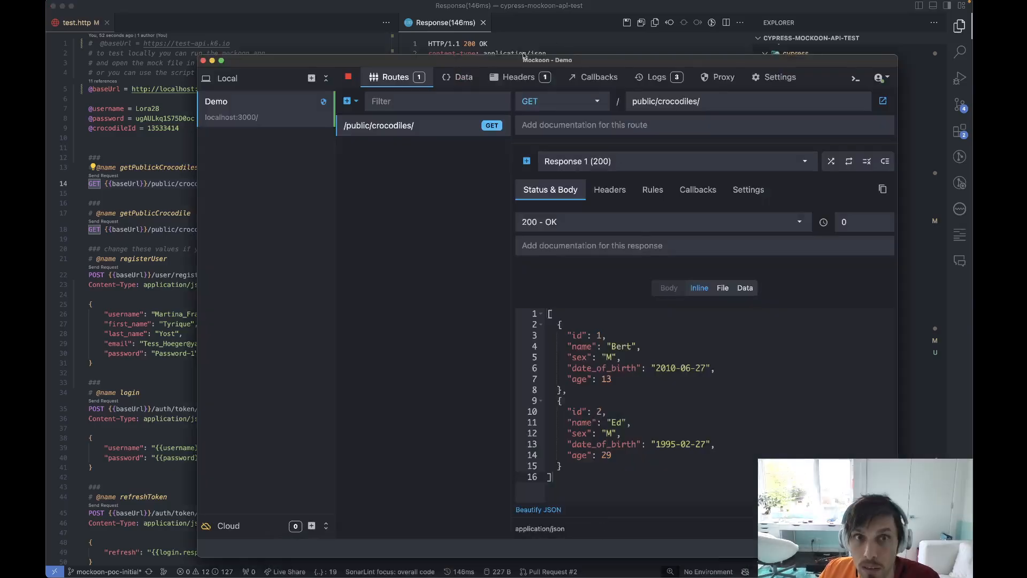
# From Logs, mock the proxied GET /public/crocodiles/1/ request as a new route.
pyautogui.click(657, 77)
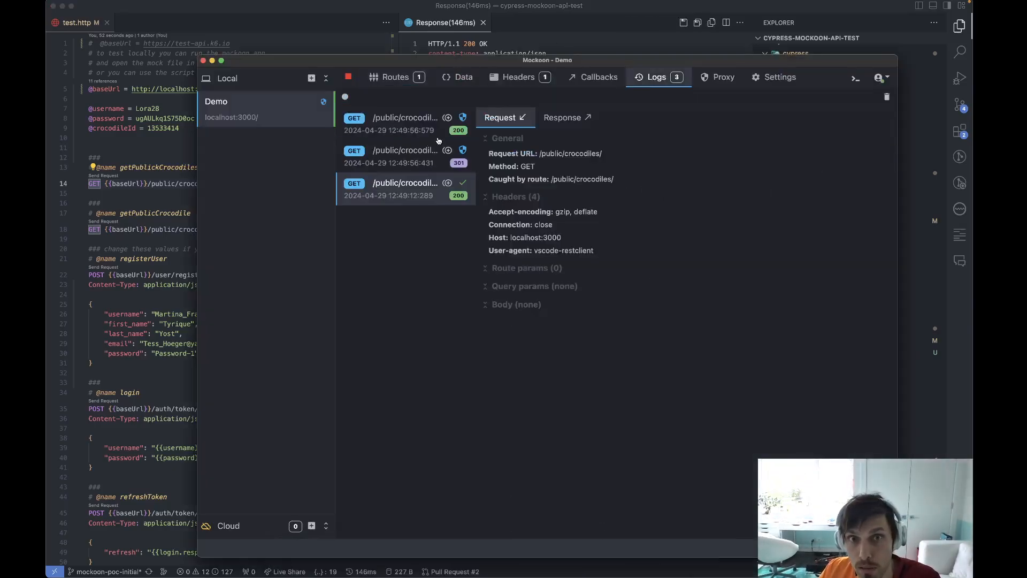
pyautogui.moveTo(462, 118)
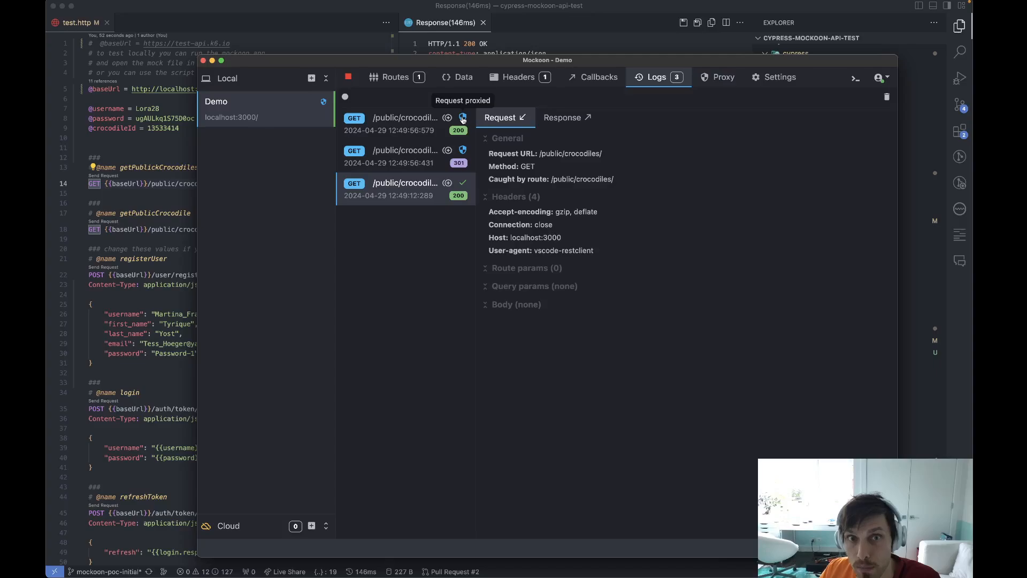
pyautogui.moveTo(468, 255)
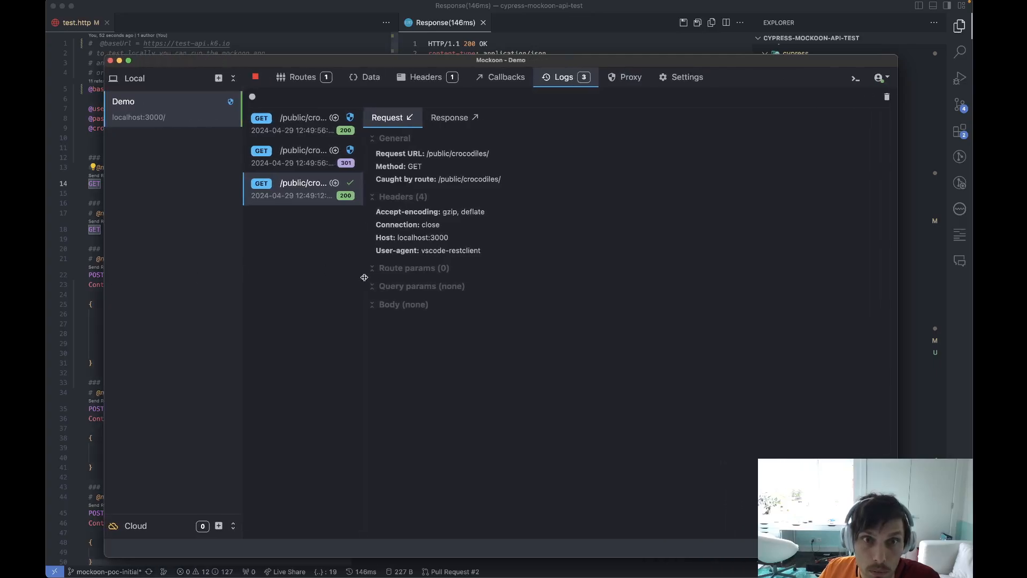
pyautogui.click(303, 123)
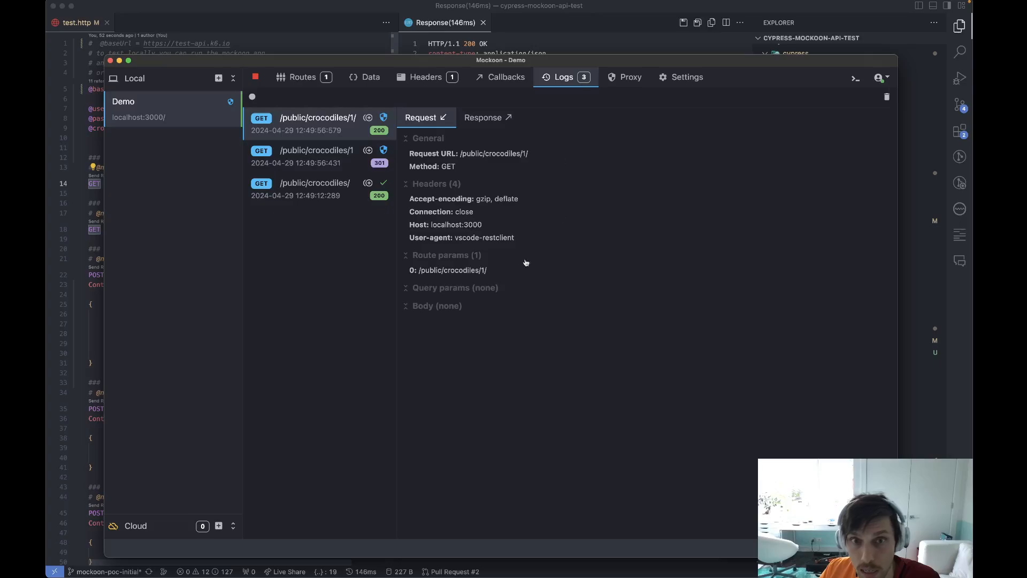
pyautogui.moveTo(430, 174)
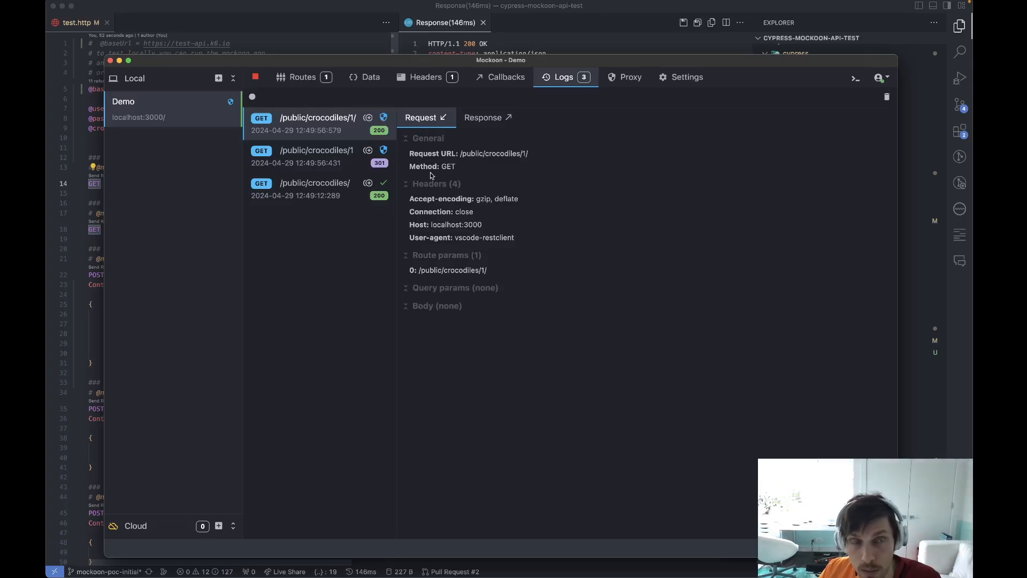
pyautogui.moveTo(314, 157)
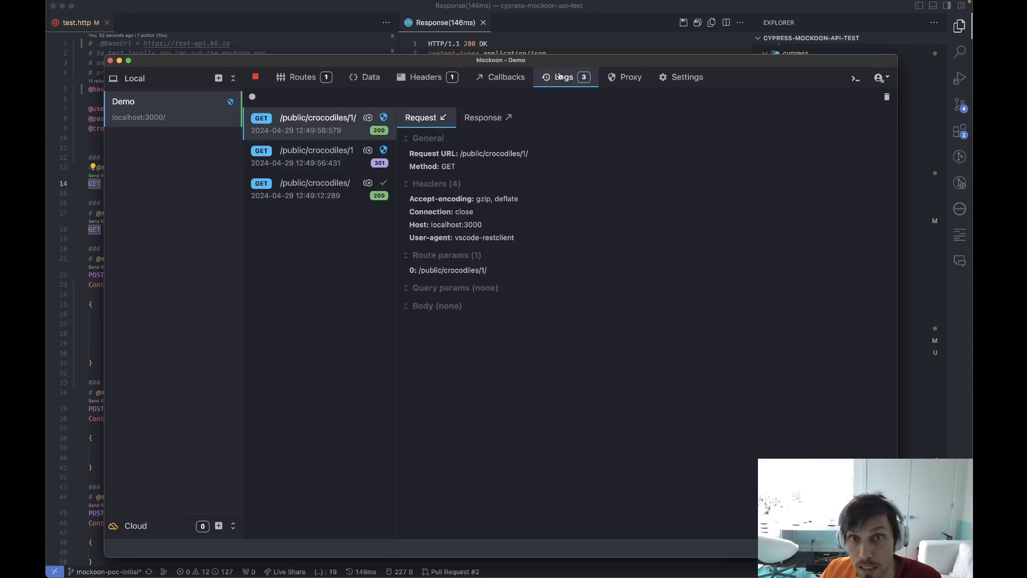
pyautogui.click(629, 77)
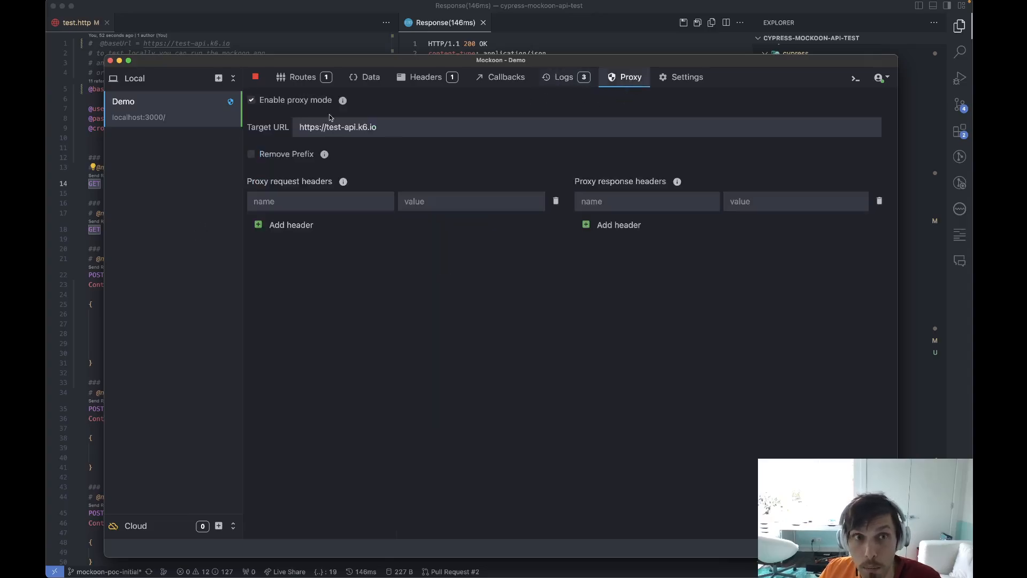
pyautogui.click(562, 77)
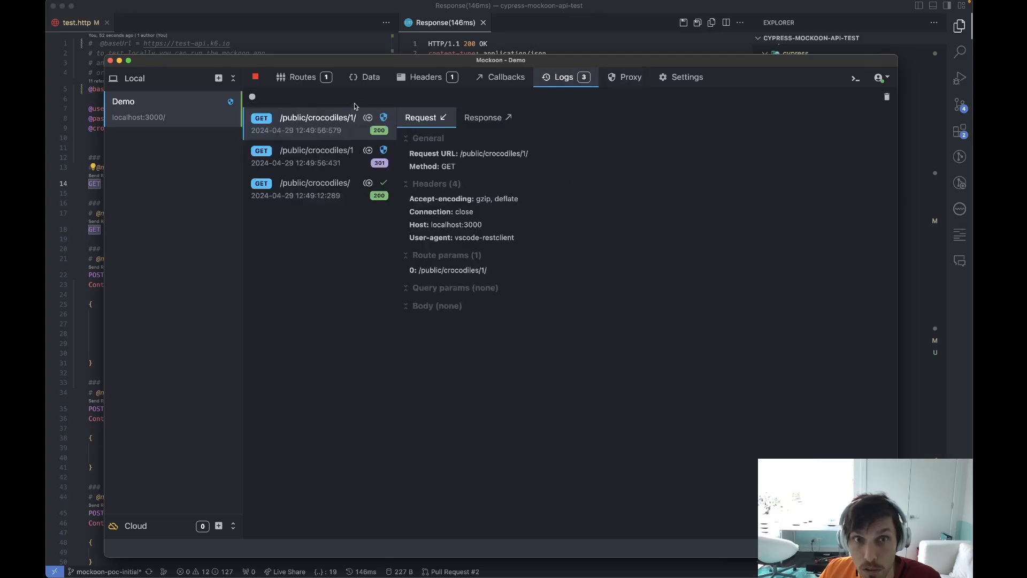
pyautogui.click(301, 77)
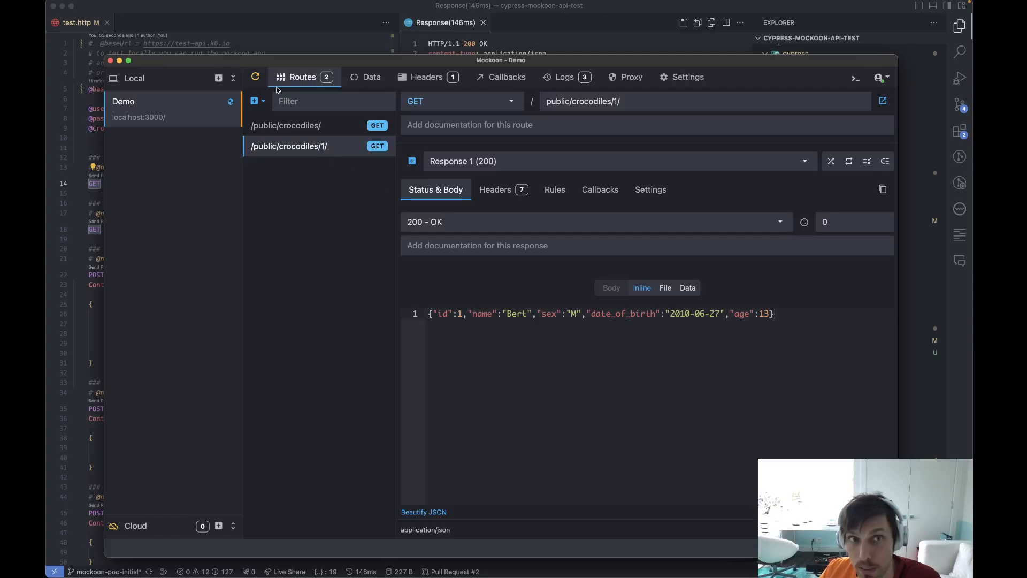
# Restart the server, set Bert's sex to F in the route body and resend the request.
pyautogui.click(630, 77)
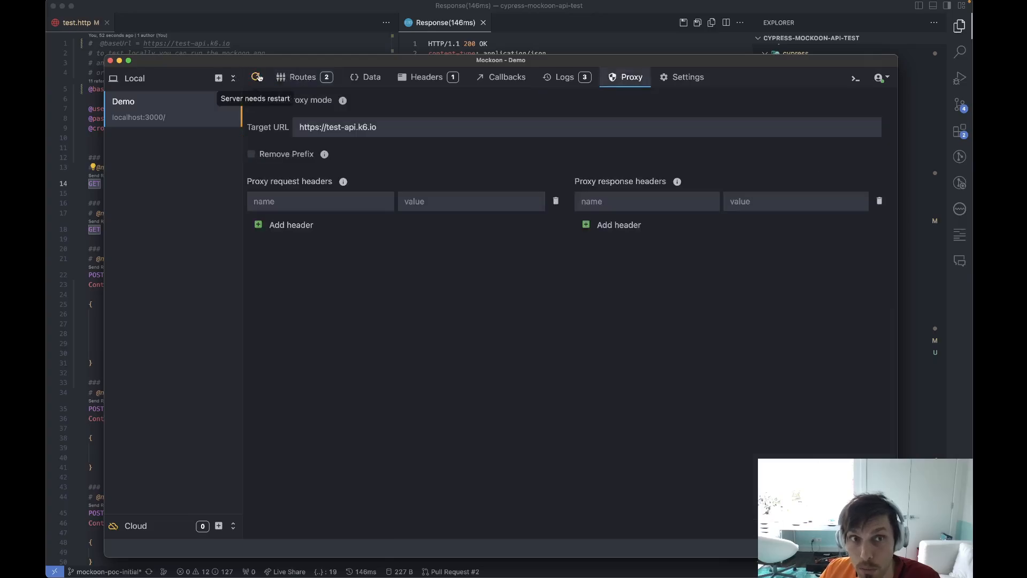
pyautogui.click(256, 77)
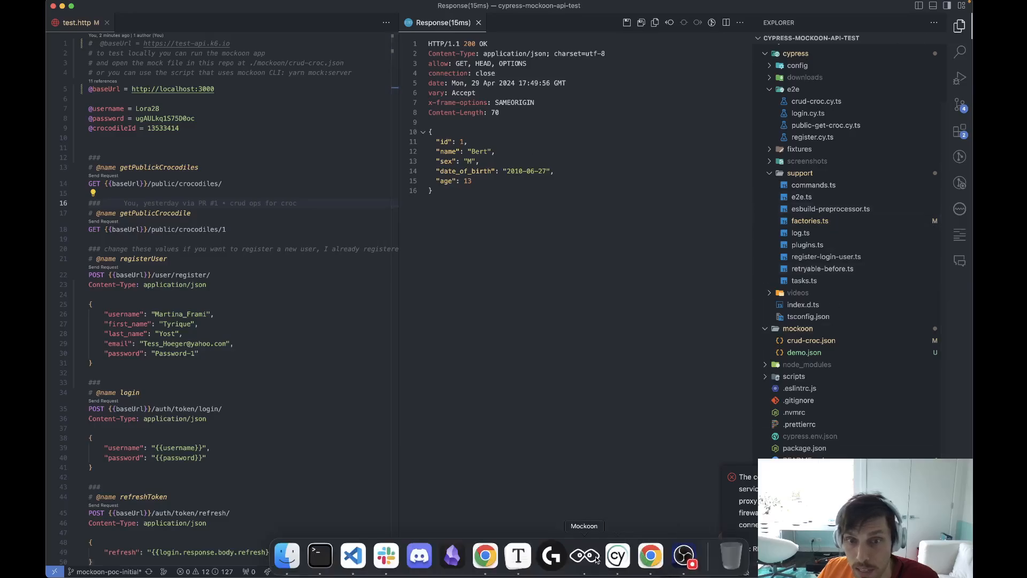
pyautogui.click(582, 557)
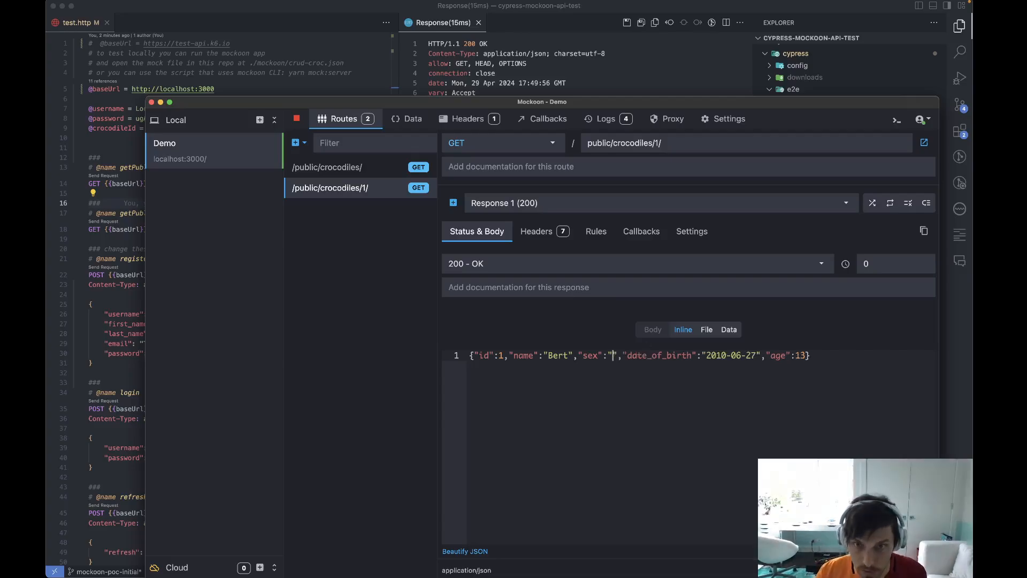
pyautogui.write('F')
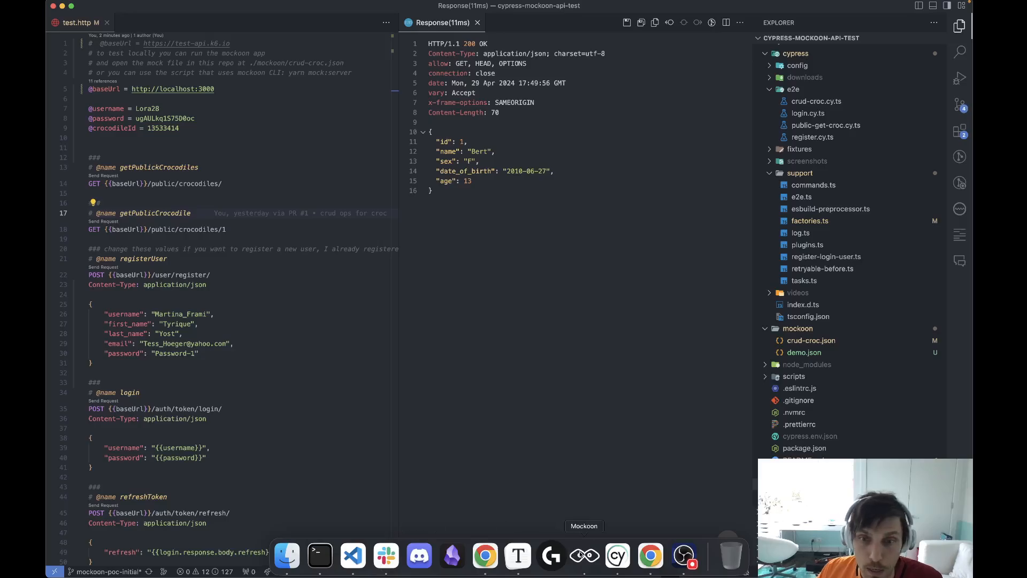
pyautogui.click(583, 555)
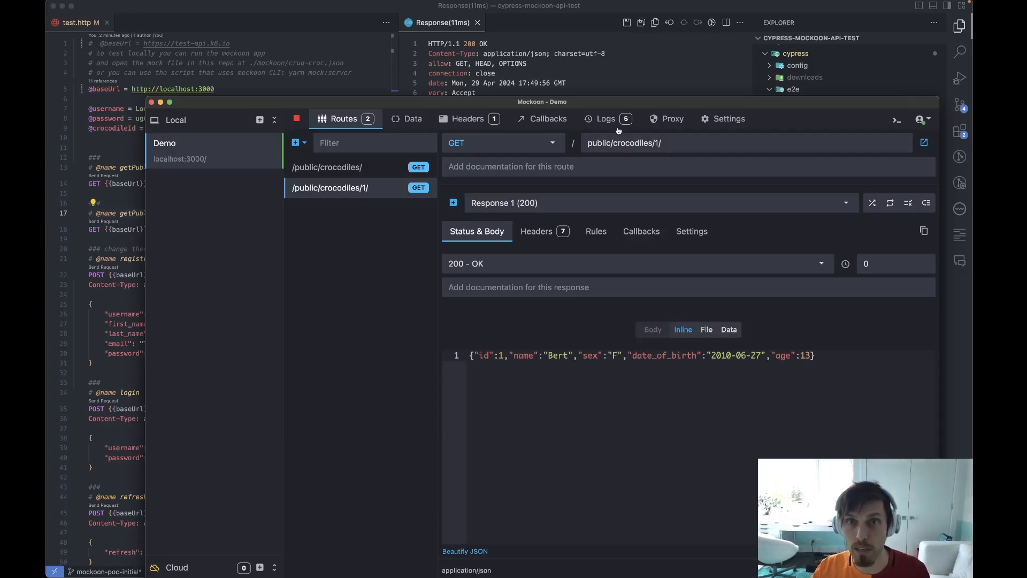
# Review Proxy and Logs, then send the login, refresh and my-crocodiles requests from VS Code.
pyautogui.click(667, 118)
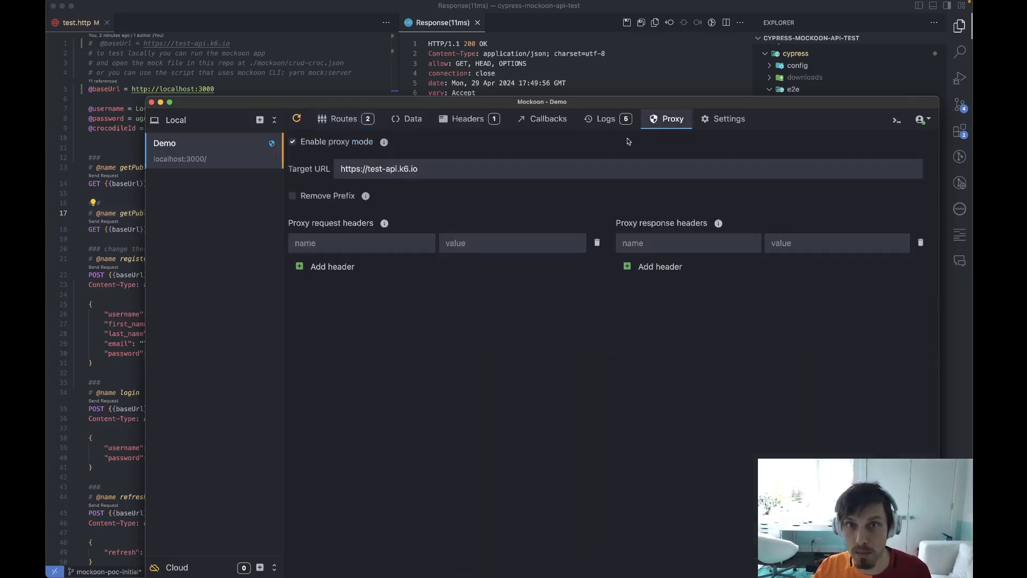
pyautogui.click(606, 118)
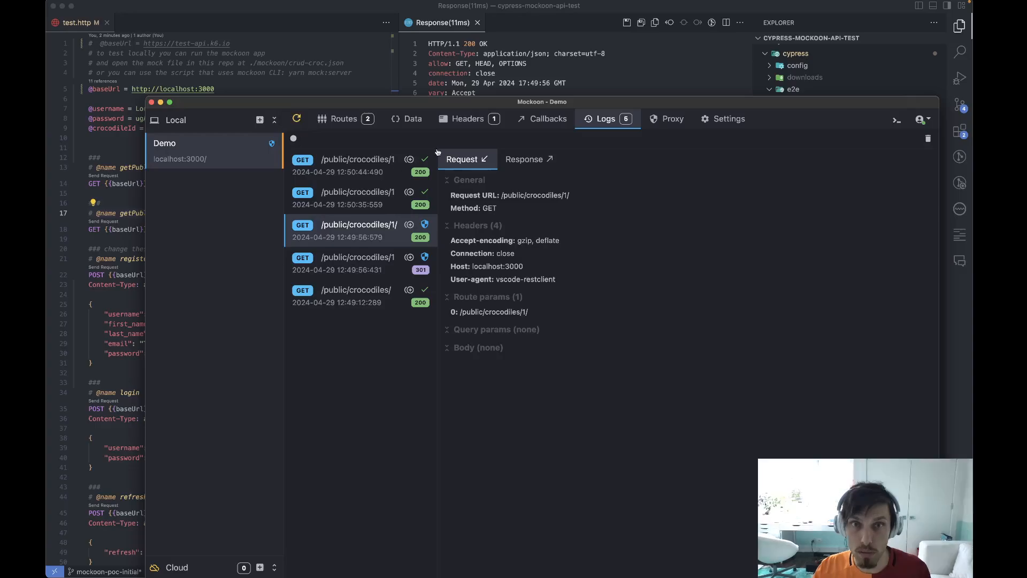
pyautogui.click(927, 138)
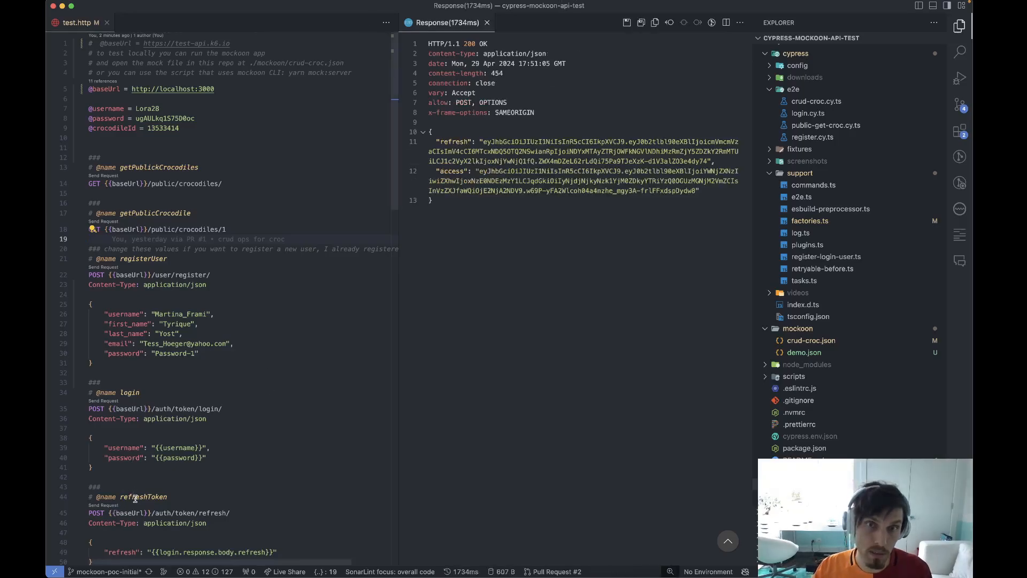
pyautogui.scroll(-3)
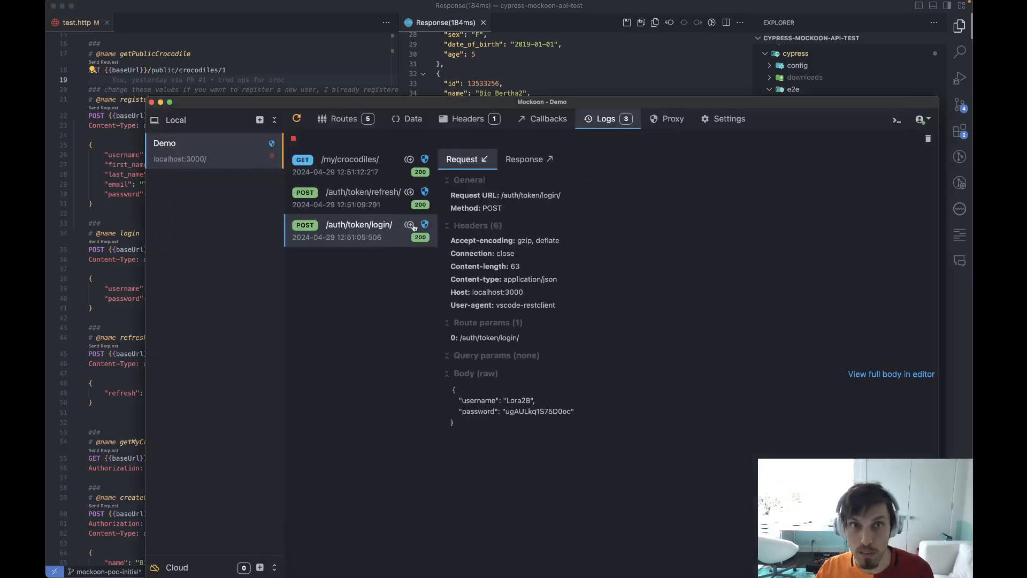
# Uncheck Enable proxy mode for Demo and confirm the five mock routes are listed.
pyautogui.click(344, 119)
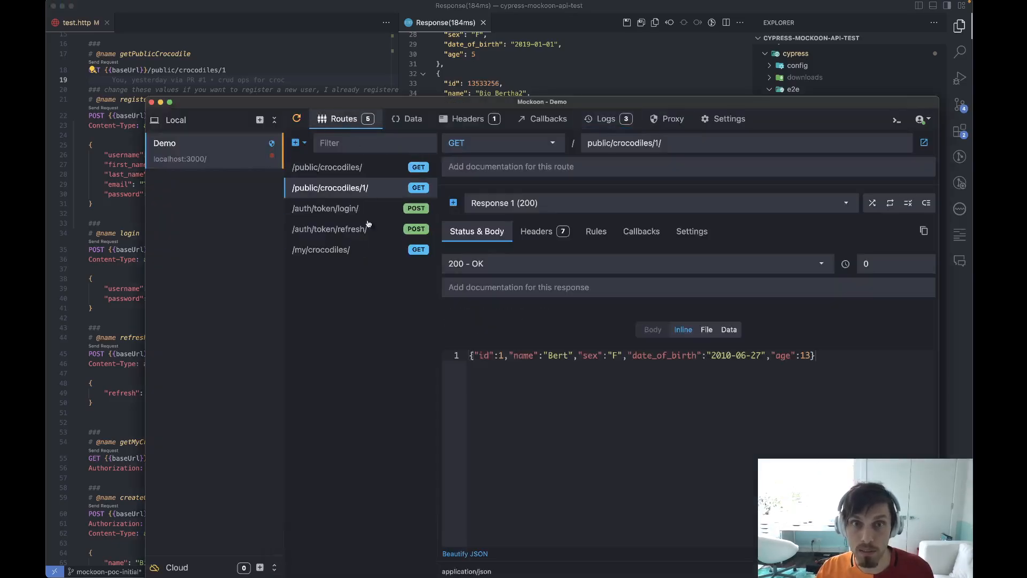
pyautogui.click(666, 118)
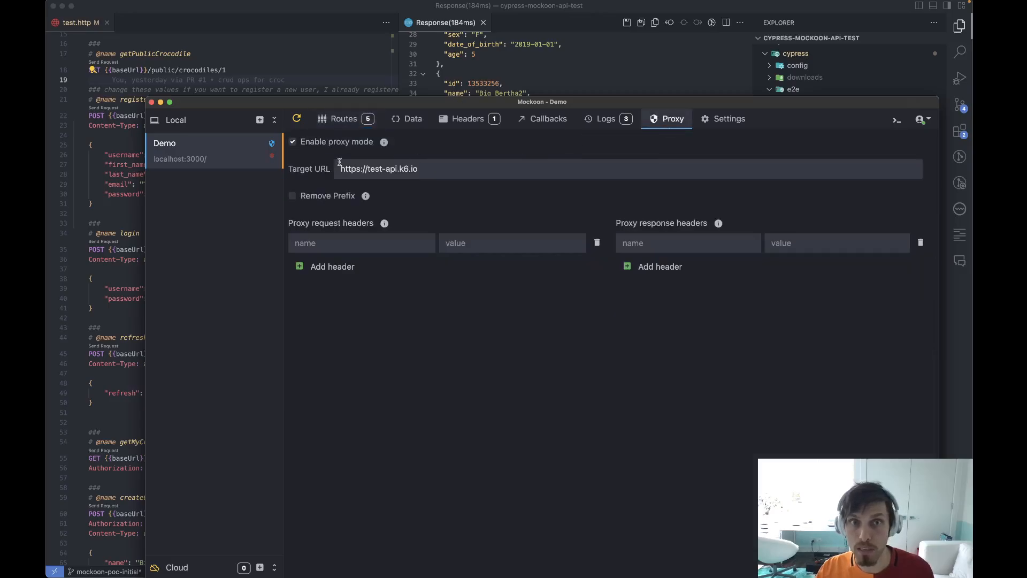
pyautogui.click(292, 141)
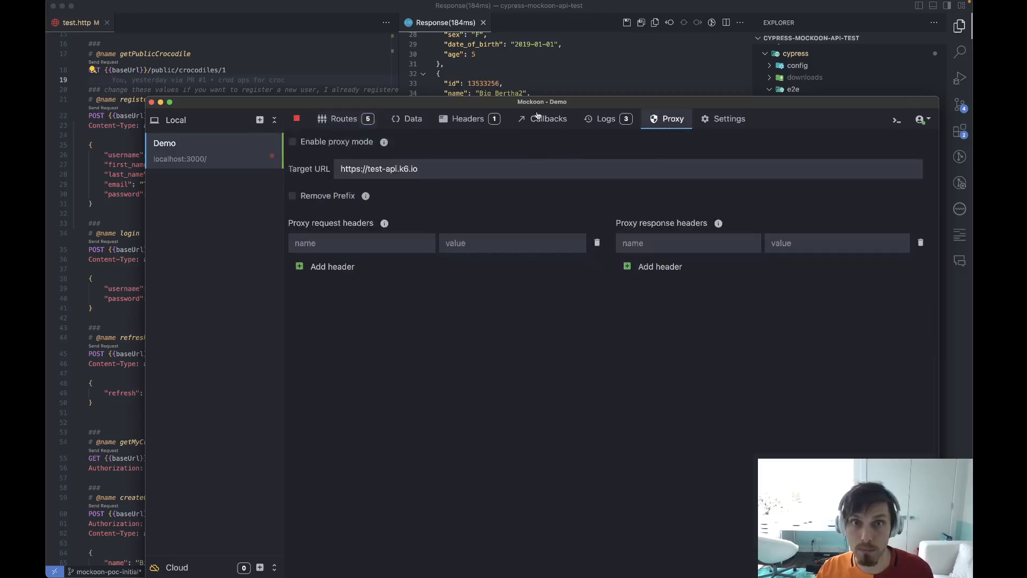
pyautogui.click(605, 119)
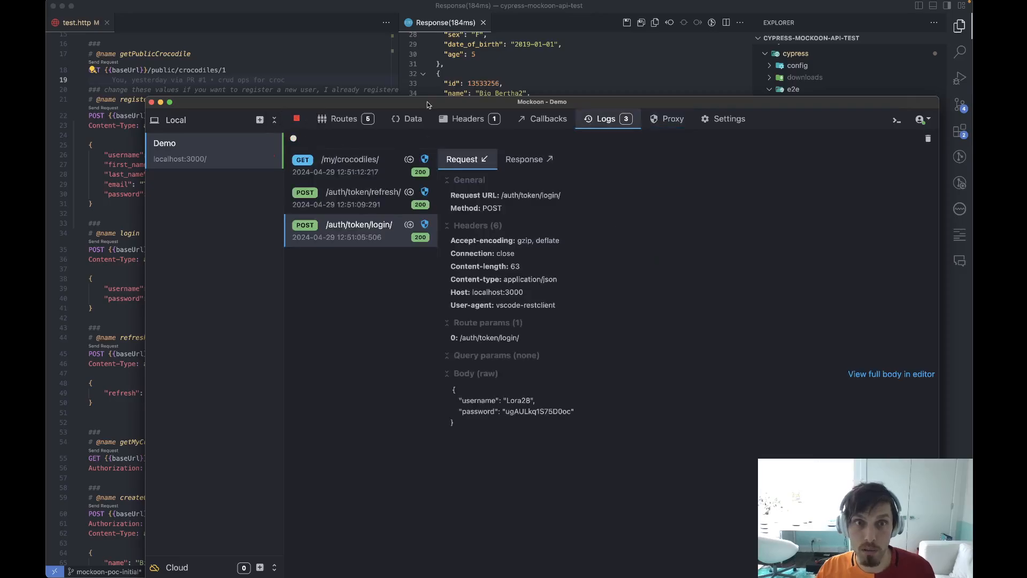
pyautogui.click(344, 119)
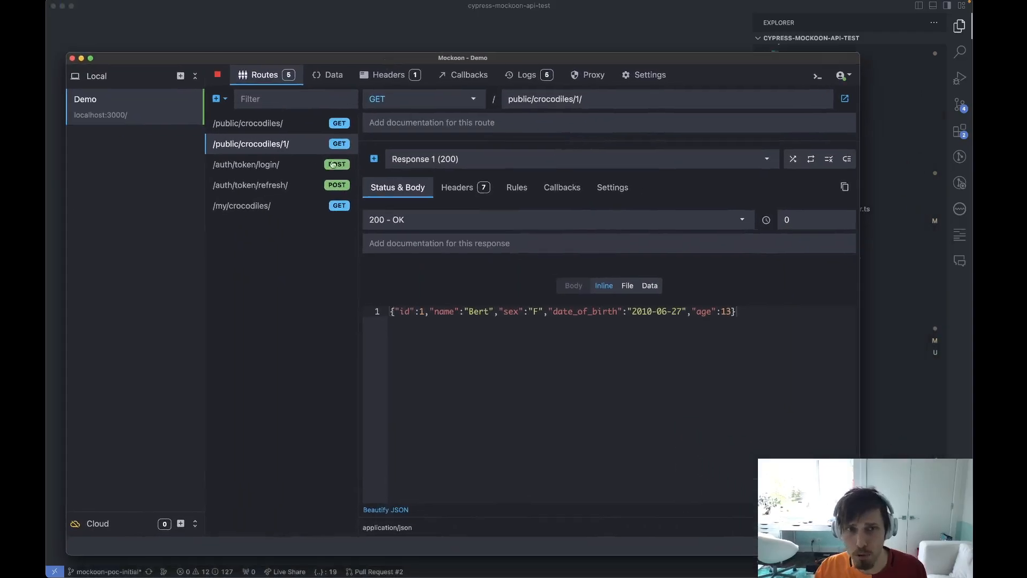
pyautogui.moveTo(335, 210)
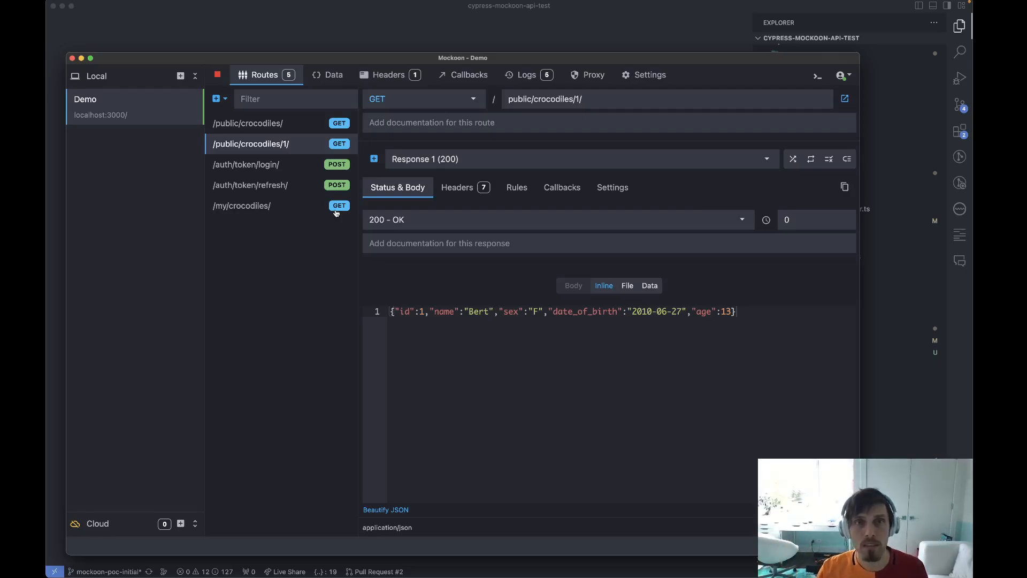
pyautogui.moveTo(281, 404)
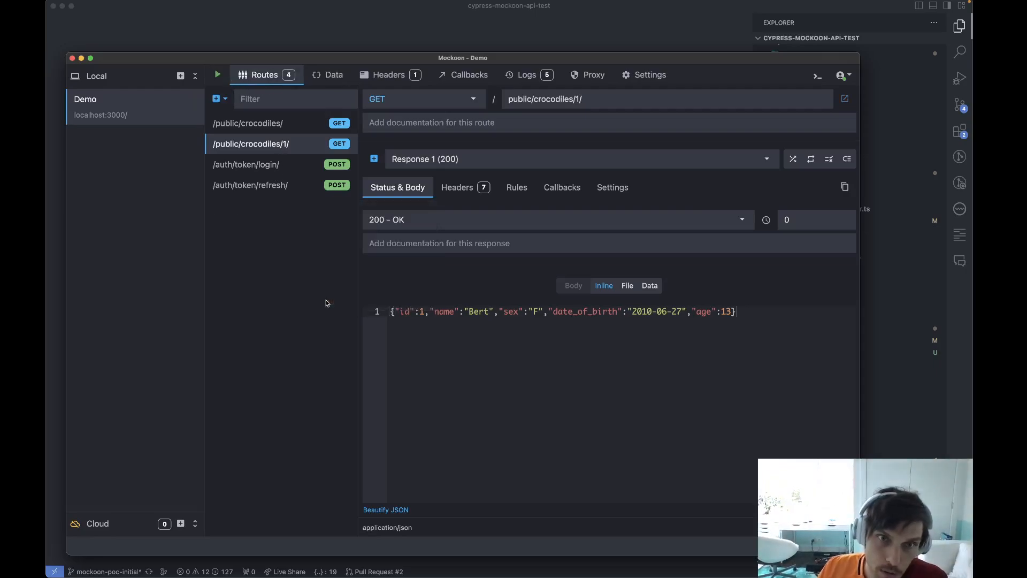
# Delete the token refresh and crocodiles list routes until 'No route defined', then return to the terminal.
pyautogui.rightClick(250, 185)
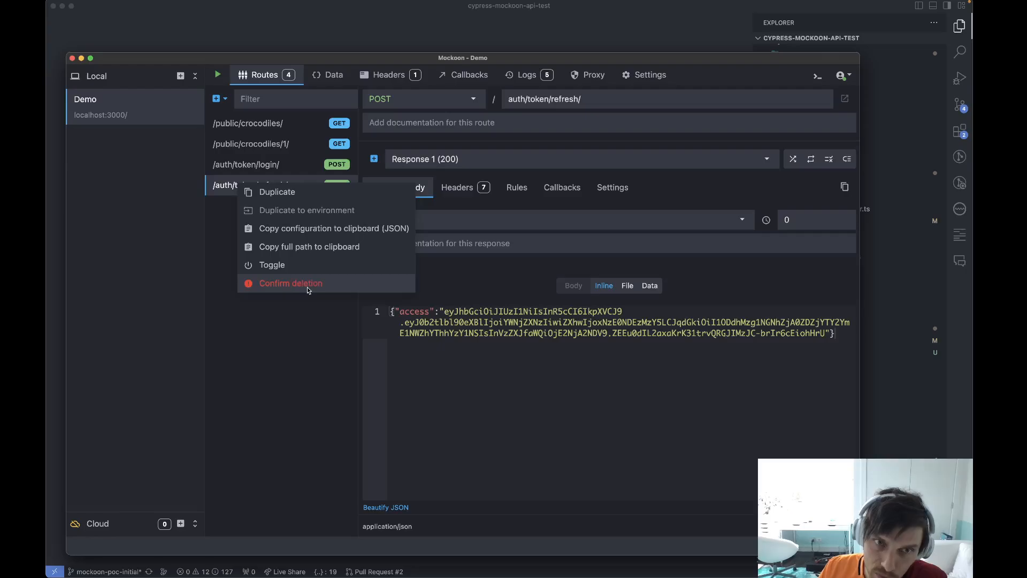
pyautogui.click(290, 282)
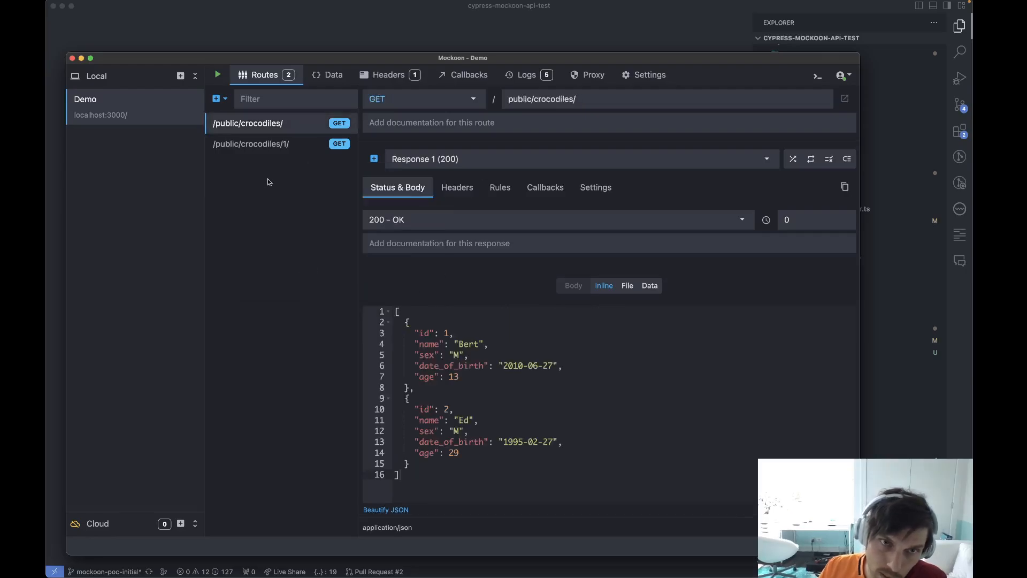
pyautogui.rightClick(250, 143)
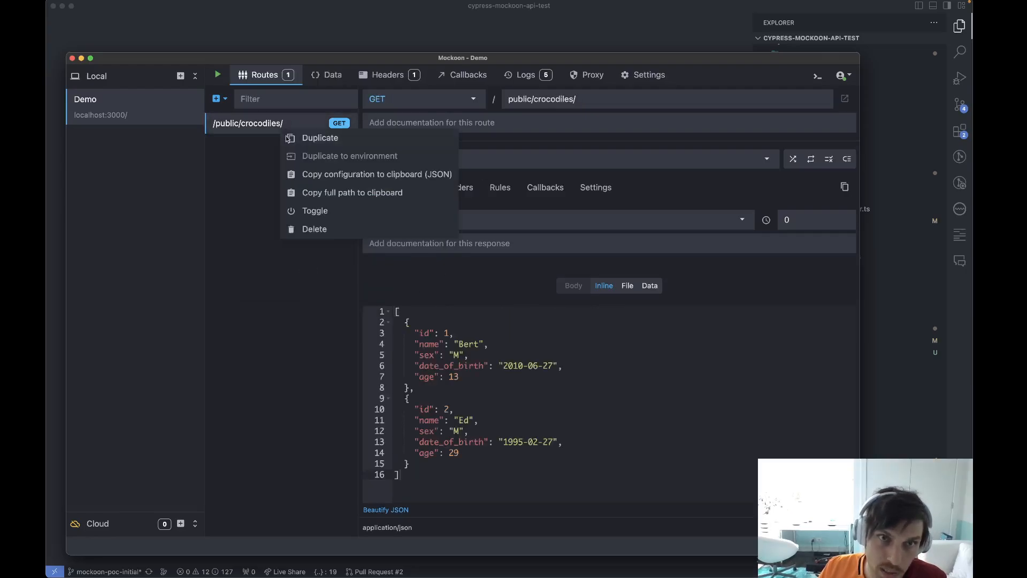
pyautogui.click(314, 229)
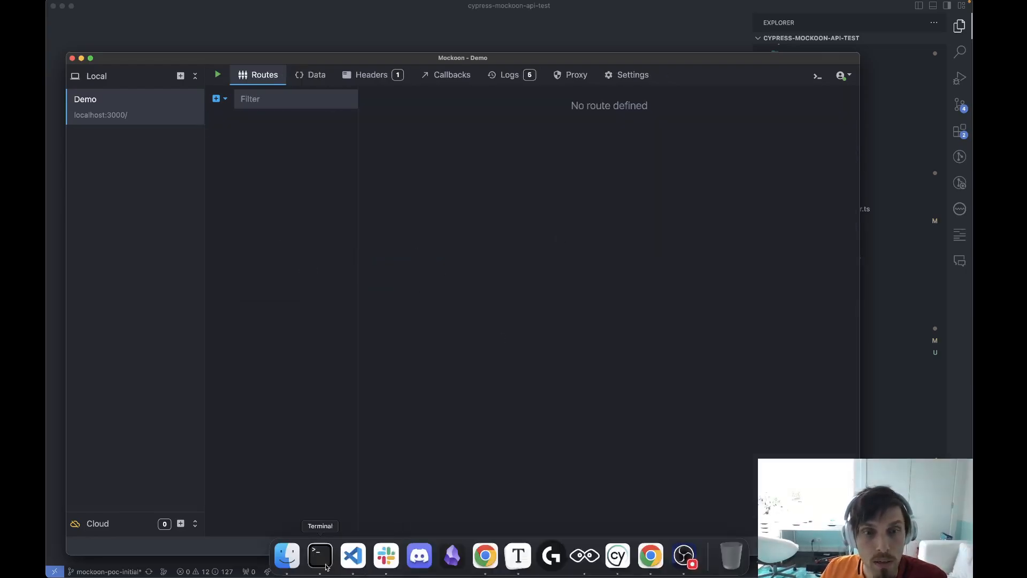
pyautogui.click(617, 557)
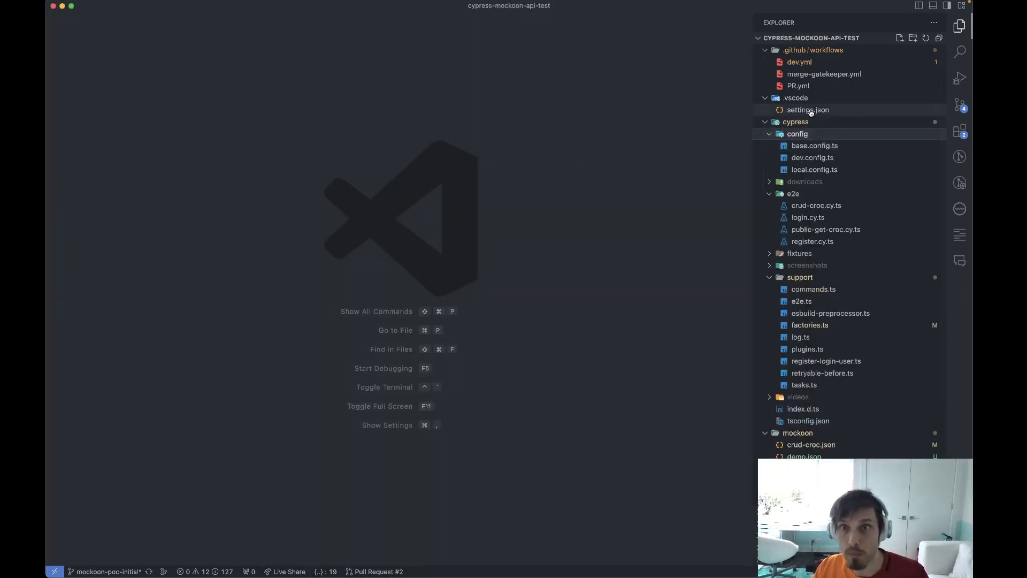
# Open base.config.ts, dev.config.ts and local.config.ts side by side, local pointing at localhost:3000.
pyautogui.click(815, 145)
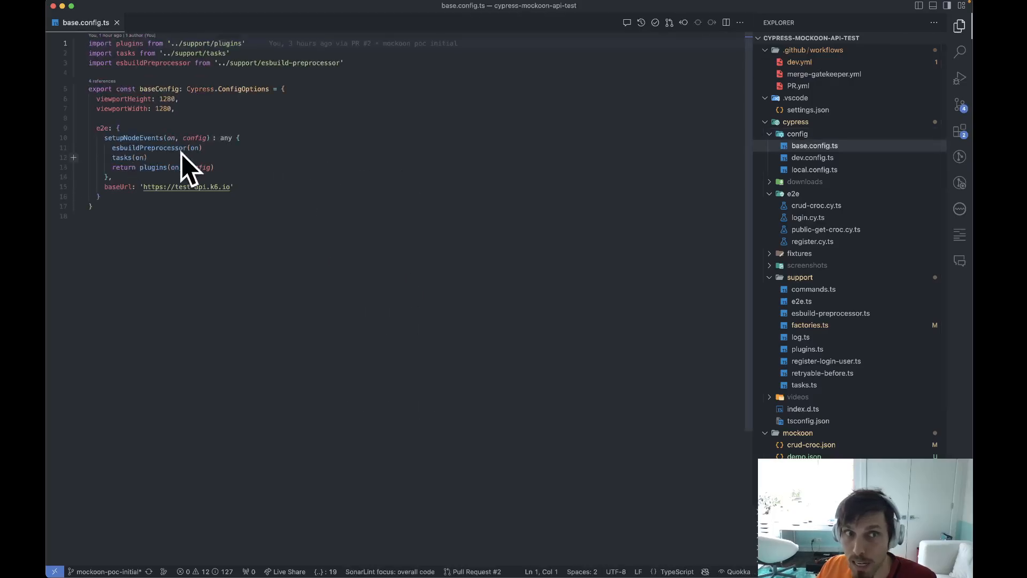
pyautogui.click(130, 157)
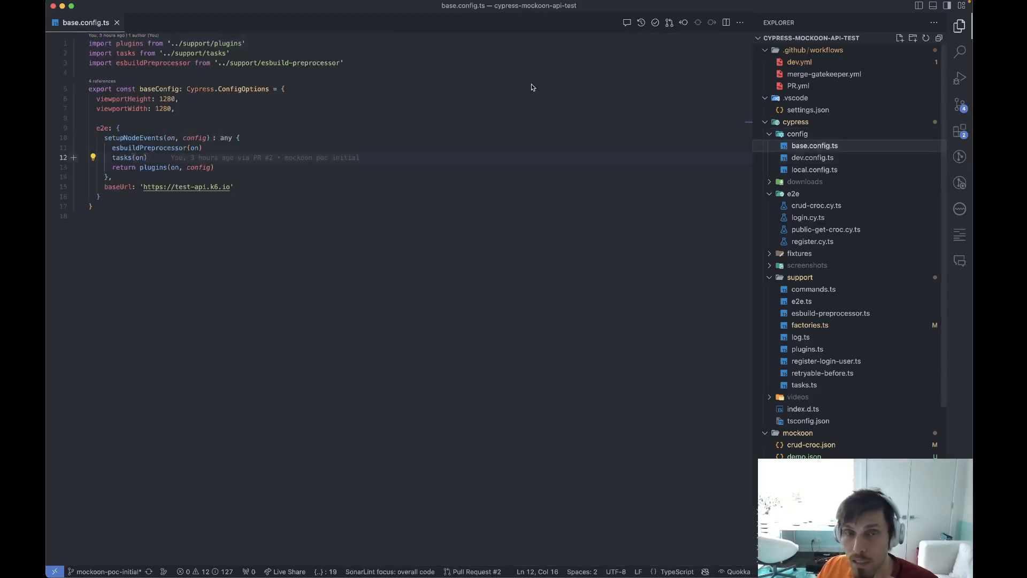
pyautogui.click(812, 157)
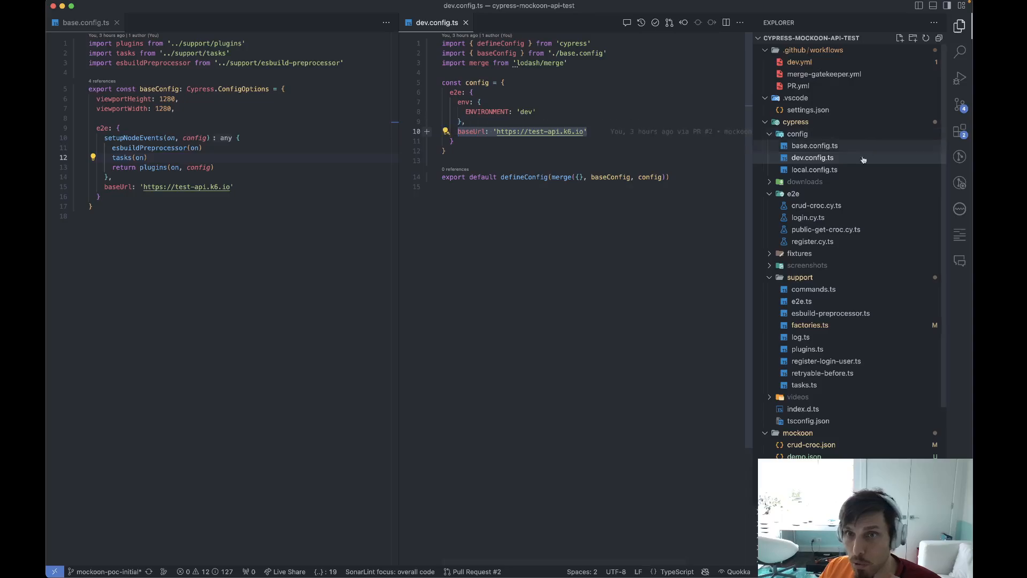
pyautogui.click(813, 169)
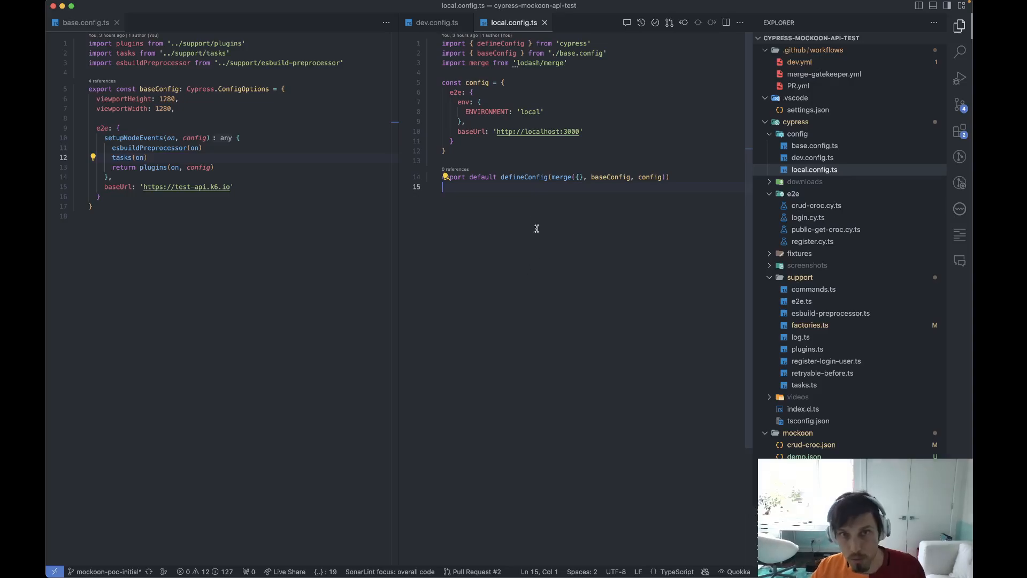
pyautogui.click(437, 23)
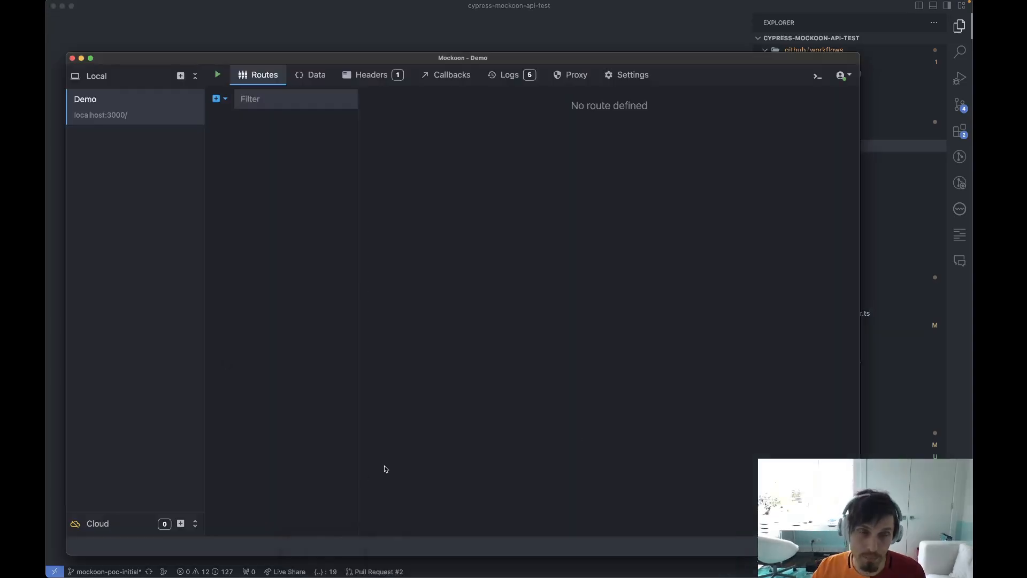
# Enable proxy mode on Demo, clear the request logs and start recording requests as routes.
pyautogui.click(576, 74)
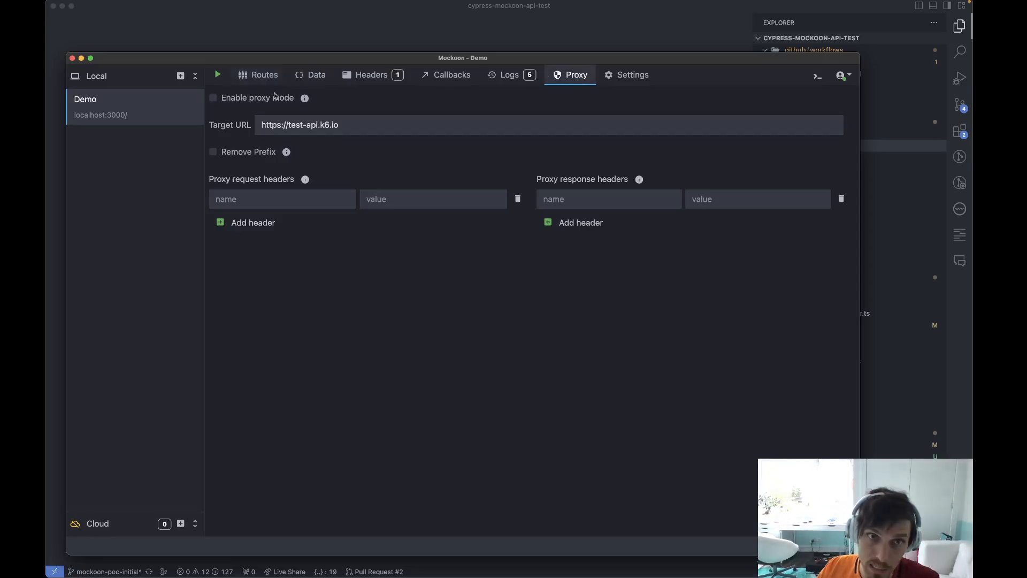
pyautogui.click(211, 98)
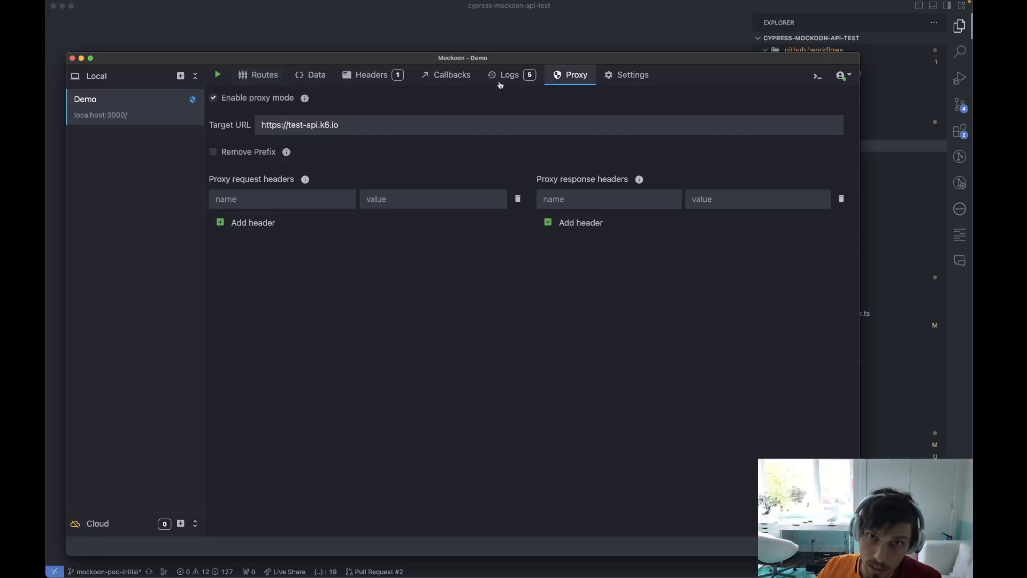
pyautogui.click(509, 74)
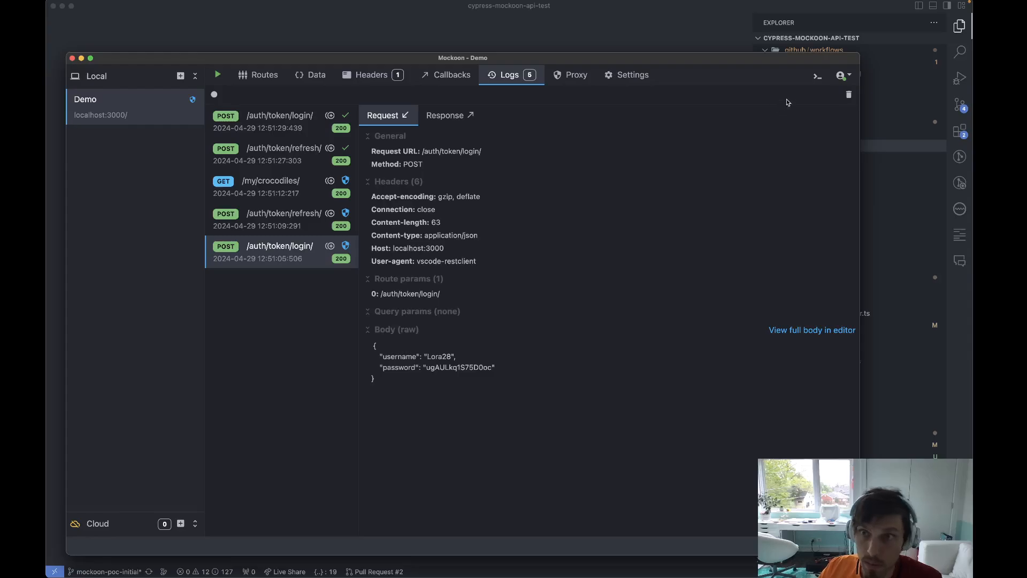
pyautogui.click(848, 94)
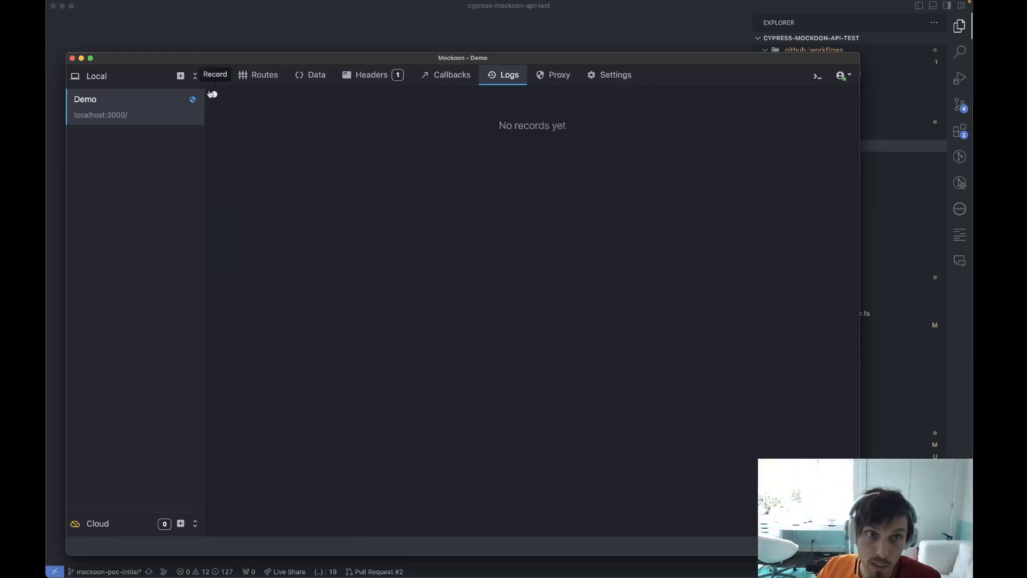
pyautogui.click(215, 74)
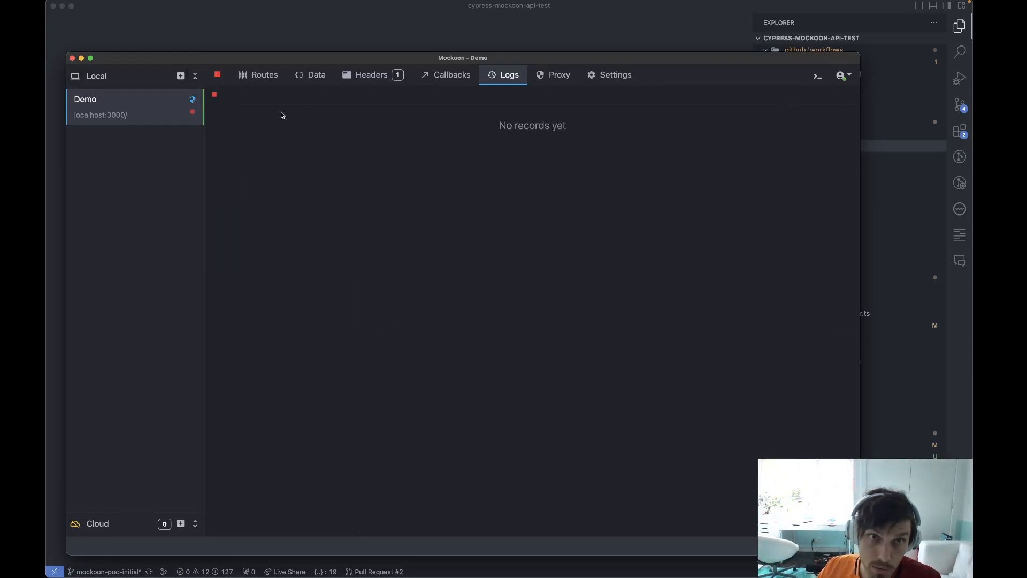
pyautogui.click(264, 75)
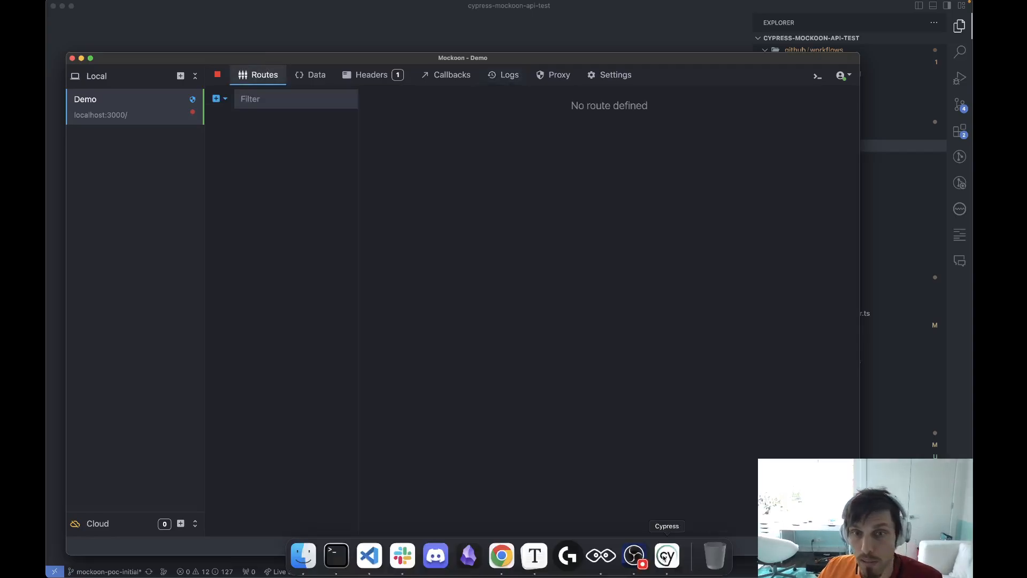
# Launch Cypress and run crud-croc.cy.ts against localhost:3000 until the CRUD test passes.
pyautogui.click(666, 556)
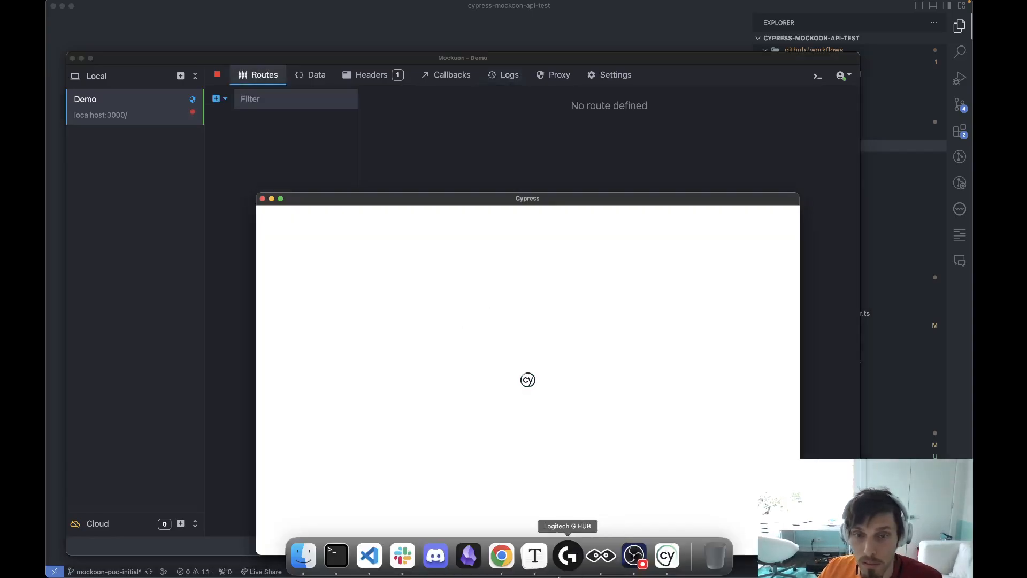
pyautogui.moveTo(336, 555)
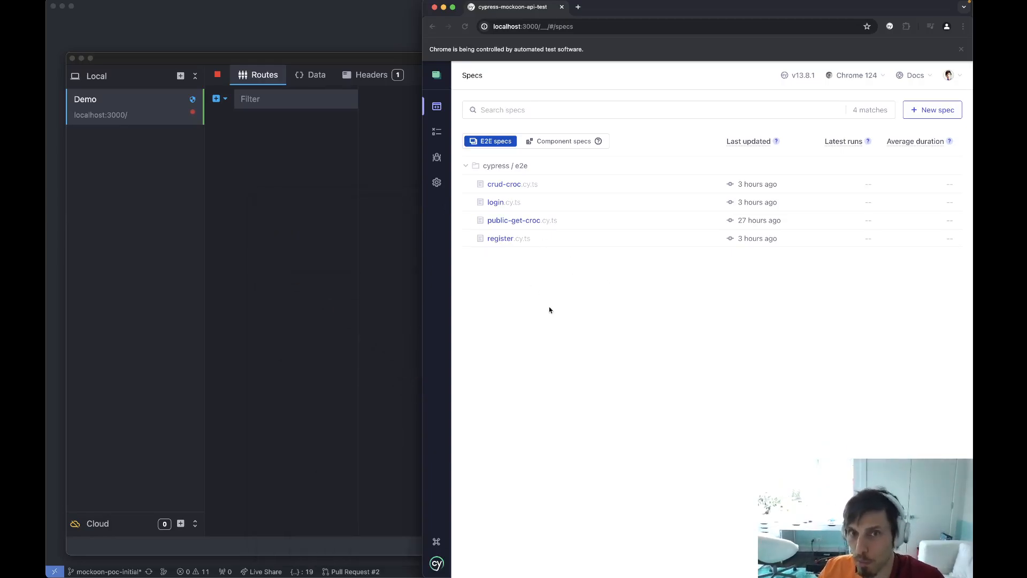
pyautogui.click(502, 184)
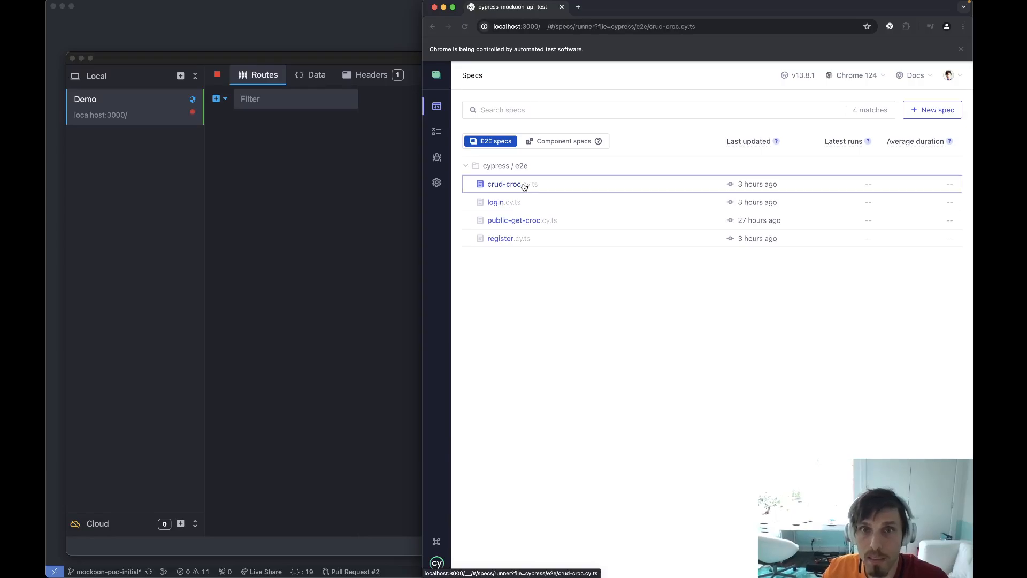
pyautogui.click(504, 184)
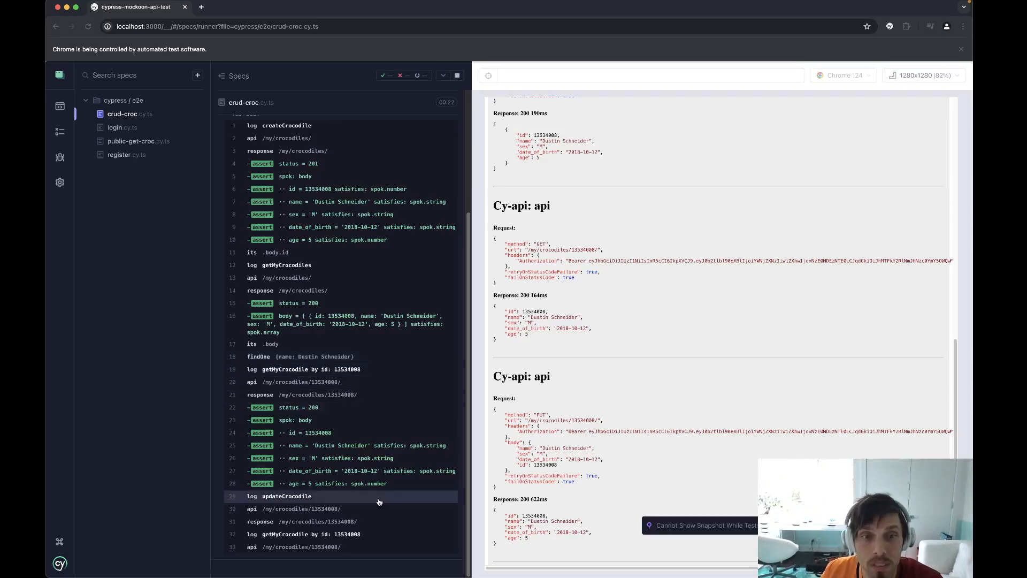
pyautogui.scroll(-3)
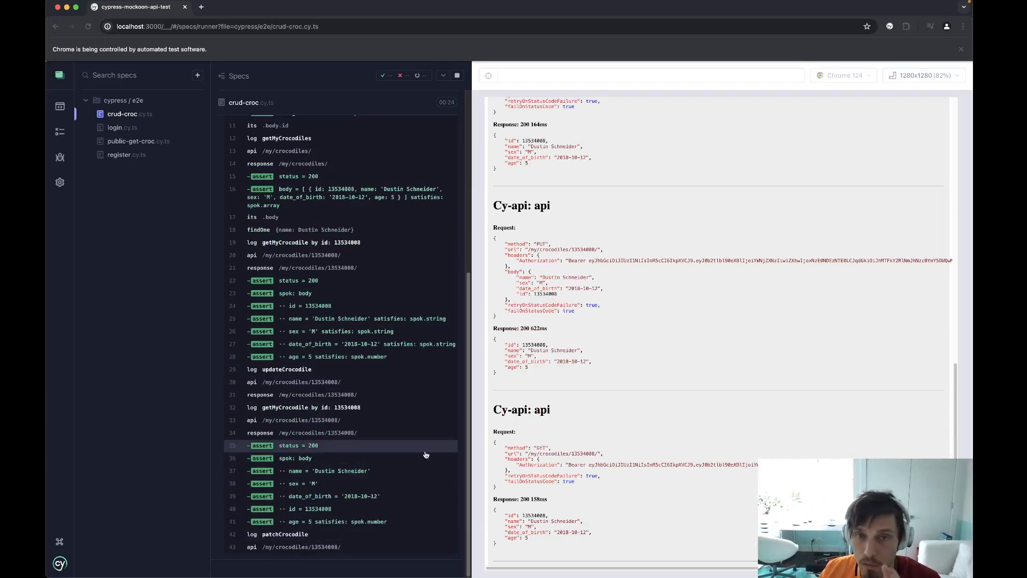
pyautogui.scroll(-3)
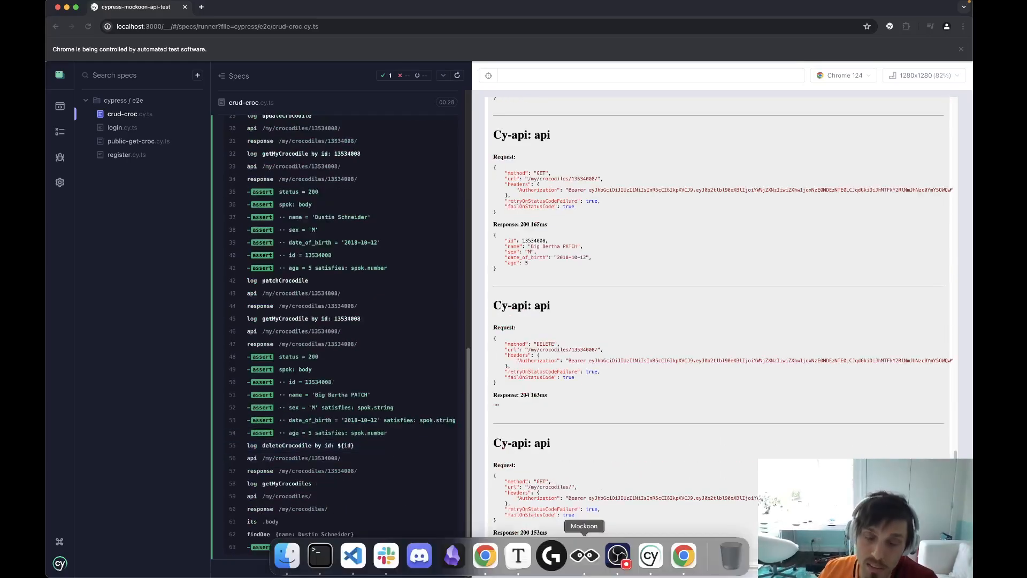
# Disable proxy mode on Demo, review the captured logs, and return to the Cypress runner.
pyautogui.click(583, 557)
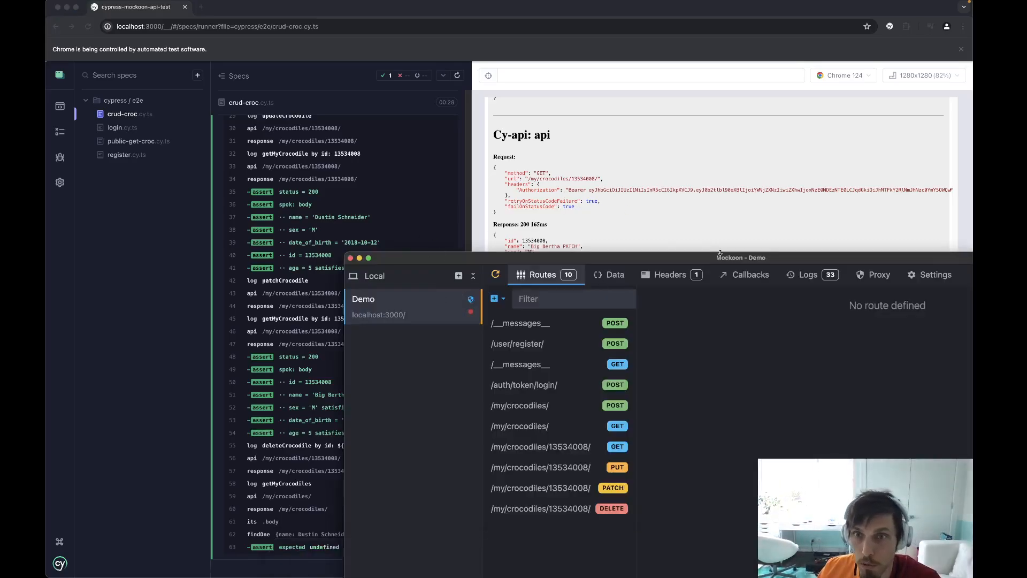
pyautogui.click(877, 274)
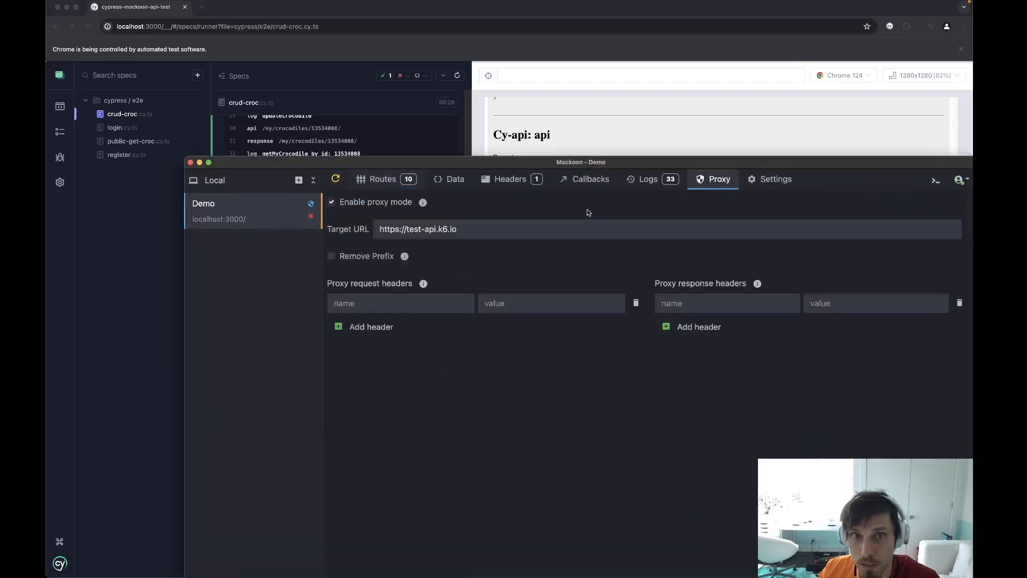
pyautogui.click(331, 202)
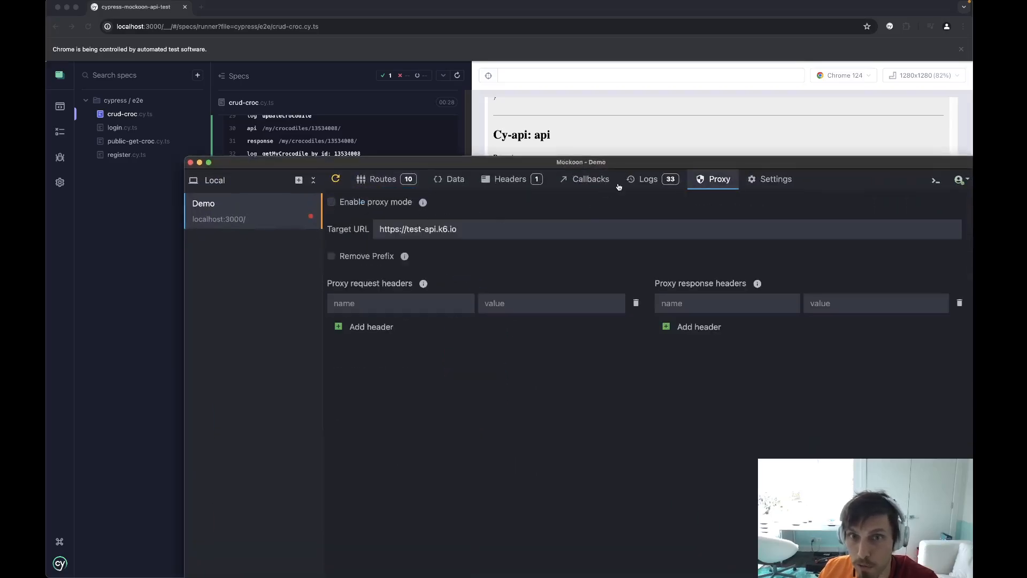
pyautogui.click(647, 179)
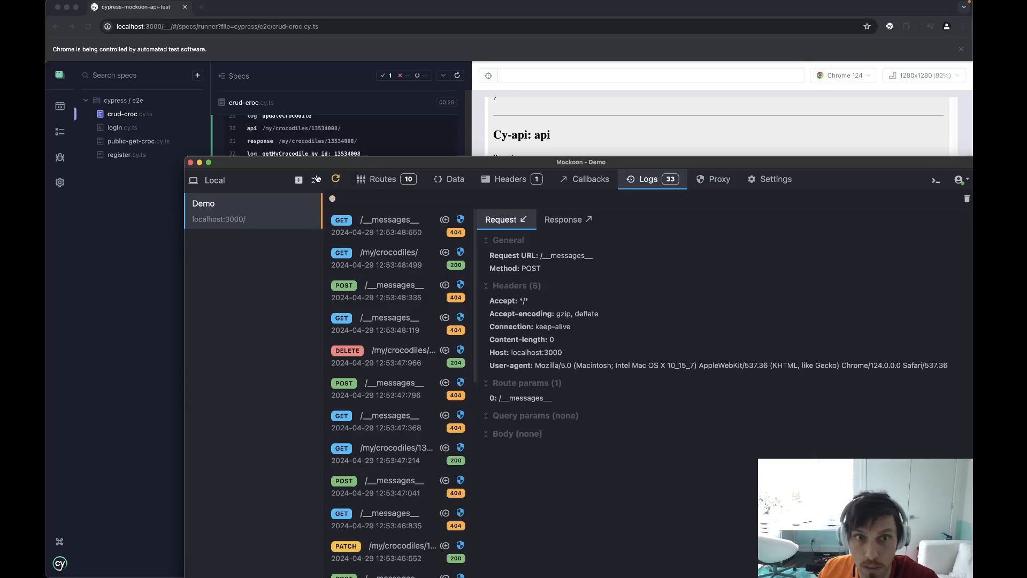
pyautogui.click(382, 179)
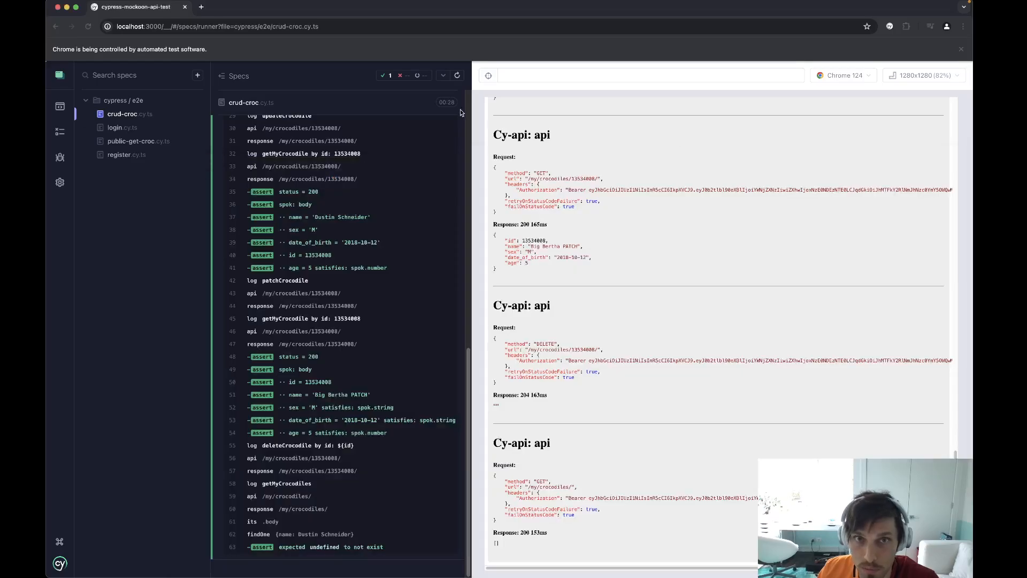
# Rerun the crud-croc spec against the mock only and inspect the 'Dustin Schneider' assertion failure.
pyautogui.click(457, 75)
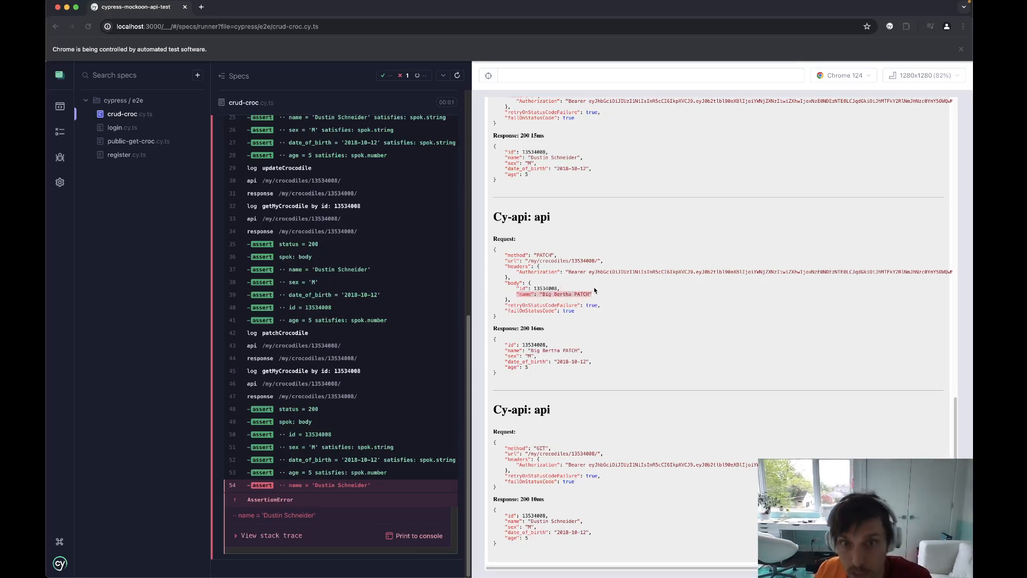
pyautogui.moveTo(597, 347)
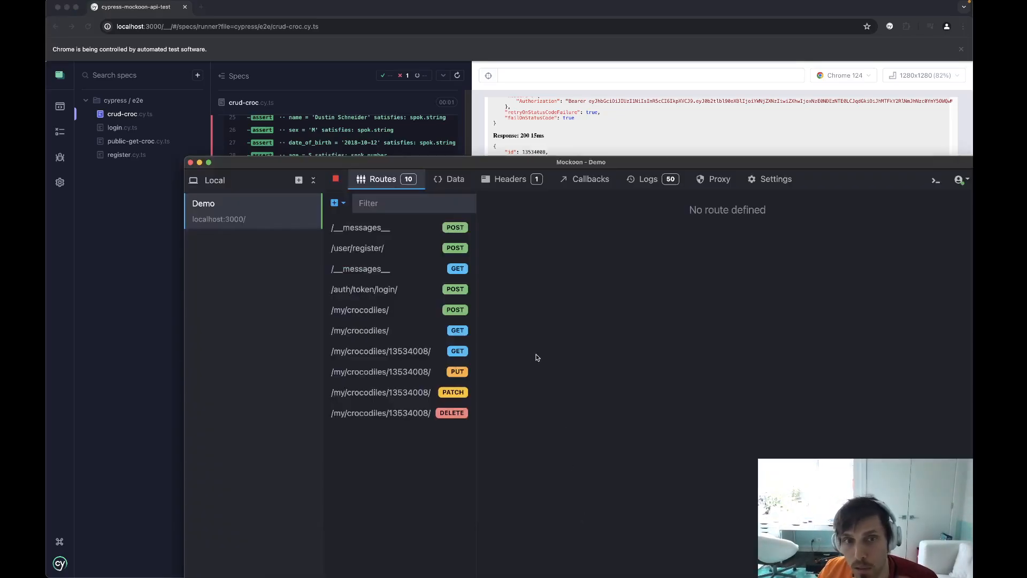
# Select GET /my/crocodiles/13534008/ and beautify its 200 response body returning 'Dustin Schneider'.
pyautogui.click(380, 351)
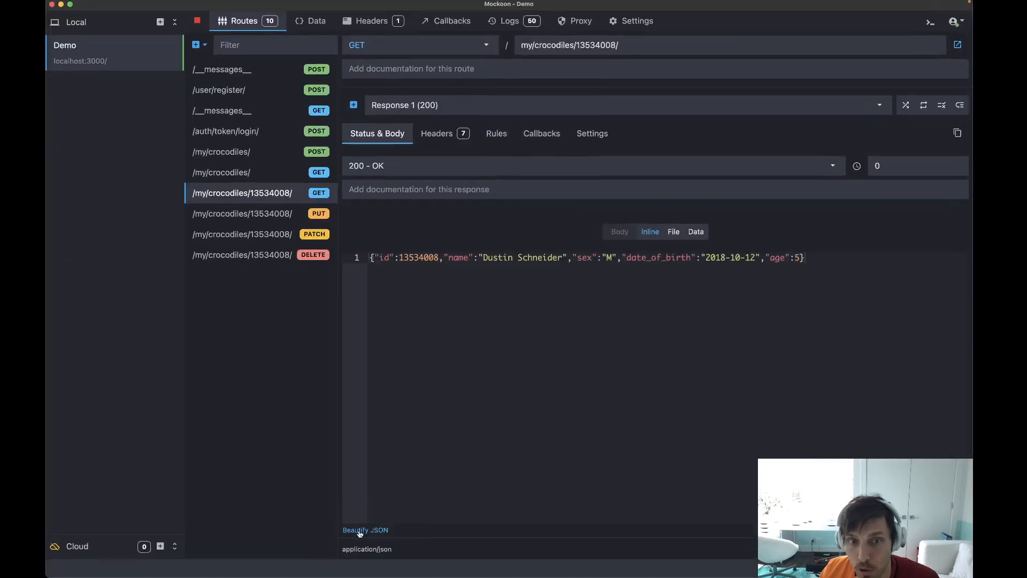
pyautogui.click(365, 529)
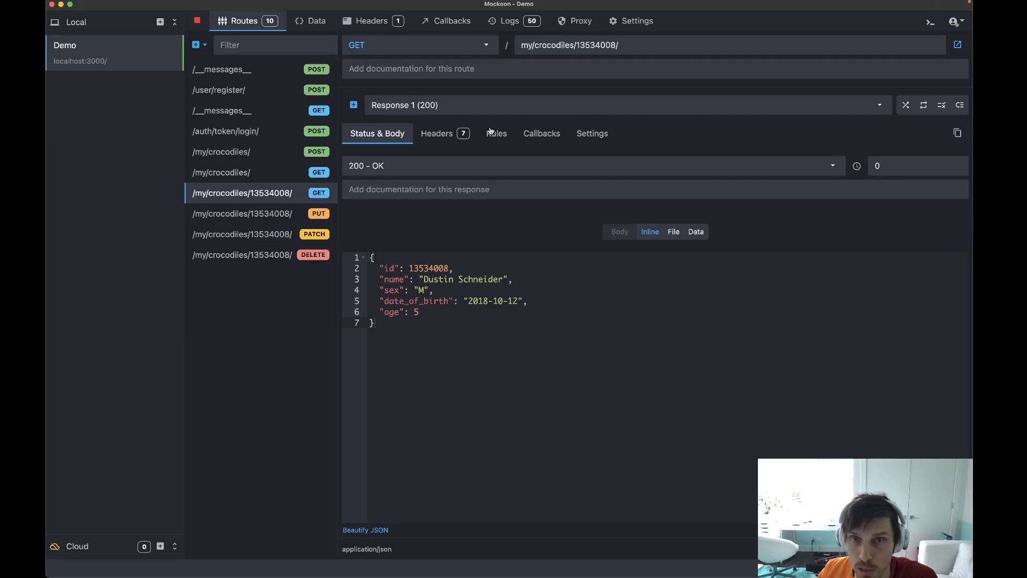
pyautogui.moveTo(376, 121)
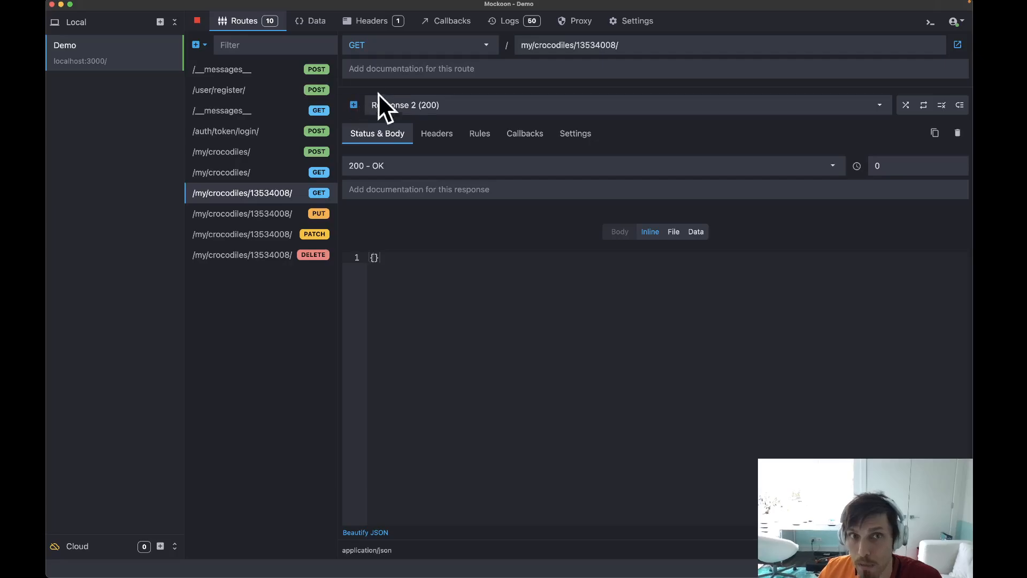
pyautogui.moveTo(417, 125)
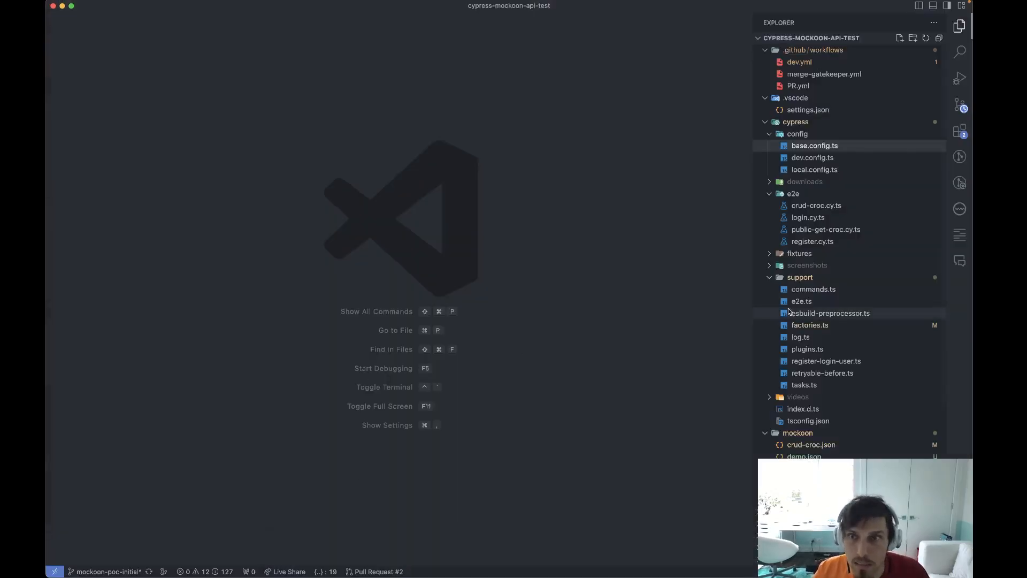
# Follow generateCrocodile from crud-croc.cy.ts to factories.ts and select the fixed local crocodile data.
pyautogui.click(816, 206)
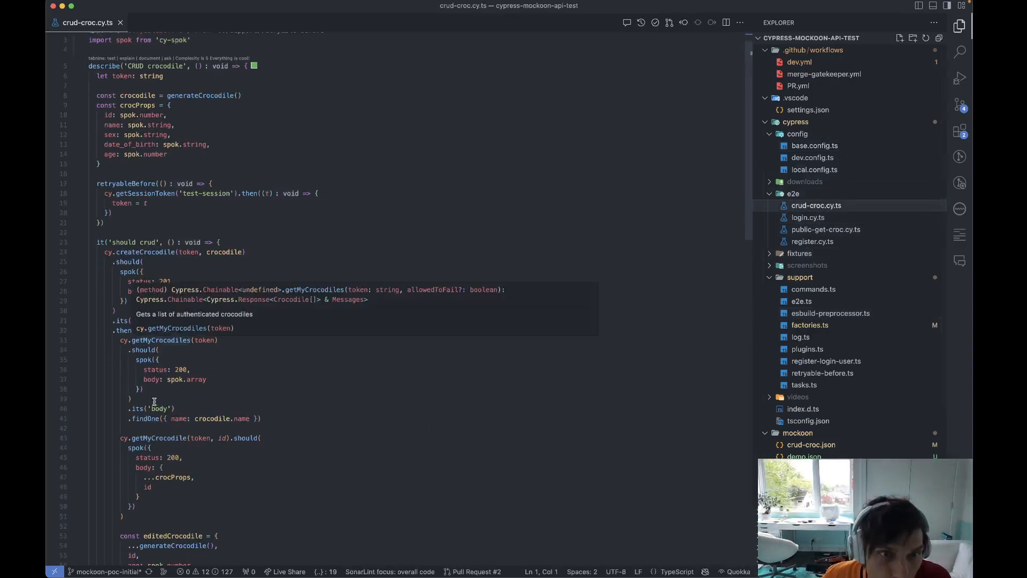
pyautogui.scroll(-3)
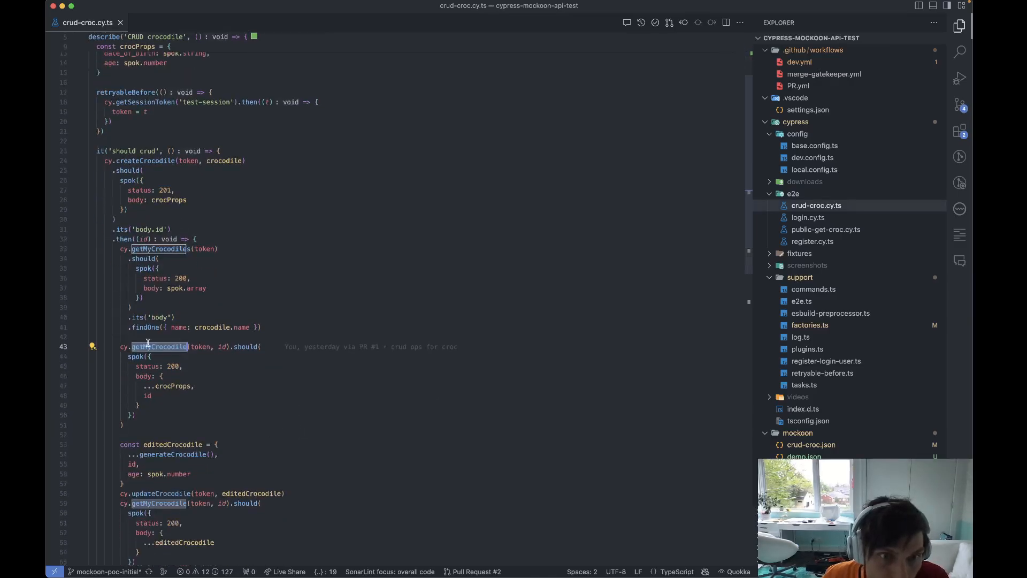
pyautogui.scroll(-3)
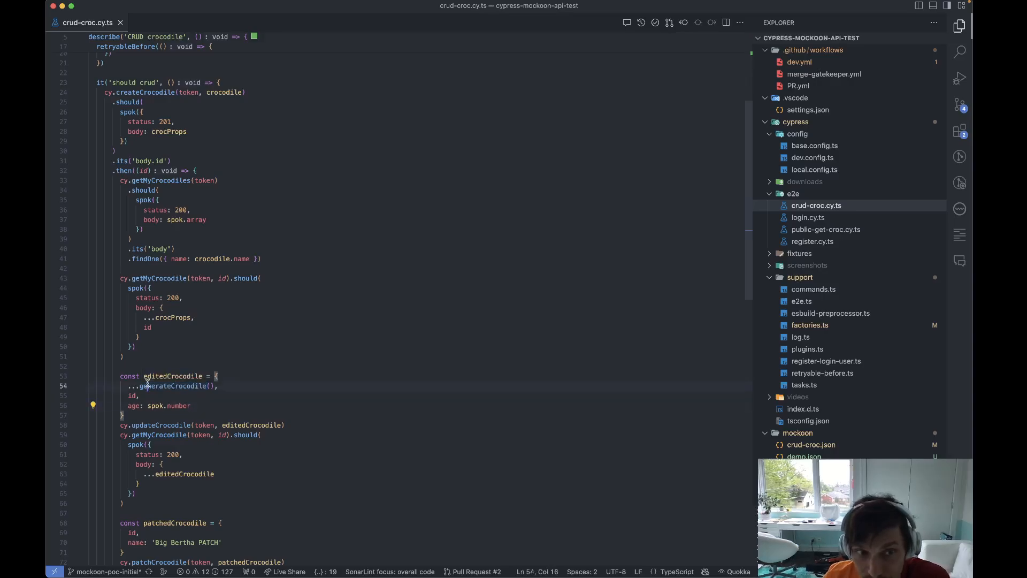
pyautogui.doubleClick(172, 385)
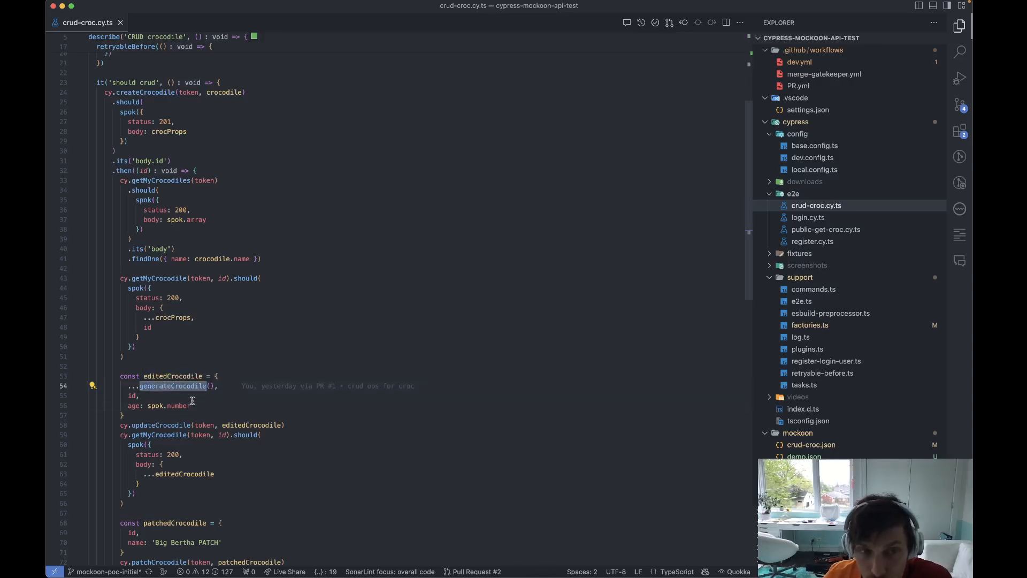
pyautogui.click(135, 395)
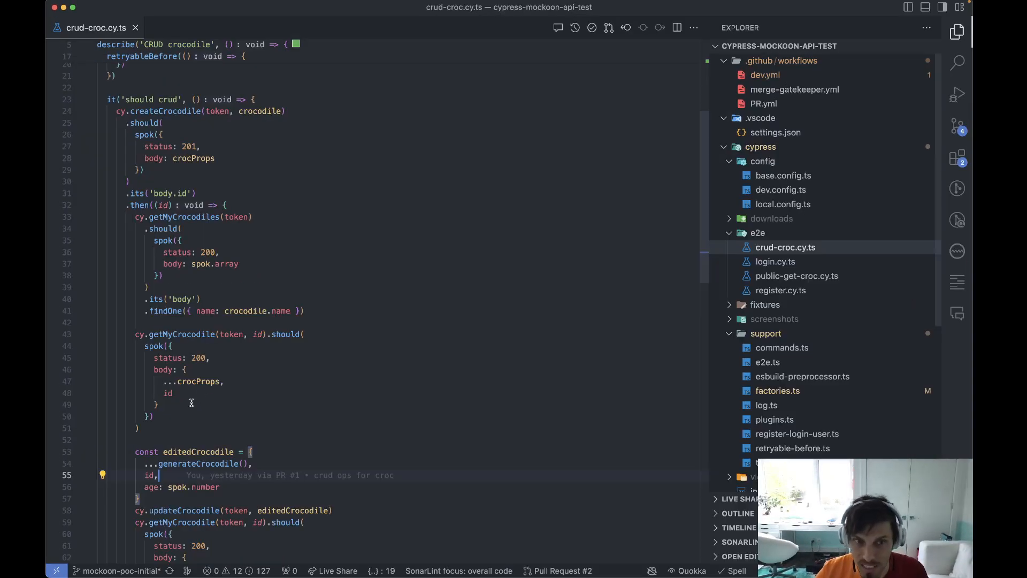
pyautogui.click(777, 391)
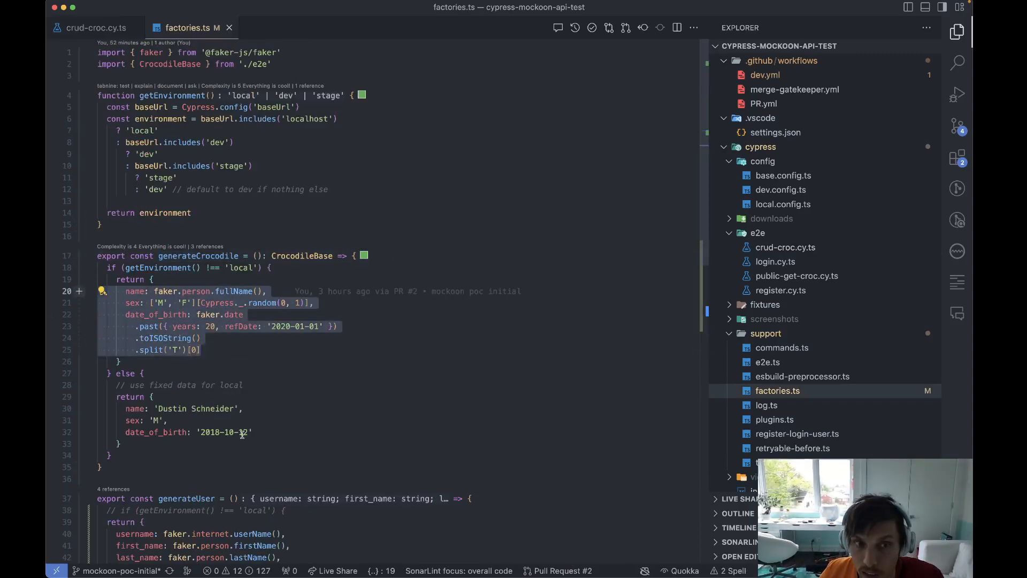
pyautogui.click(243, 361)
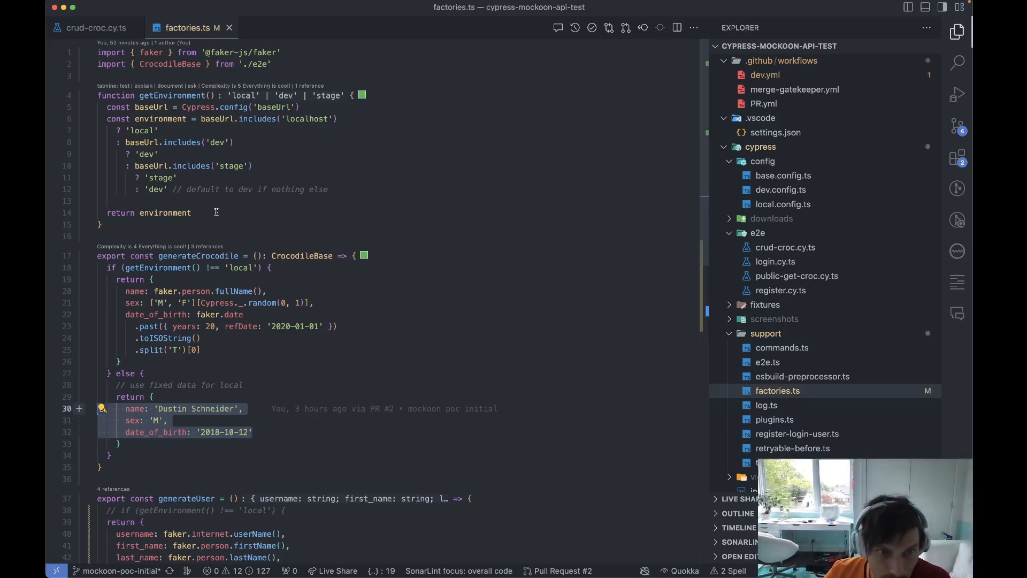
pyautogui.click(255, 431)
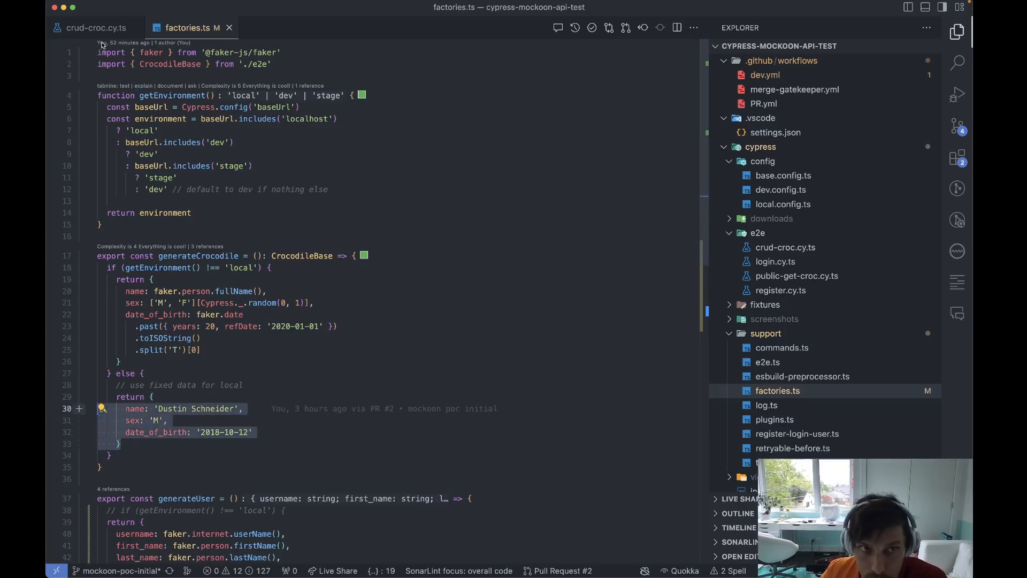
# Return to crud-croc.cy.ts and read the editedCrocodile and patchedCrocodile steps.
pyautogui.click(95, 28)
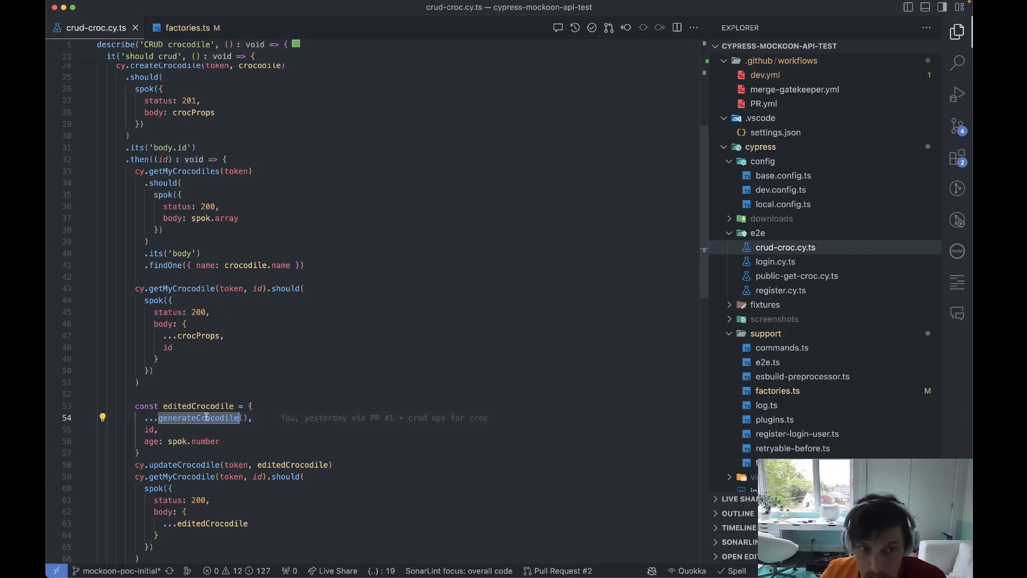
pyautogui.click(222, 441)
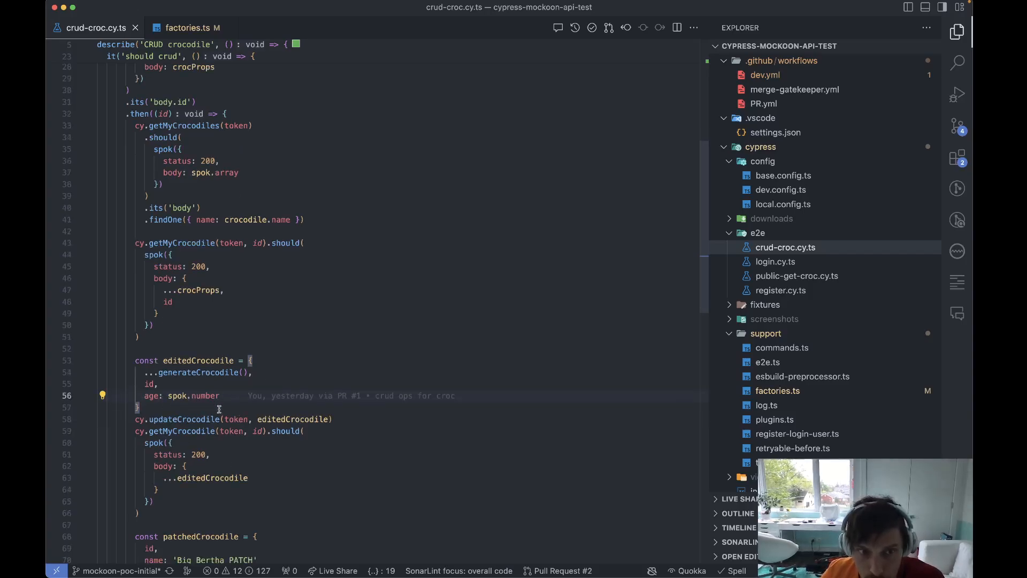
pyautogui.scroll(-3)
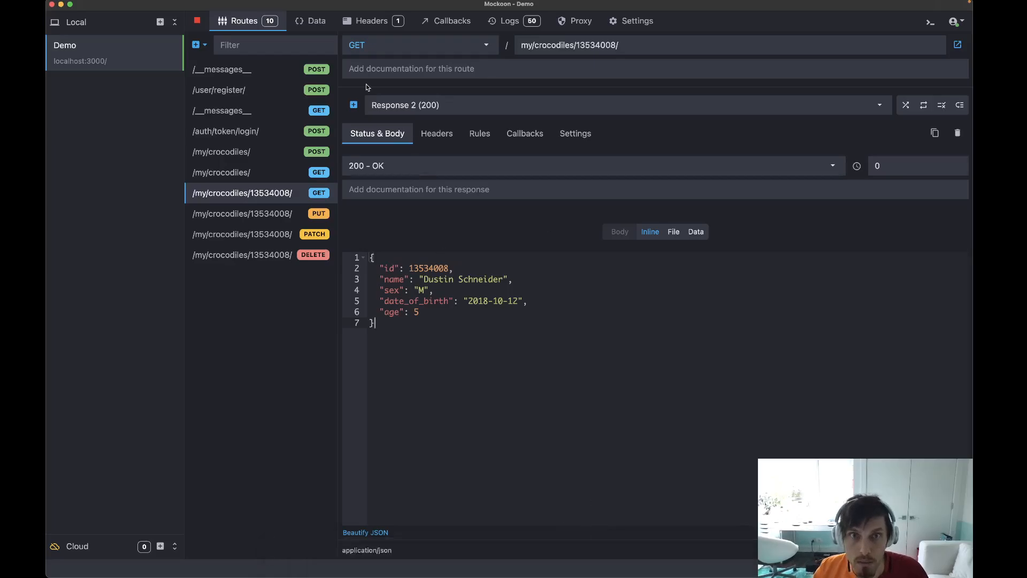
# Set Response 3 of the GET crocodile 13534008 route's JSON body name to 'Big Bertha PATCH' and recheck Cypress.
pyautogui.click(880, 105)
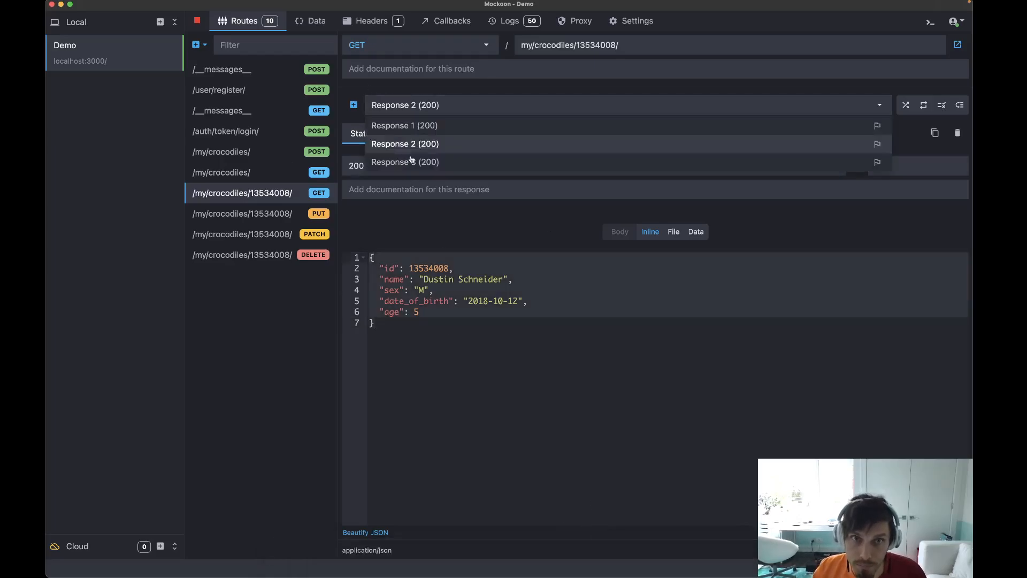
pyautogui.click(405, 162)
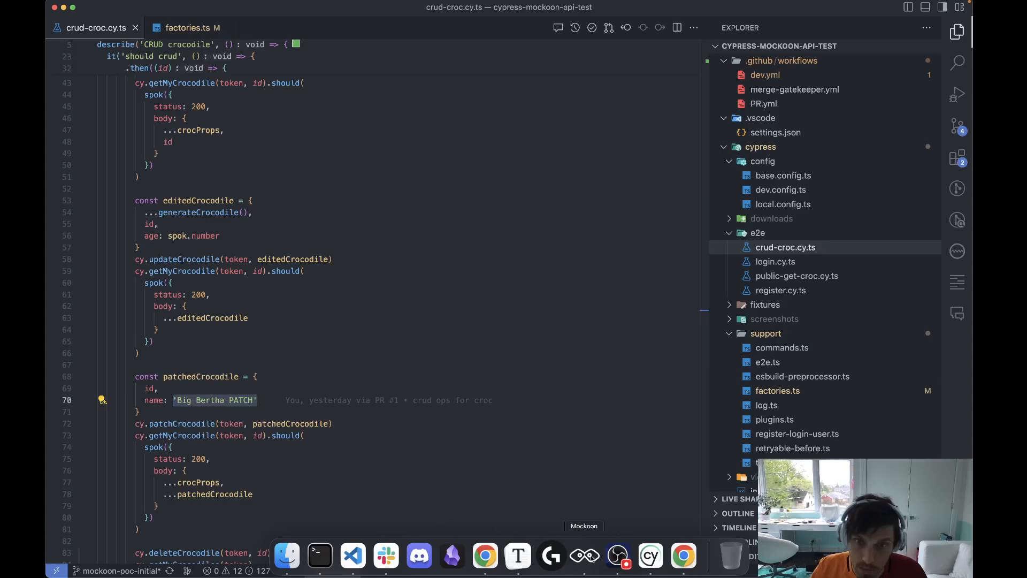
pyautogui.click(585, 557)
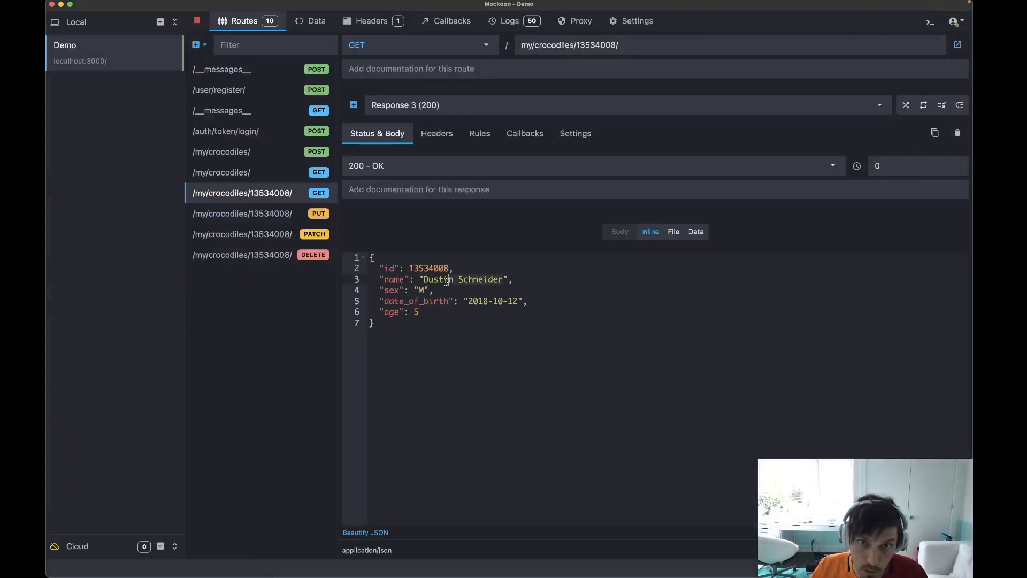
pyautogui.write("'Big Bertha PATCH")
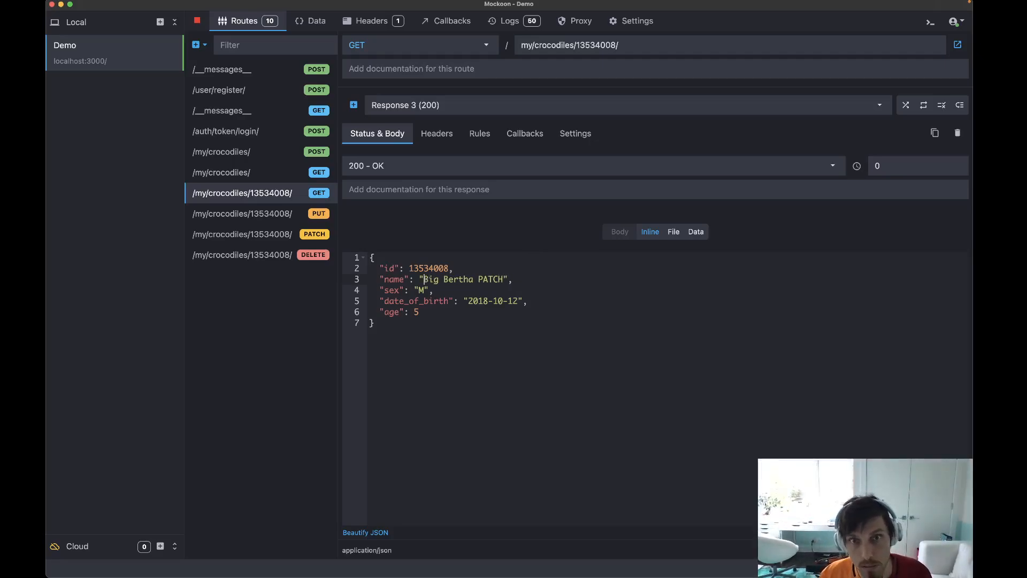
pyautogui.moveTo(684, 556)
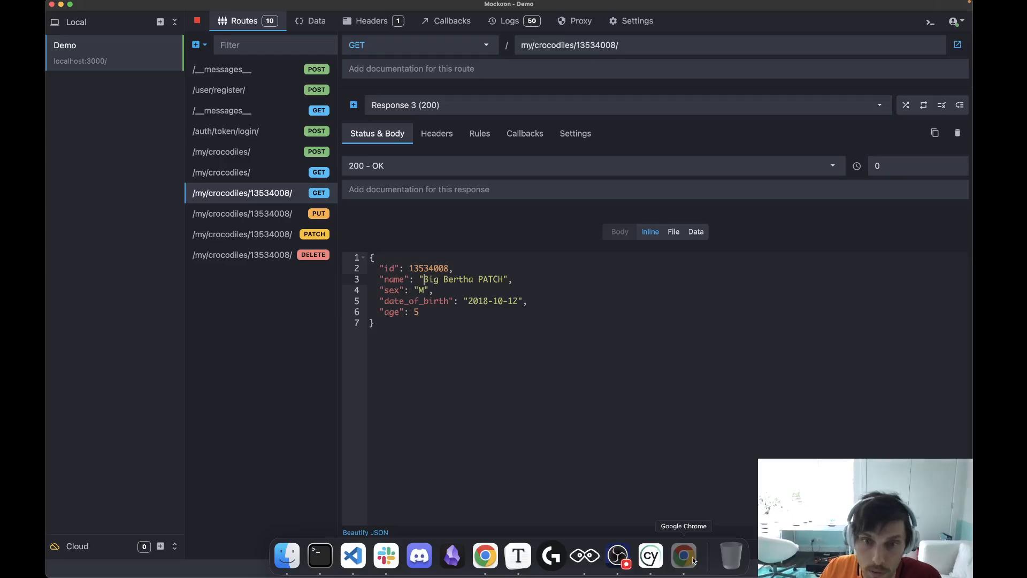
pyautogui.click(684, 557)
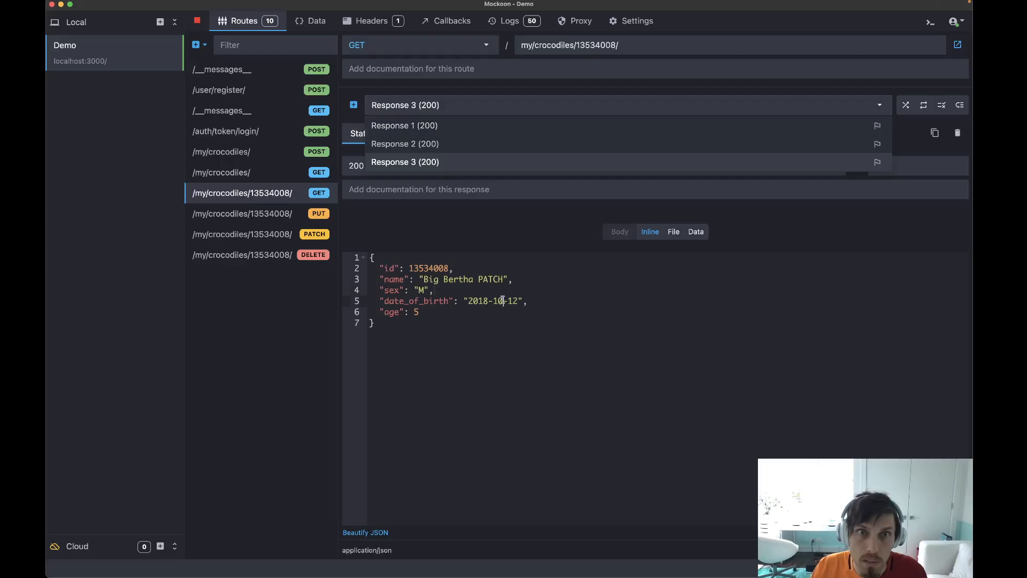
pyautogui.click(222, 172)
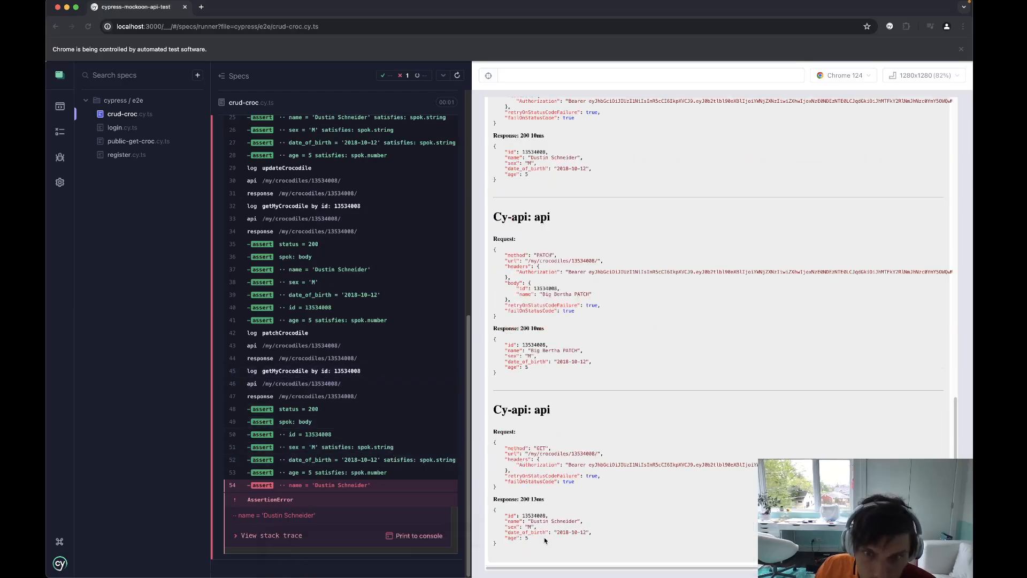
pyautogui.doubleClick(537, 521)
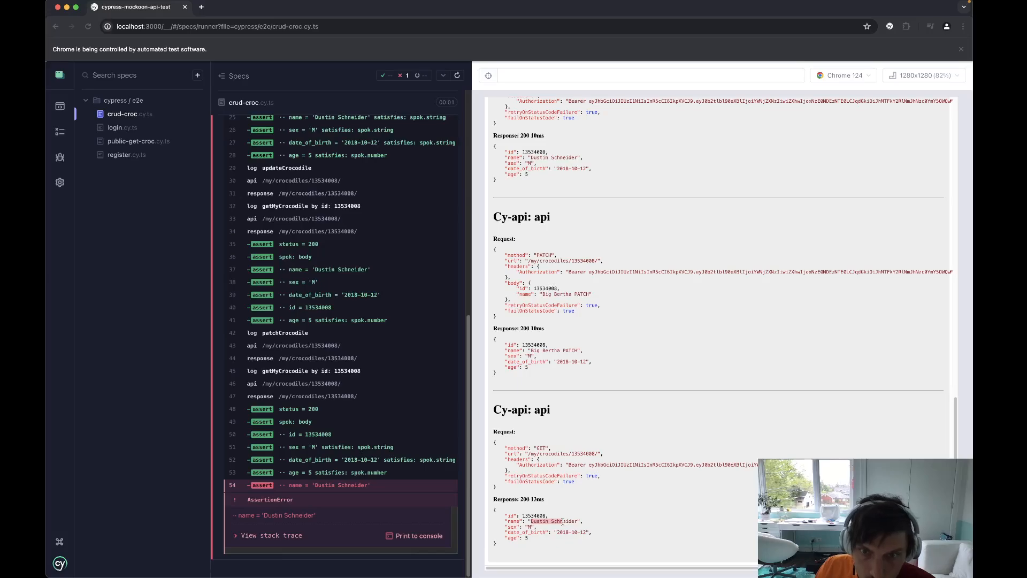
pyautogui.click(456, 75)
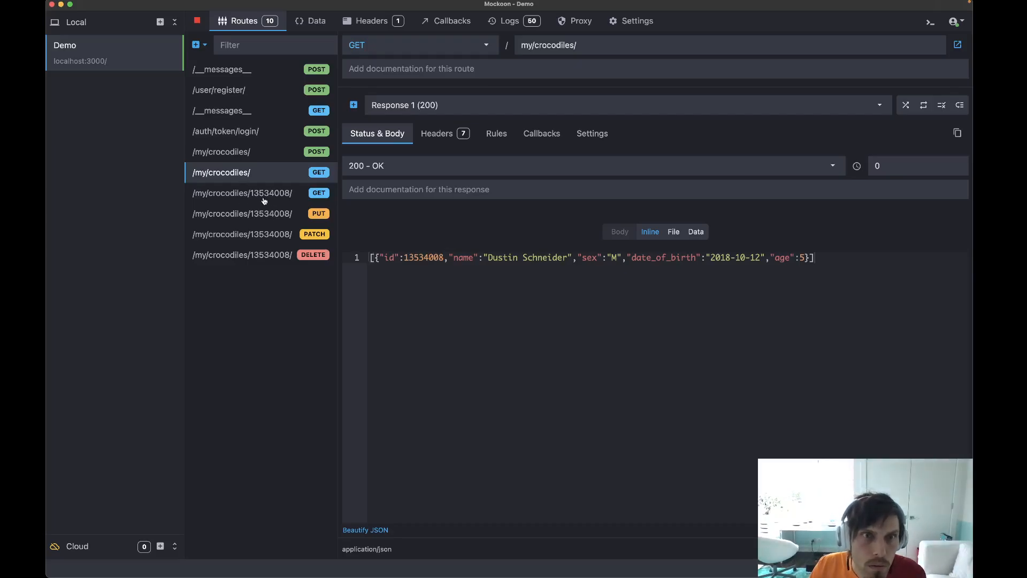
# Reopen GET /my/crocodiles/13534008/ and select Response 3 (200) showing 'Big Bertha PATCH'.
pyautogui.click(241, 193)
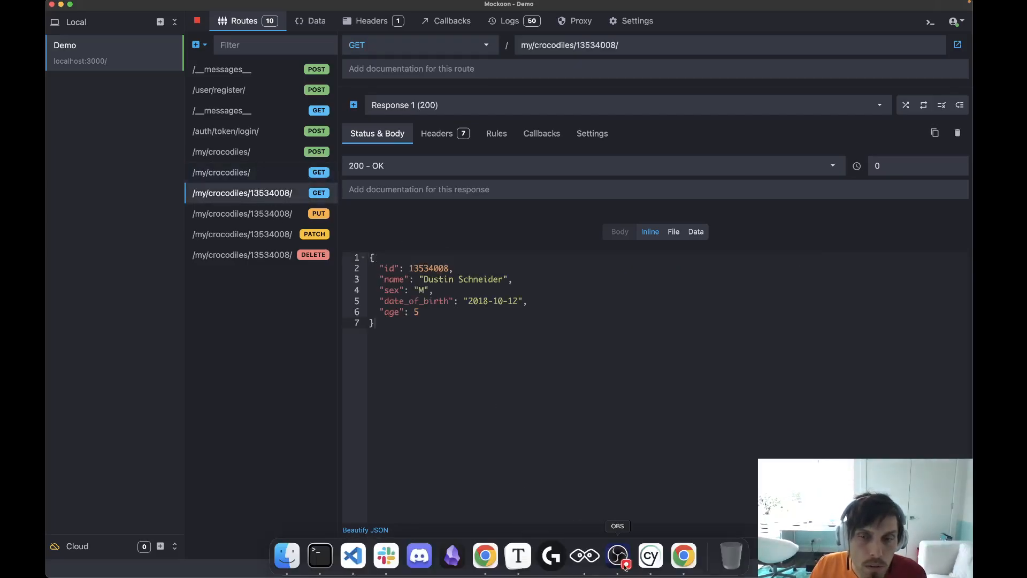
pyautogui.click(682, 556)
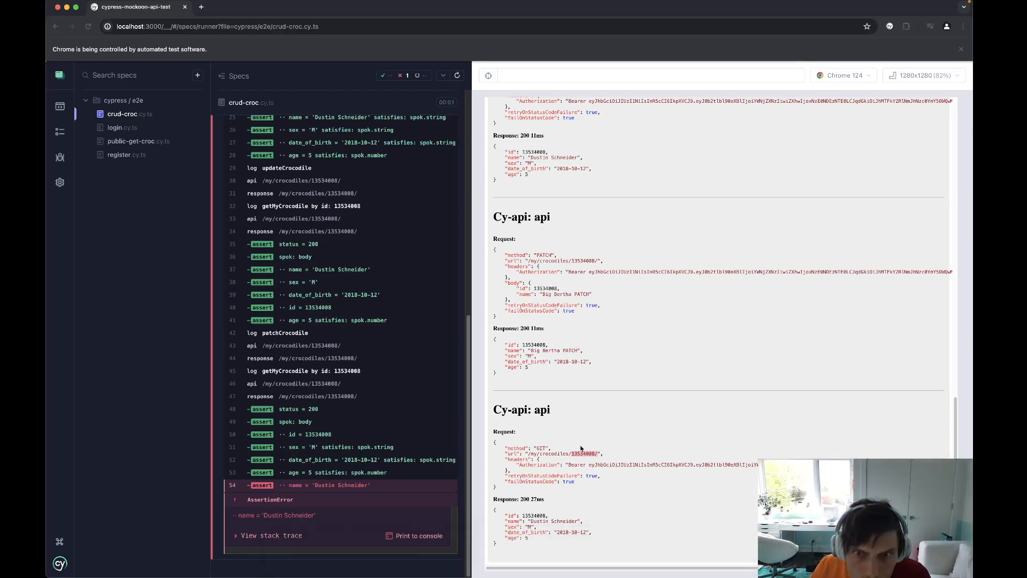
pyautogui.moveTo(540, 570)
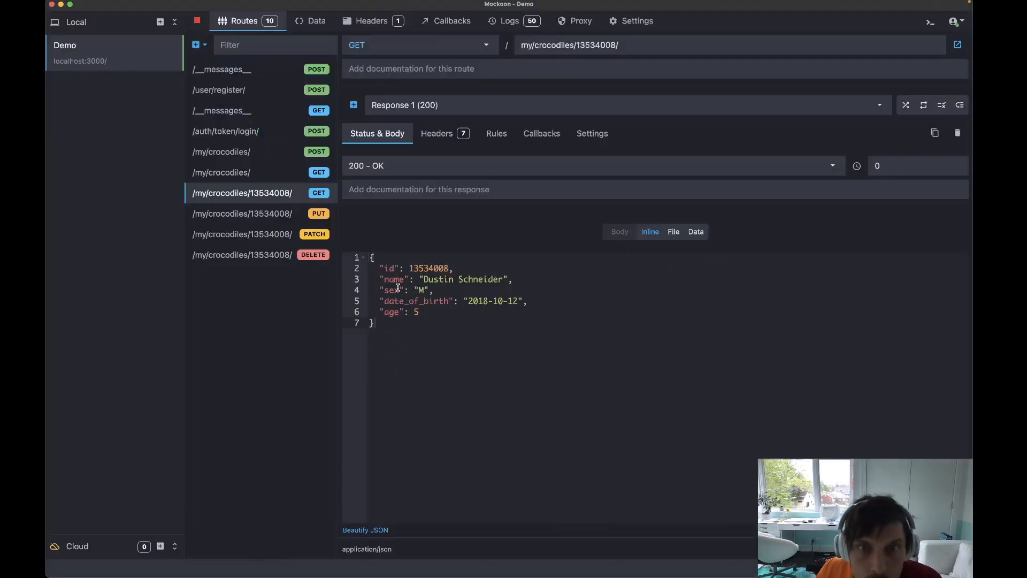
pyautogui.click(879, 105)
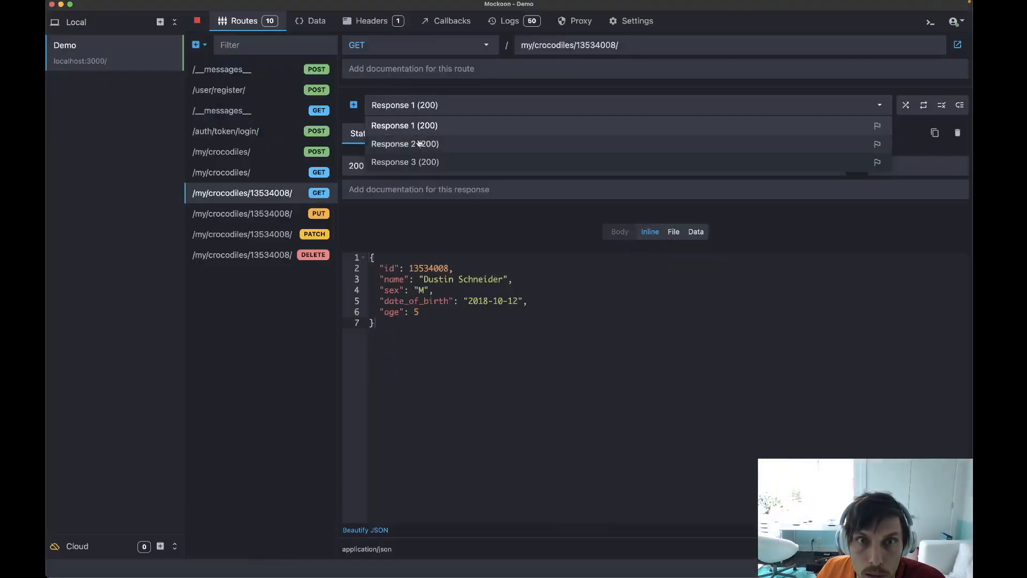
pyautogui.click(404, 162)
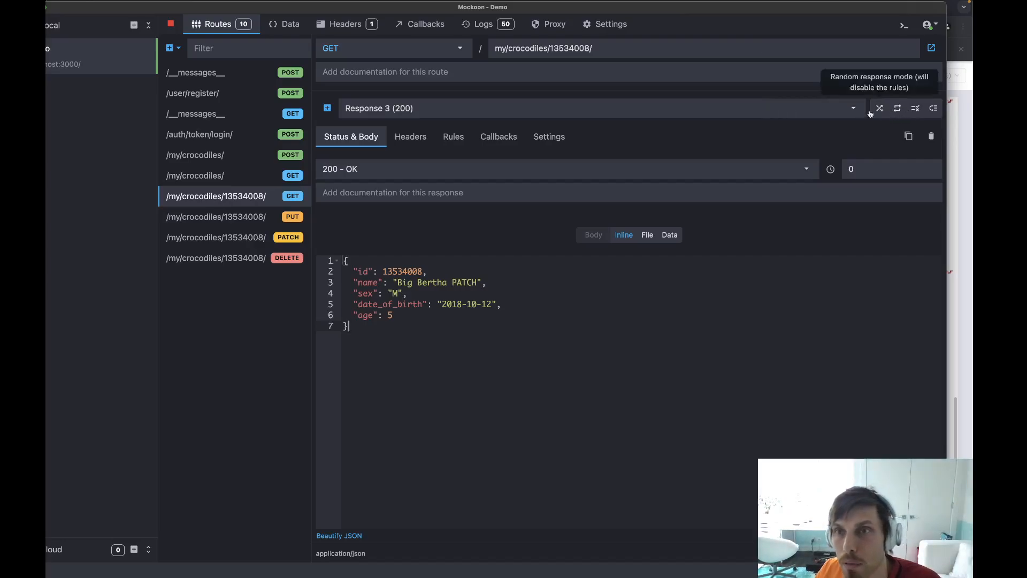
pyautogui.moveTo(897, 108)
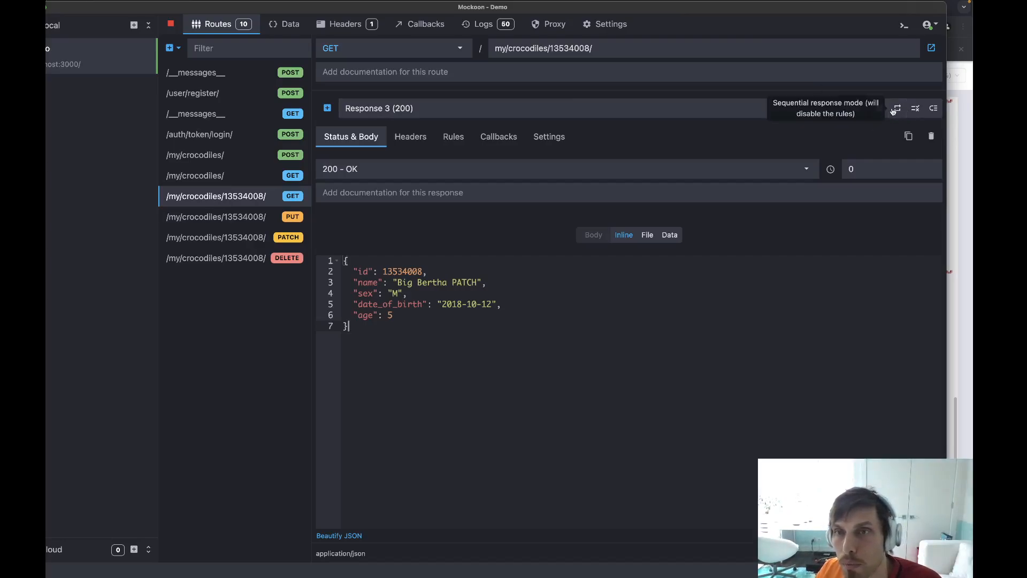
pyautogui.moveTo(881, 108)
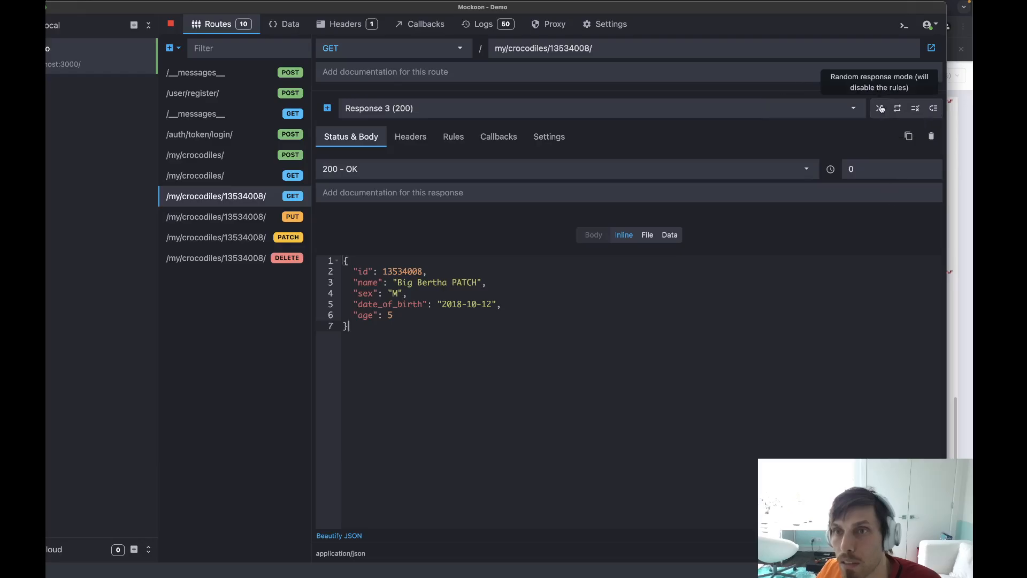
pyautogui.moveTo(897, 108)
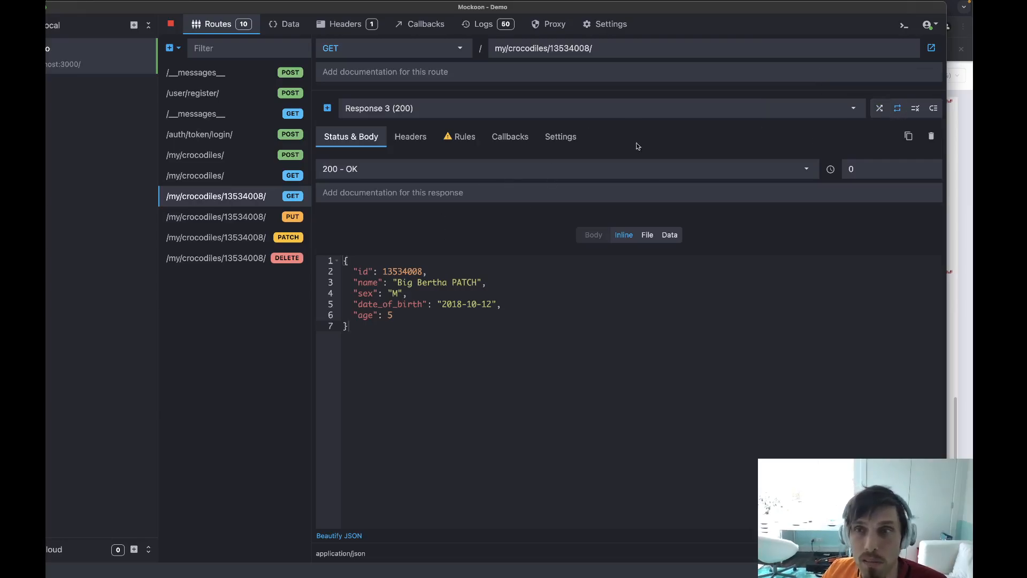
pyautogui.moveTo(870, 160)
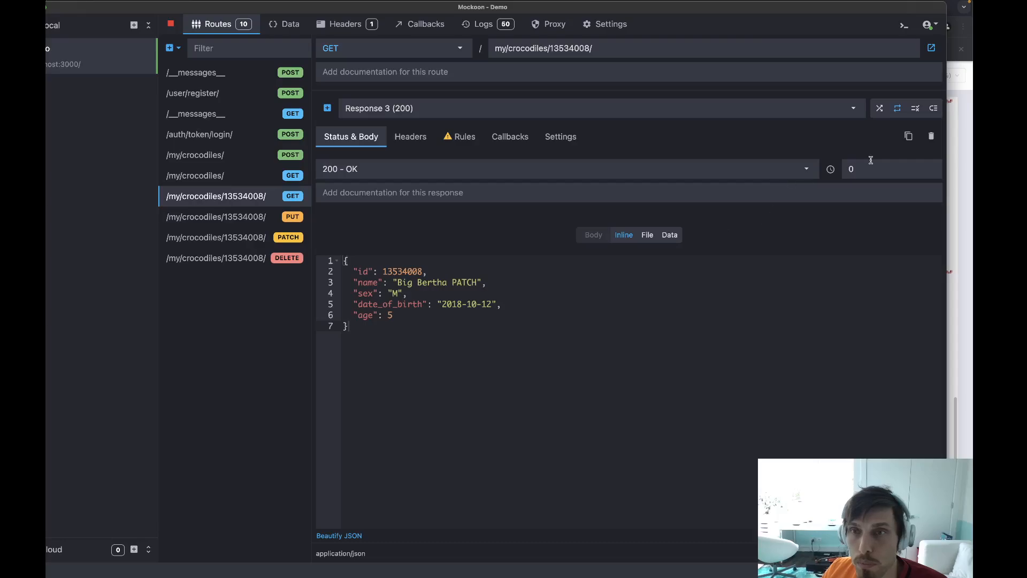
pyautogui.moveTo(782, 142)
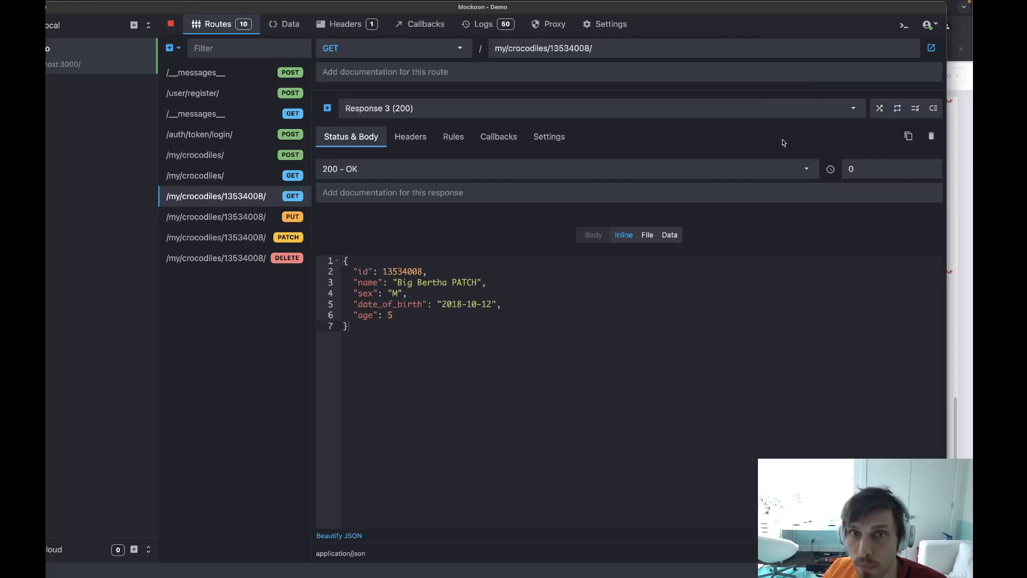
# Add one blank body rule under Rules for Response 3, then return to its body.
pyautogui.click(452, 136)
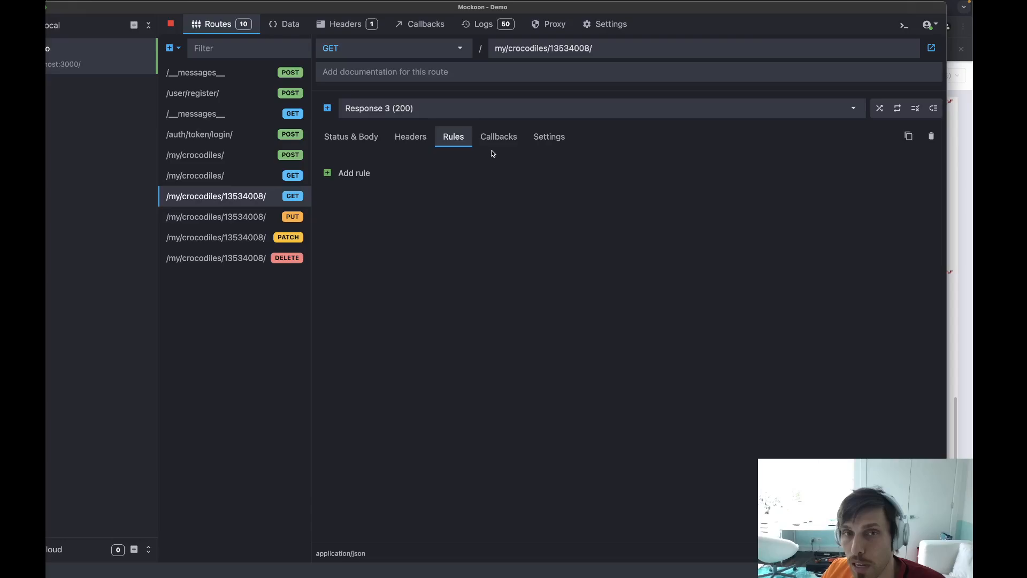
pyautogui.moveTo(452, 146)
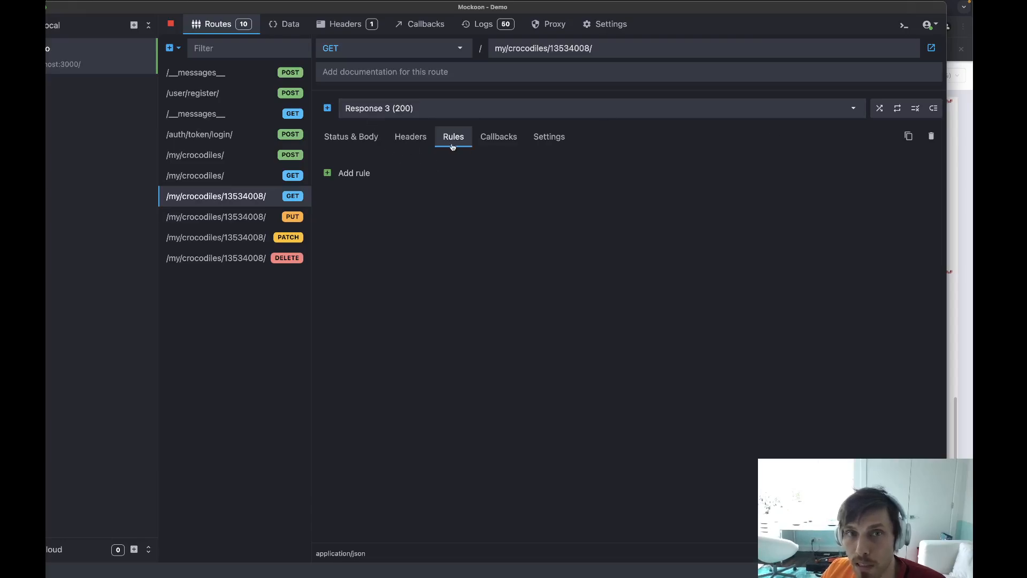
pyautogui.click(354, 172)
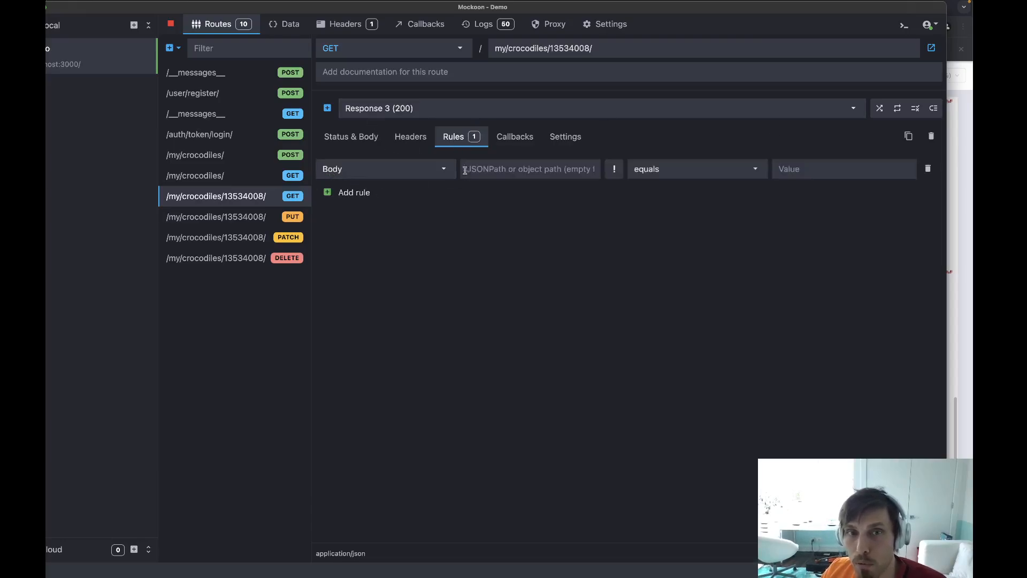
pyautogui.click(385, 169)
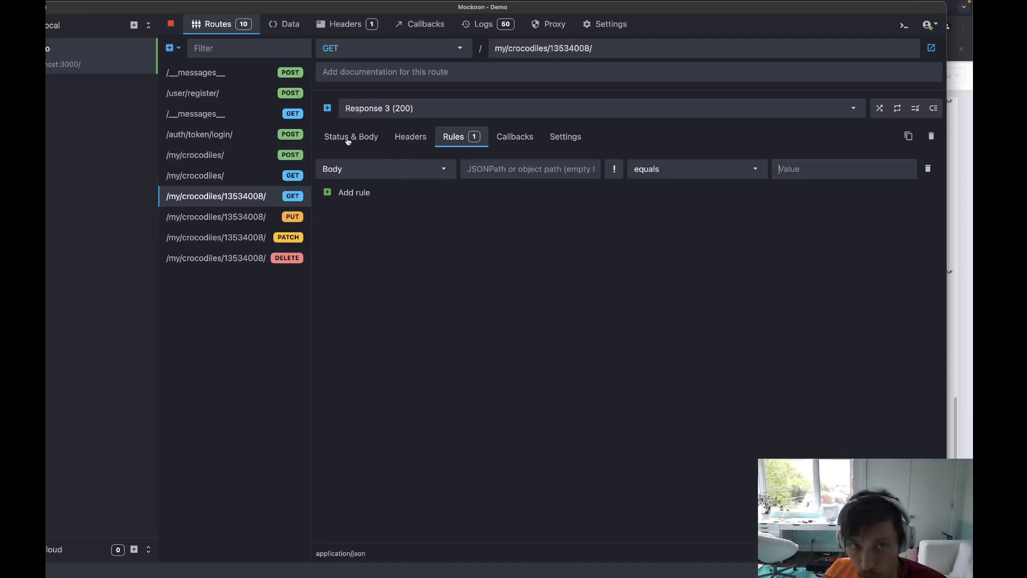
pyautogui.click(351, 136)
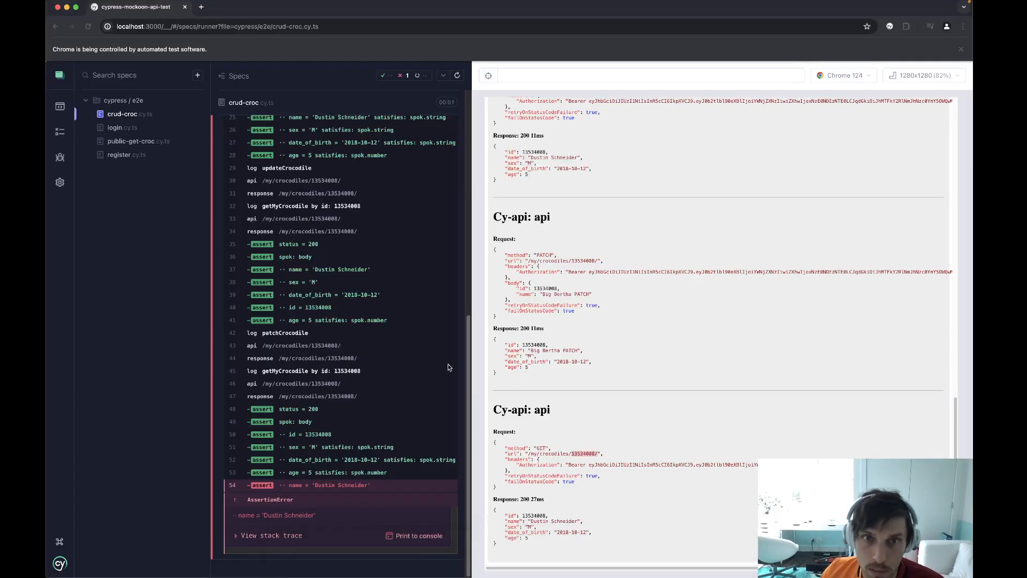
pyautogui.click(457, 75)
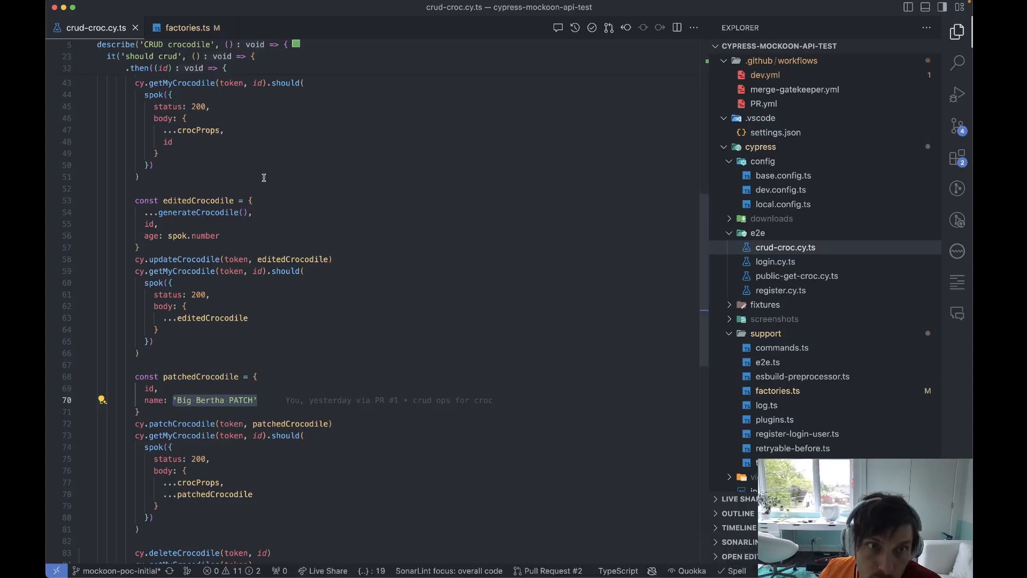
# Scroll through the end of crud-croc.cy.ts and bring Mockoon back to the front.
pyautogui.scroll(3)
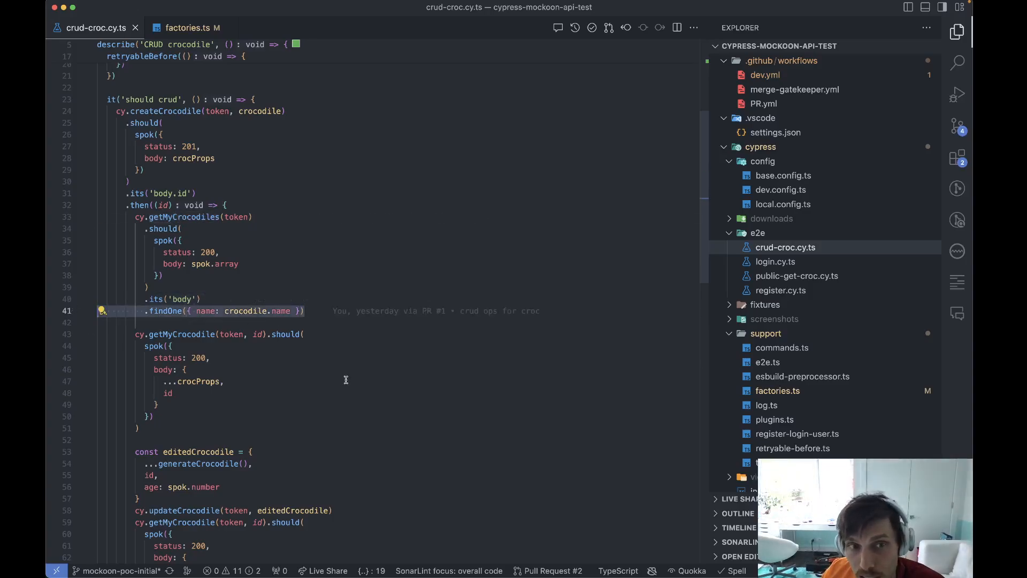
pyautogui.scroll(-3)
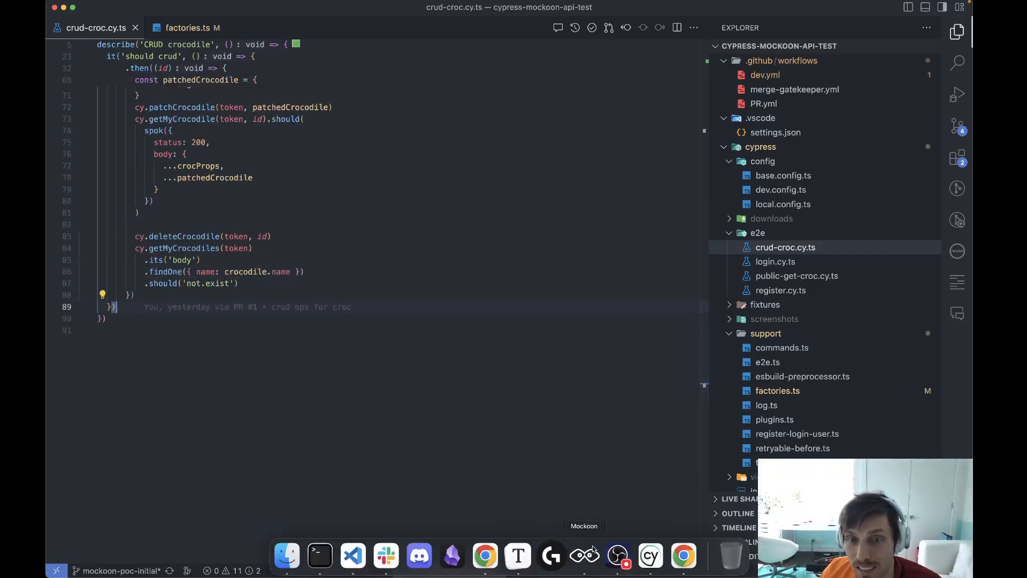
pyautogui.click(585, 556)
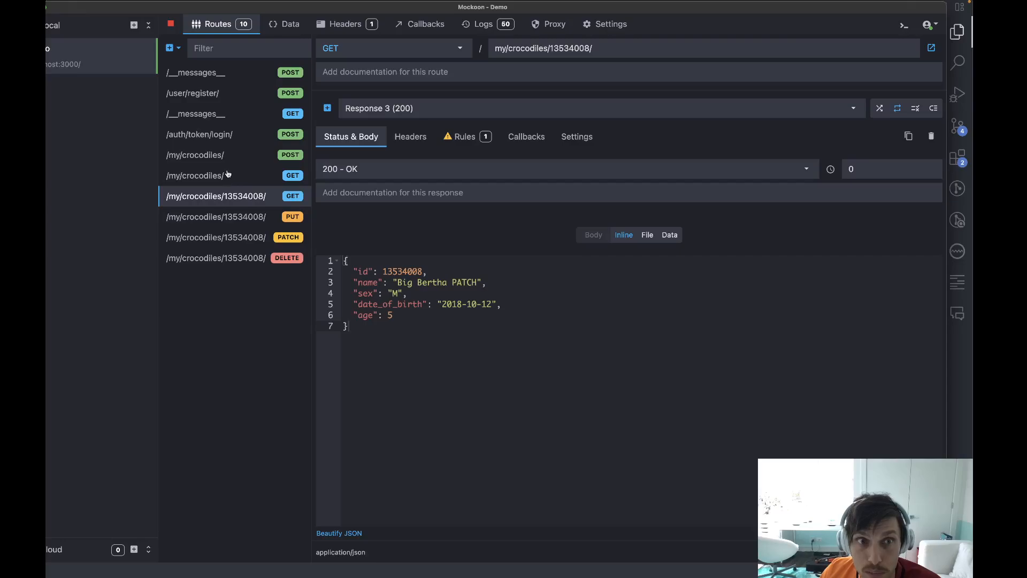
# Beautify GET /my/crocodiles/ and set Response 2's name to 'no name for you', then check Cypress in Chrome.
pyautogui.click(195, 175)
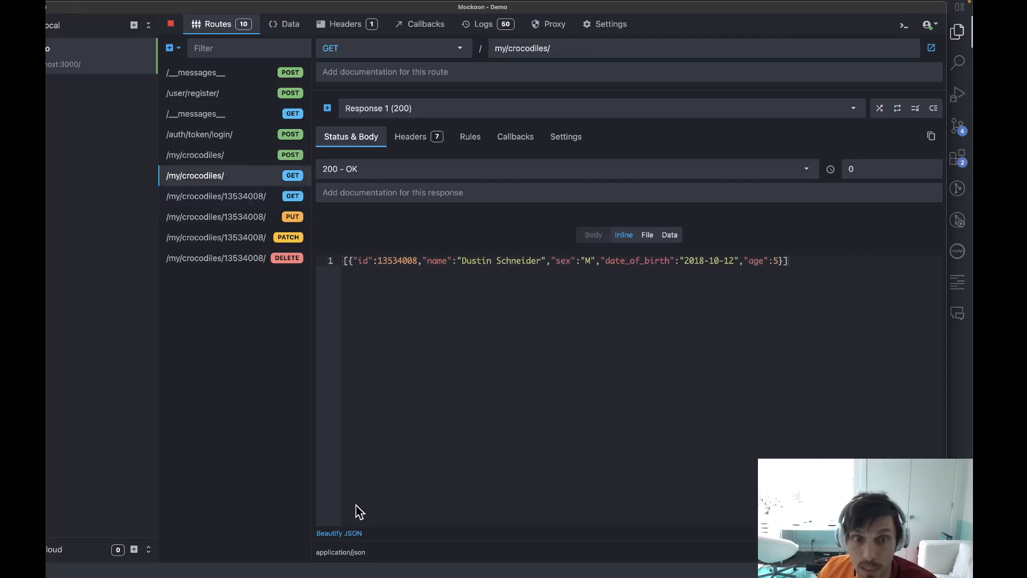
pyautogui.click(340, 533)
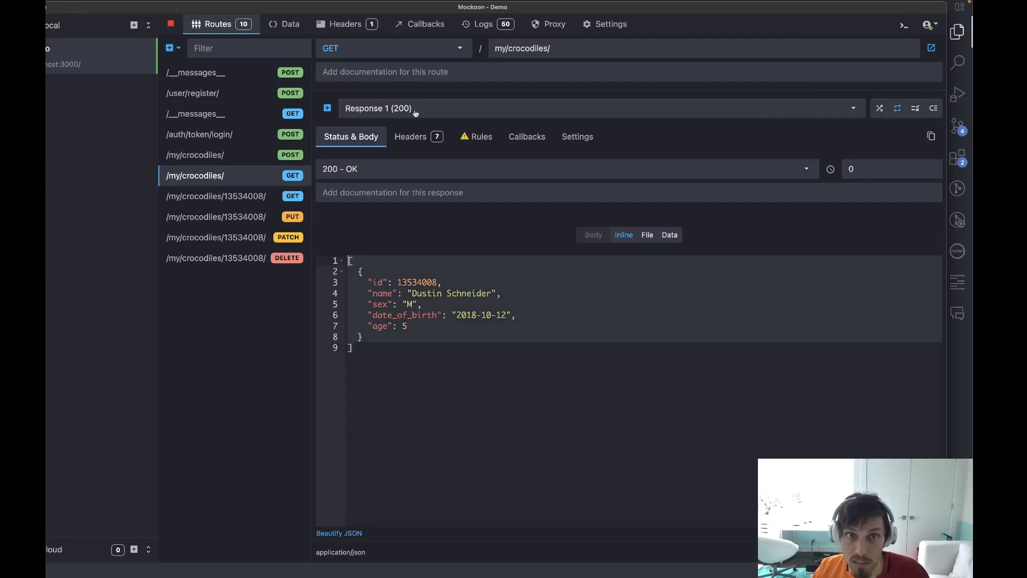
pyautogui.click(853, 108)
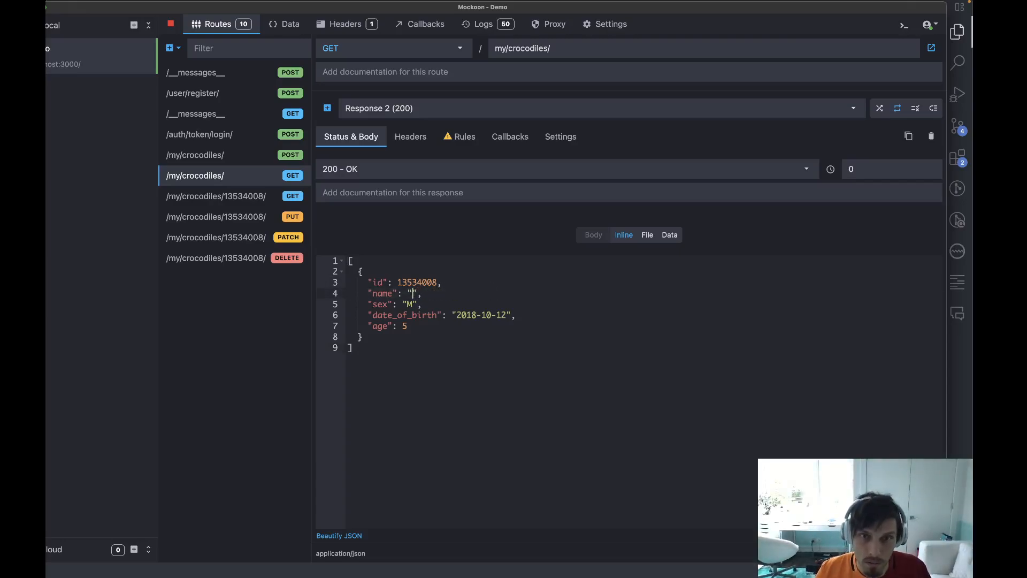
pyautogui.write('no name for you')
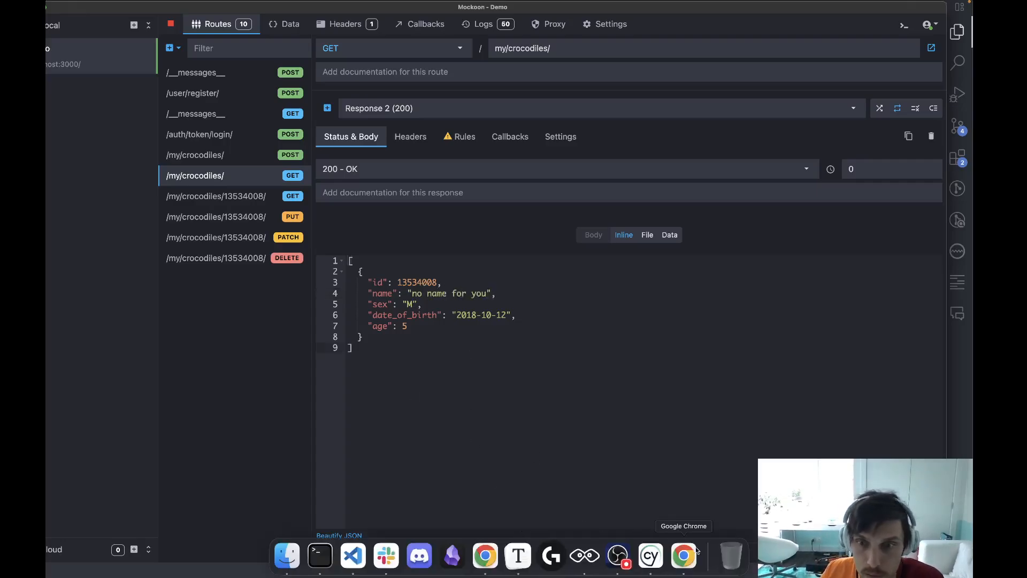
pyautogui.click(684, 555)
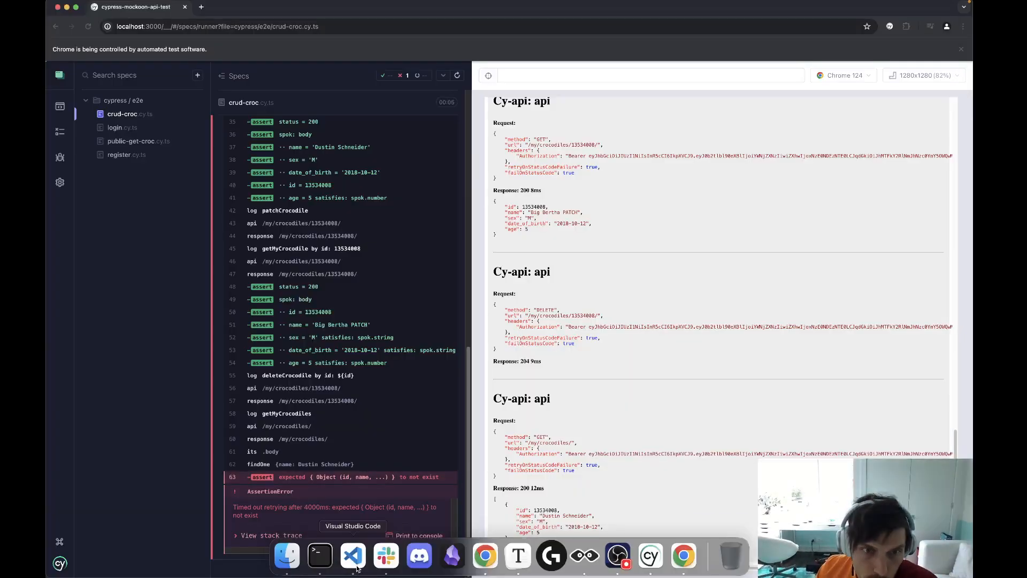
# Replace Response 2 of GET /my/crocodiles/ with an empty array [], glancing at the delete route.
pyautogui.click(352, 556)
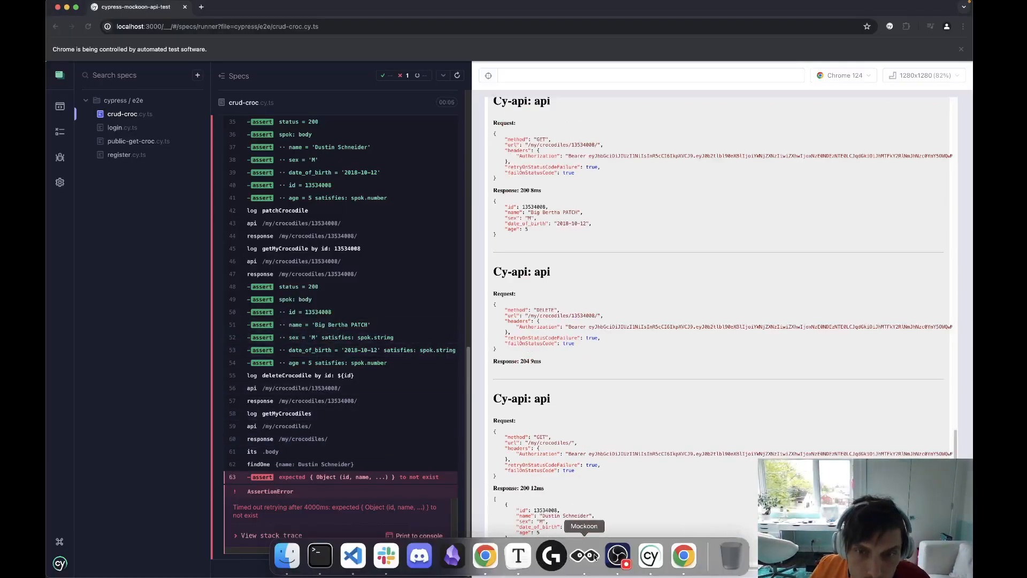
pyautogui.click(583, 555)
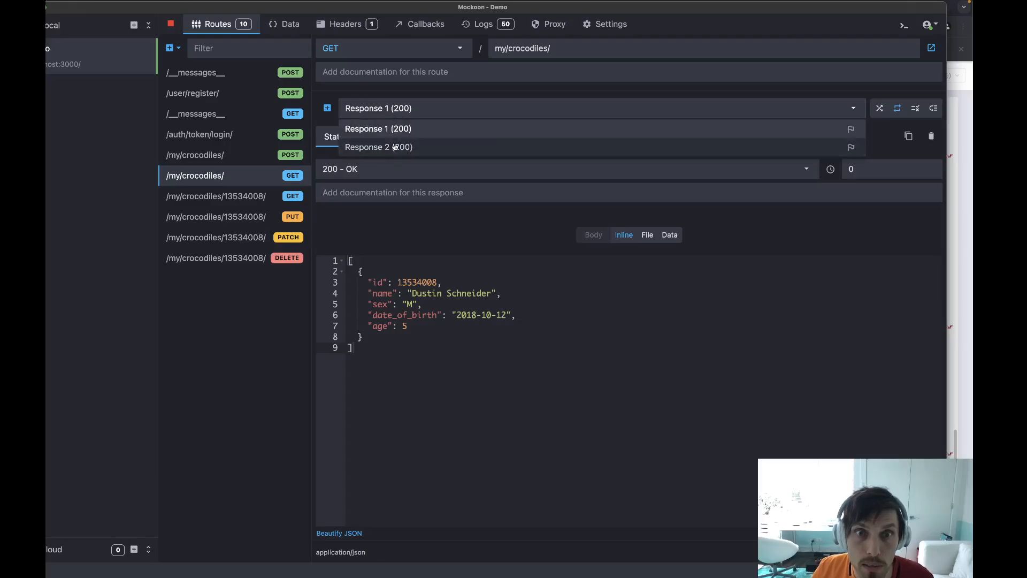
pyautogui.click(378, 147)
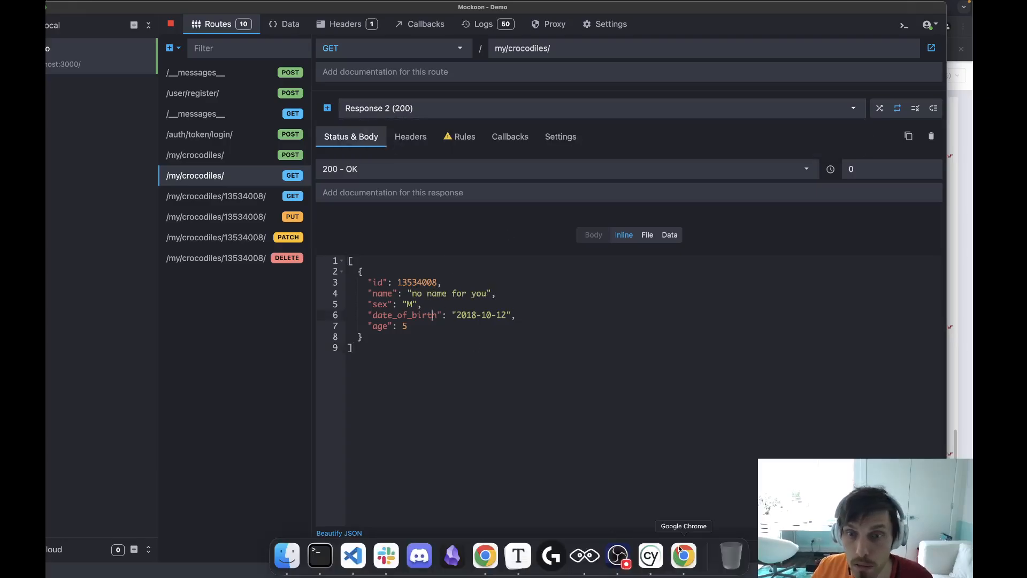
pyautogui.click(684, 556)
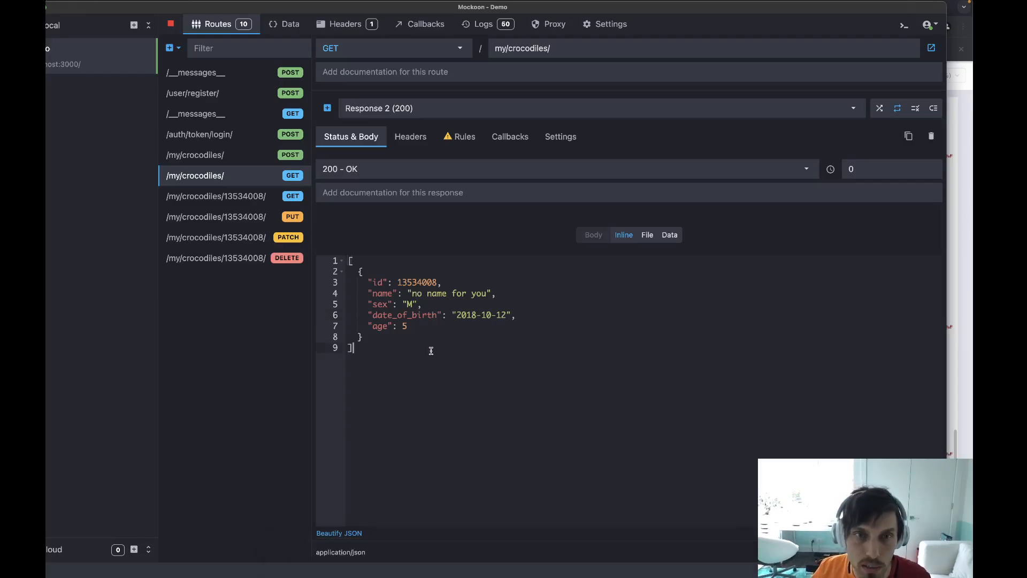
pyautogui.click(215, 257)
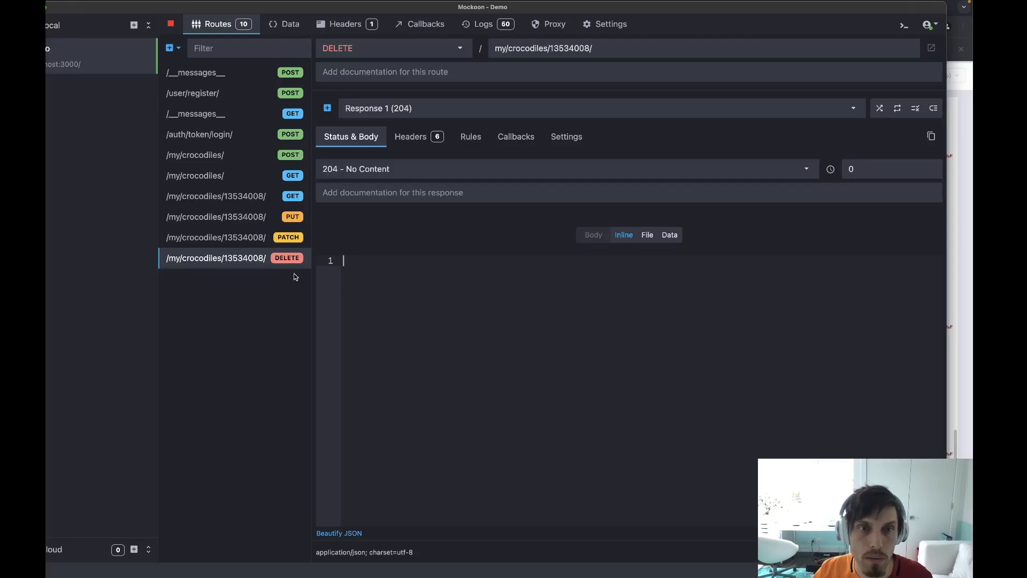
pyautogui.moveTo(228, 176)
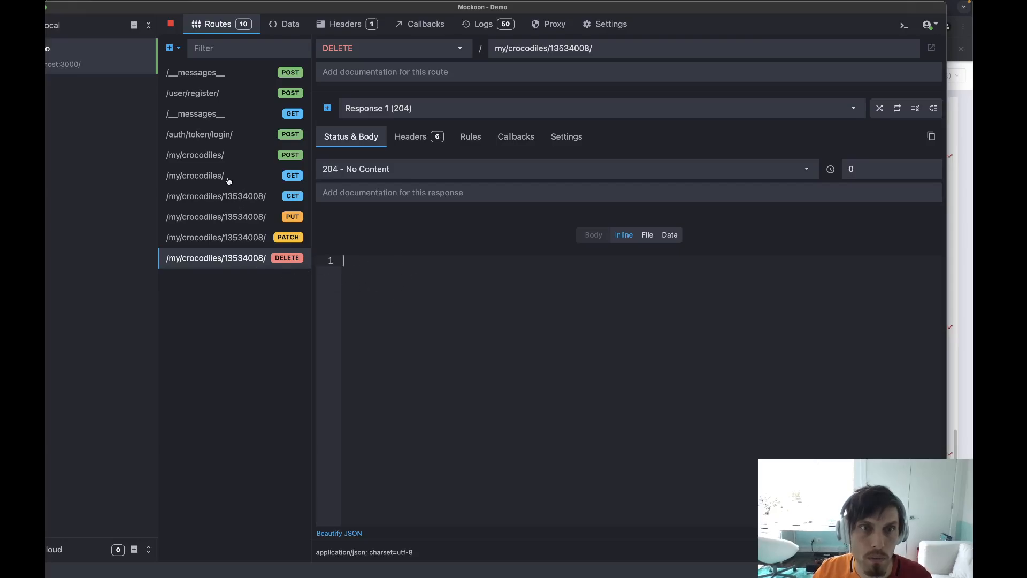
pyautogui.click(194, 174)
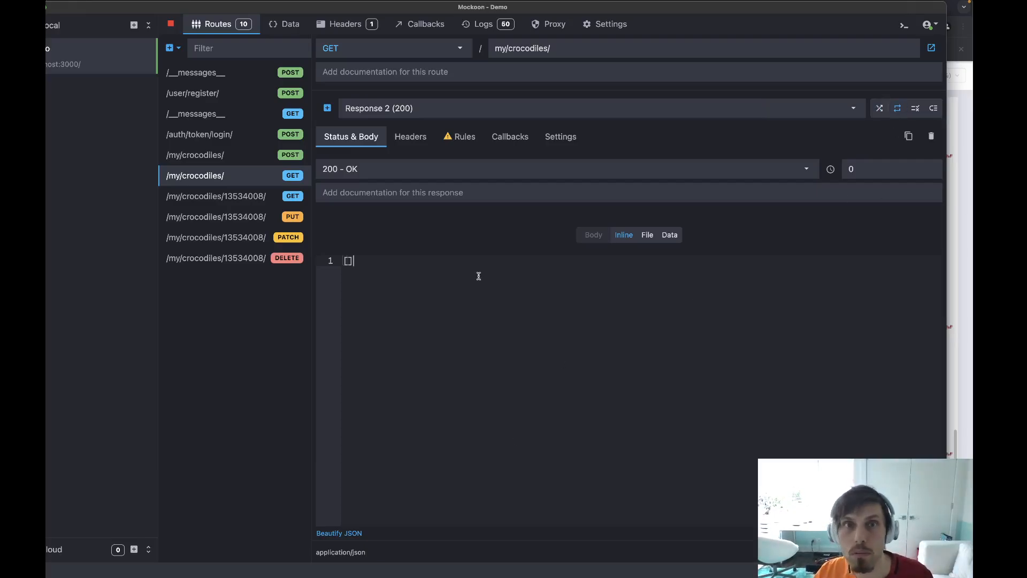
pyautogui.moveTo(485, 570)
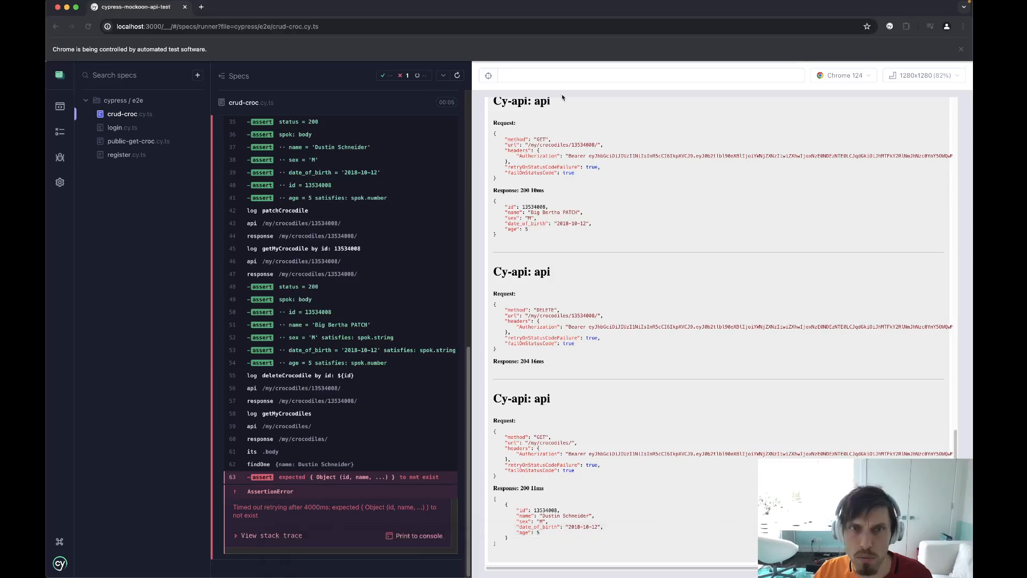
# Rerun all Cypress specs and scroll to the crud-croc final not-exist check.
pyautogui.click(457, 74)
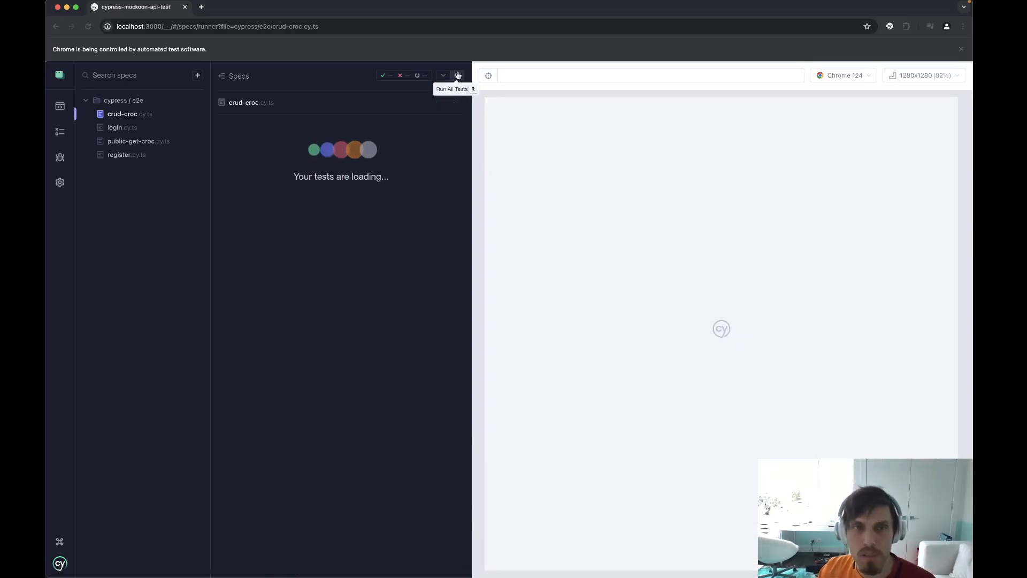
pyautogui.click(457, 75)
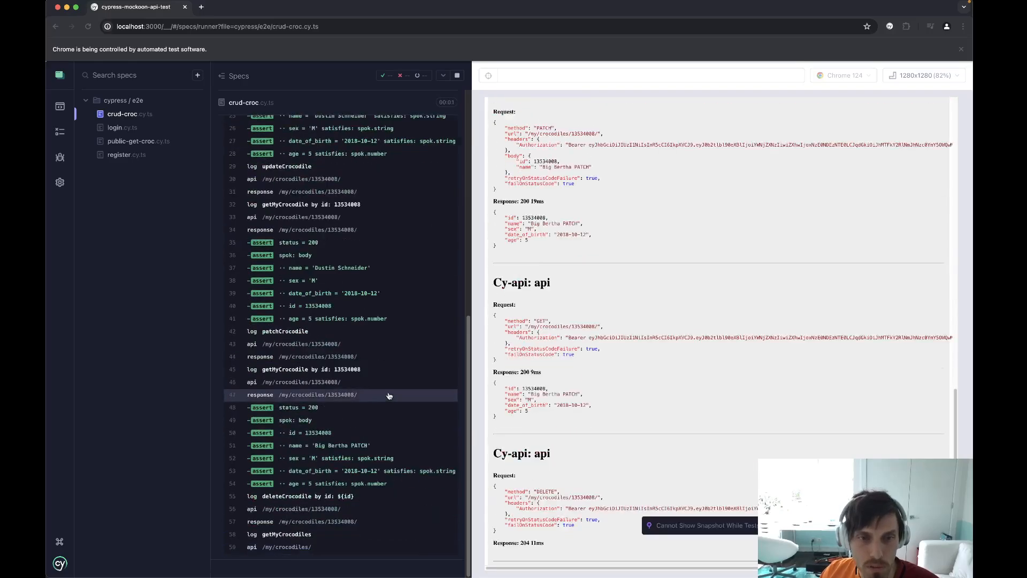
pyautogui.scroll(-3)
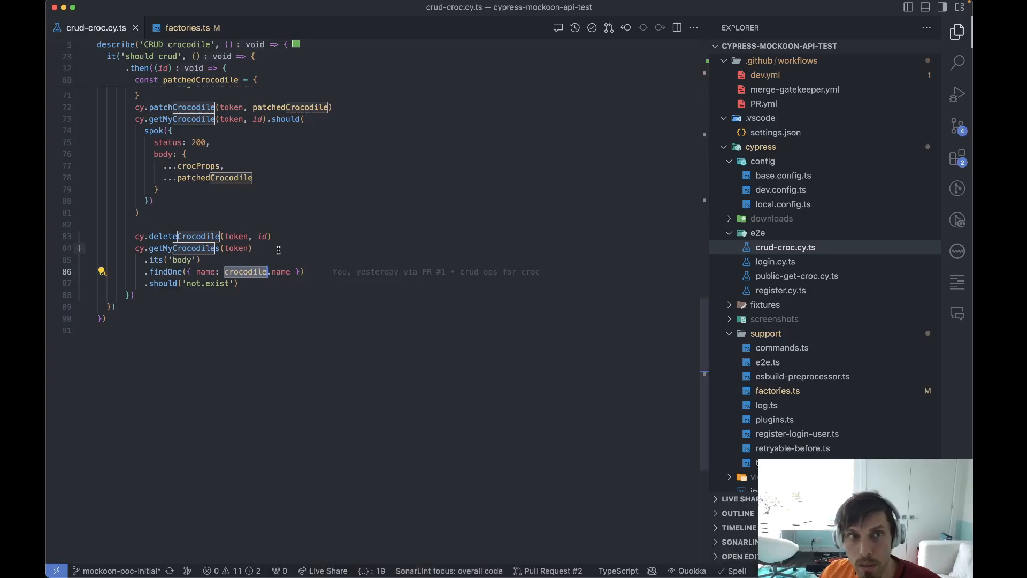
pyautogui.scroll(3)
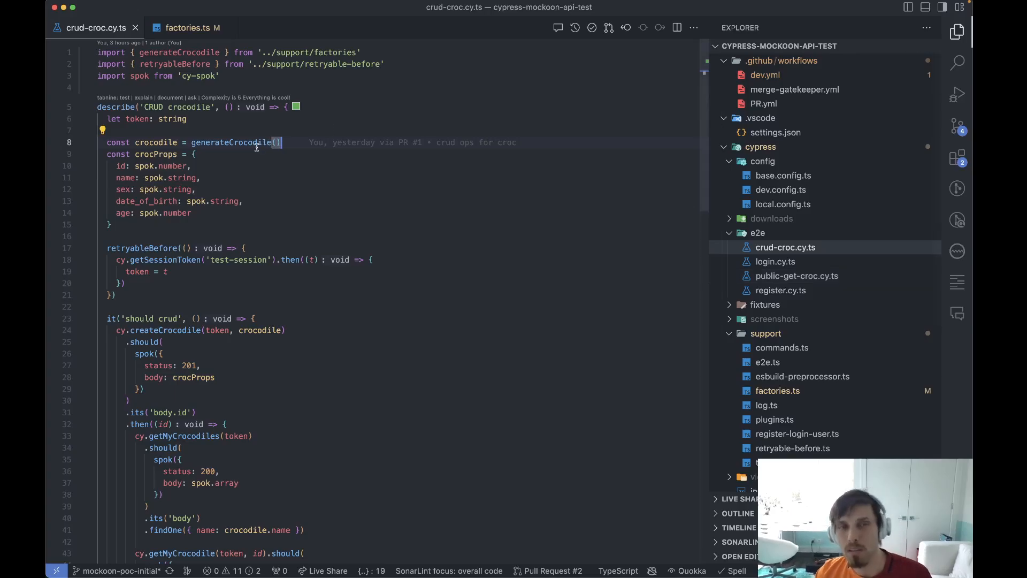
pyautogui.click(189, 28)
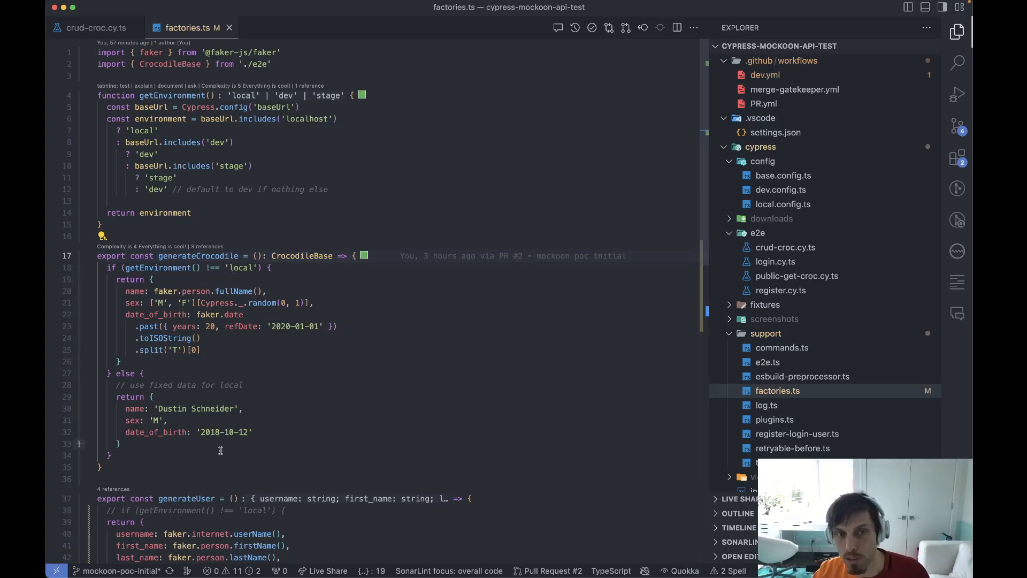
pyautogui.click(92, 28)
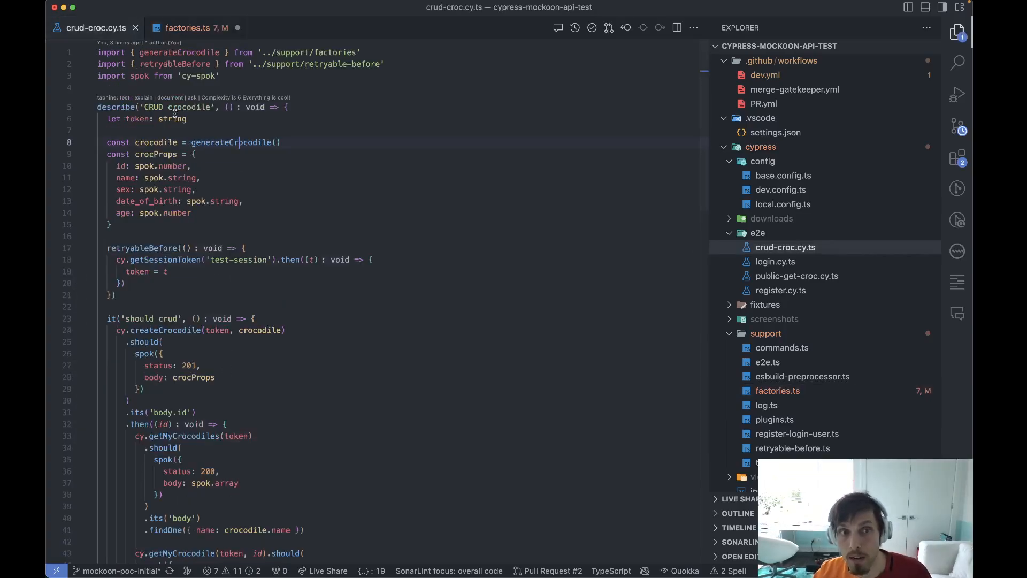
pyautogui.click(191, 27)
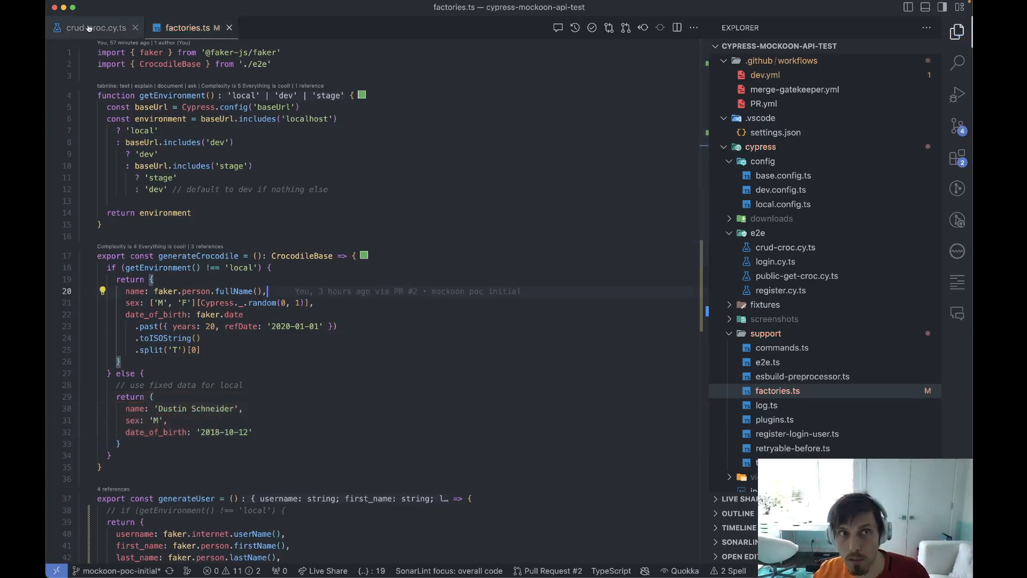
pyautogui.click(95, 28)
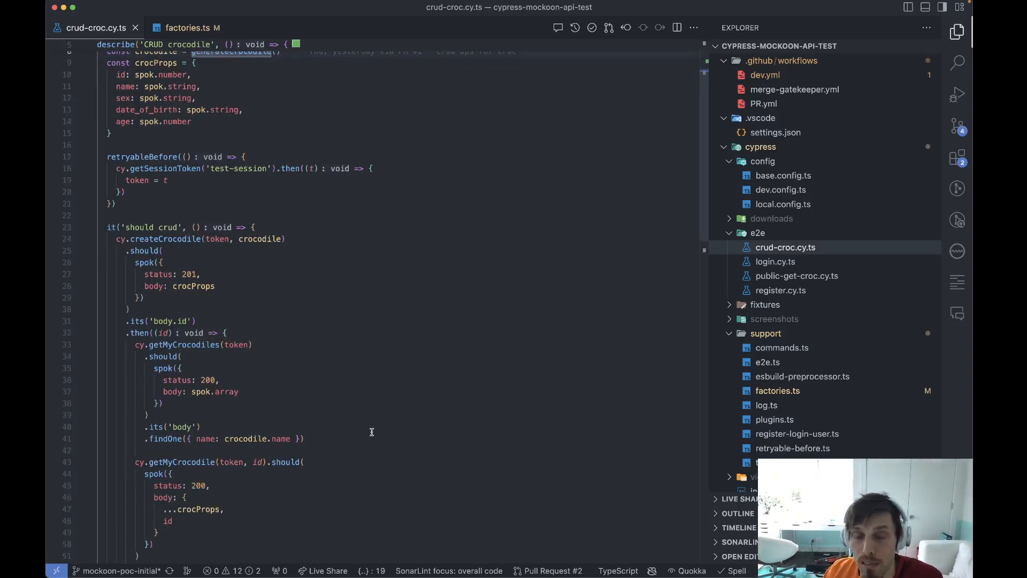
pyautogui.click(584, 556)
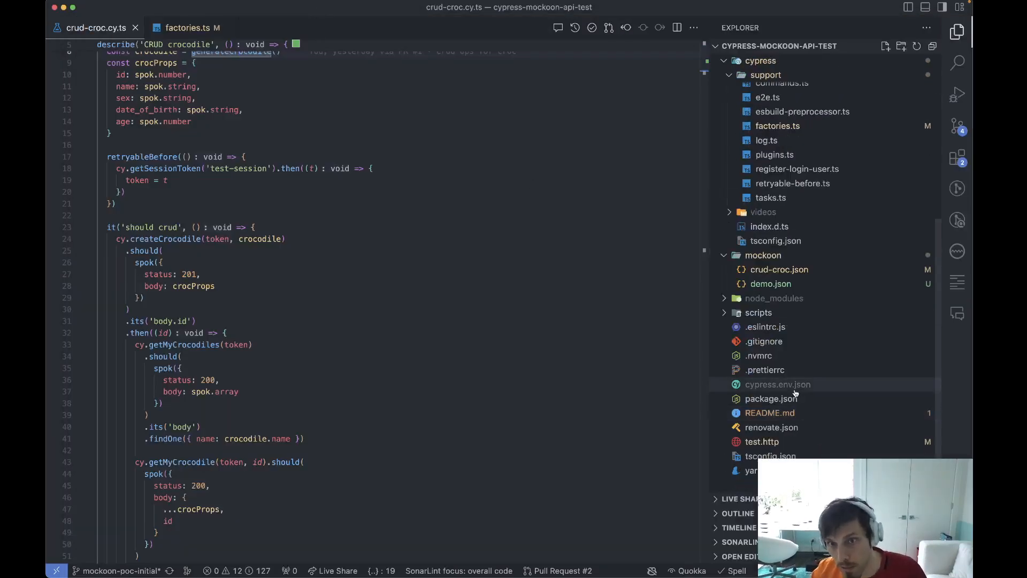
# View package.json's mock:server script and delete mockoon/demo.json, leaving only crud-croc.json.
pyautogui.click(771, 398)
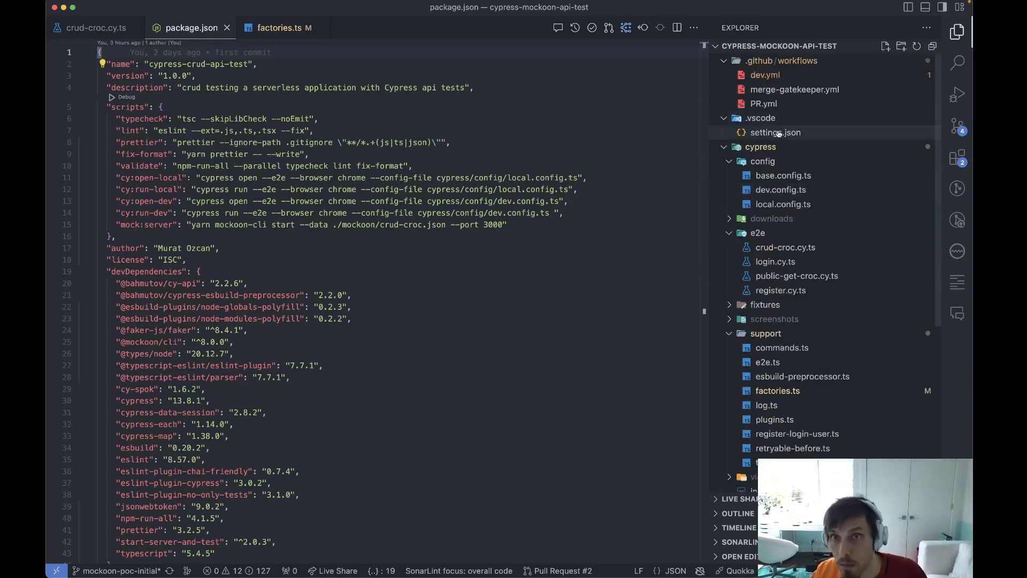
pyautogui.click(760, 147)
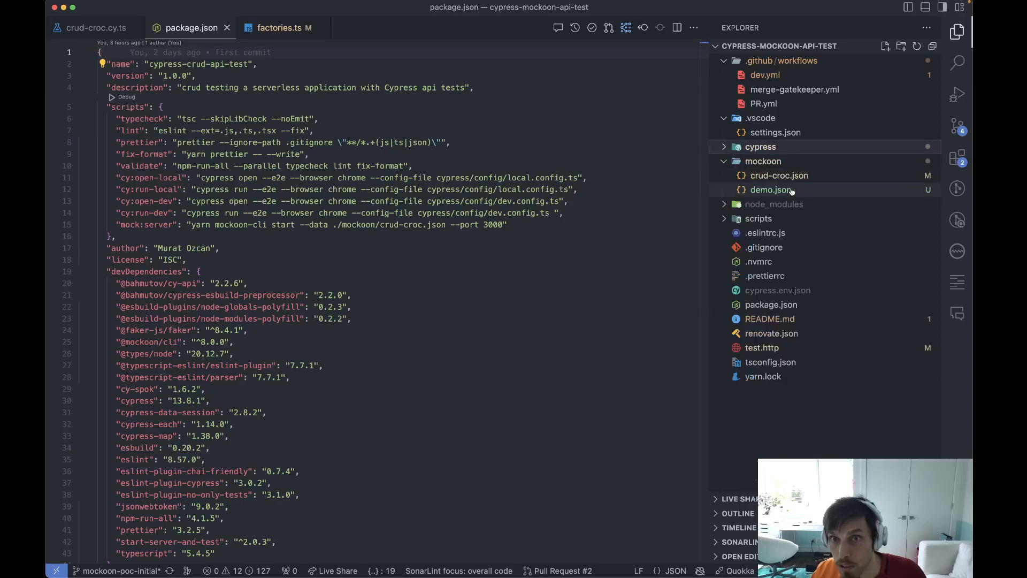
pyautogui.click(770, 189)
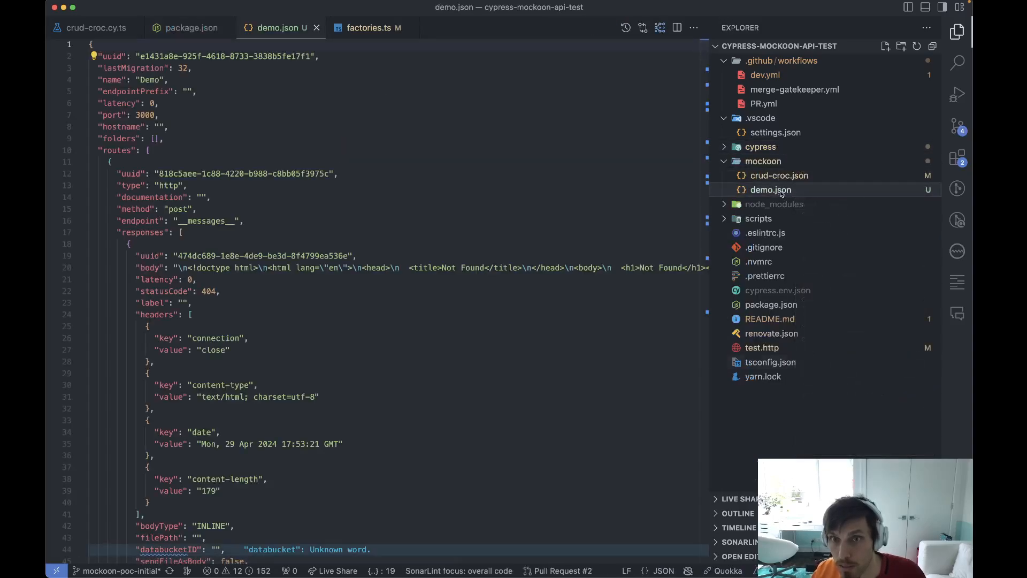
pyautogui.click(192, 28)
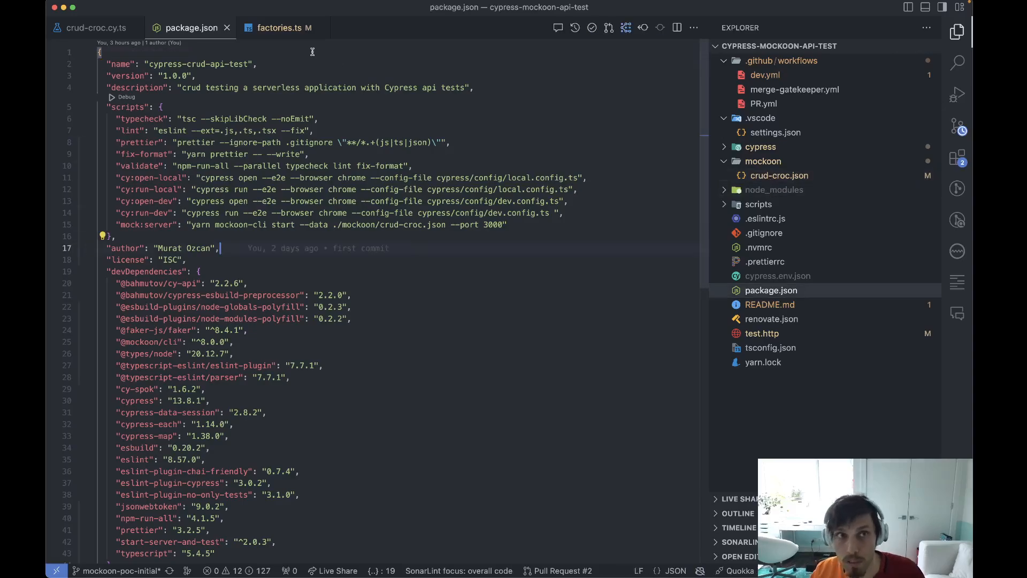
pyautogui.moveTo(289, 262)
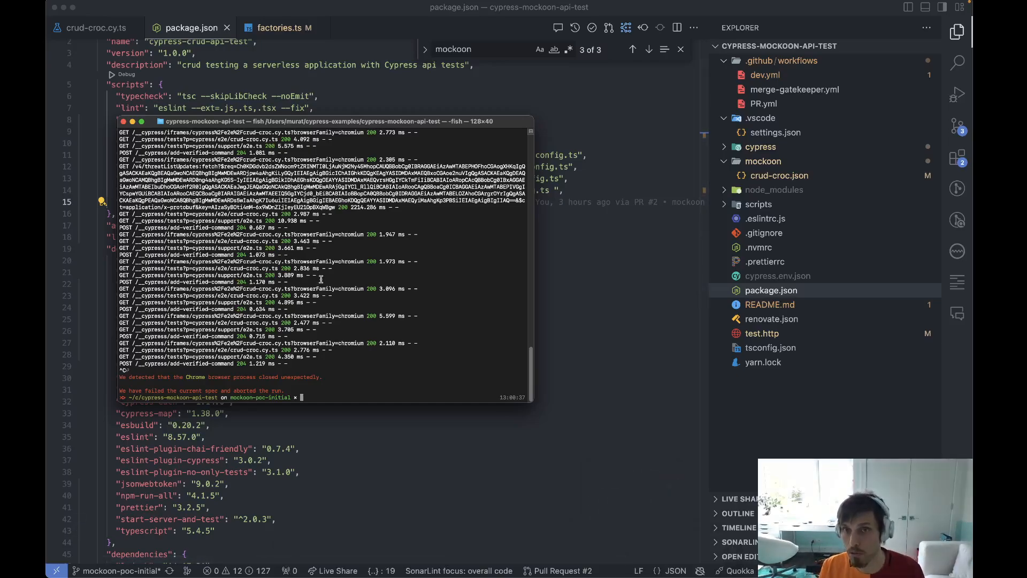
# Run yarn cy:open-local in Terminal and switch over to the browser.
pyautogui.write('yarn cy:open-local')
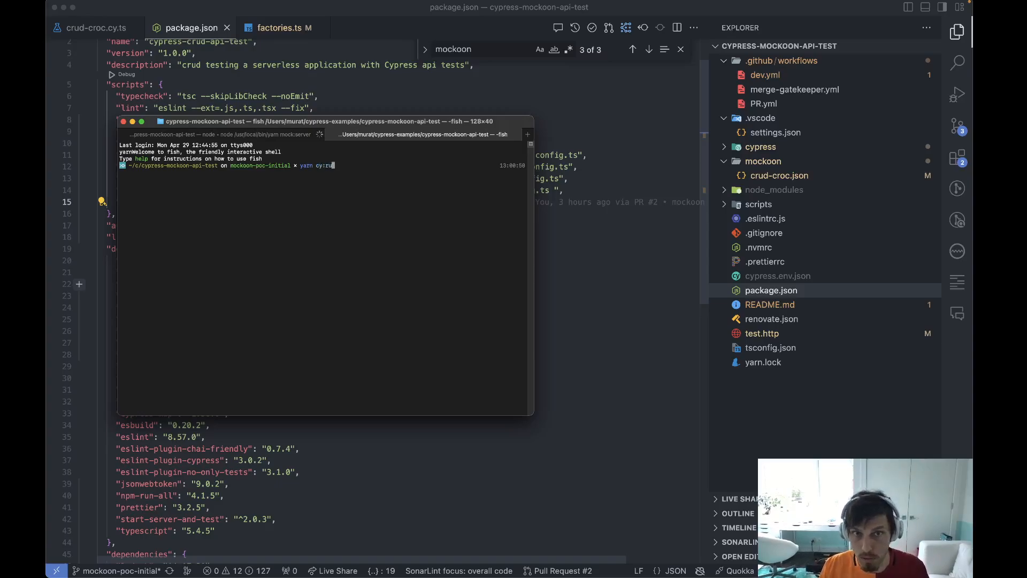
pyautogui.press('Return')
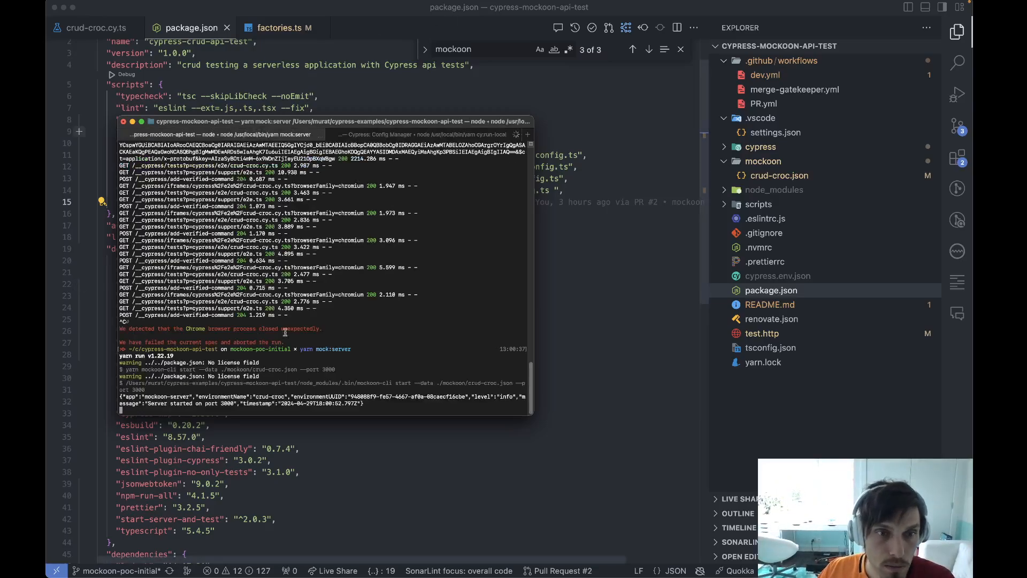
pyautogui.click(426, 134)
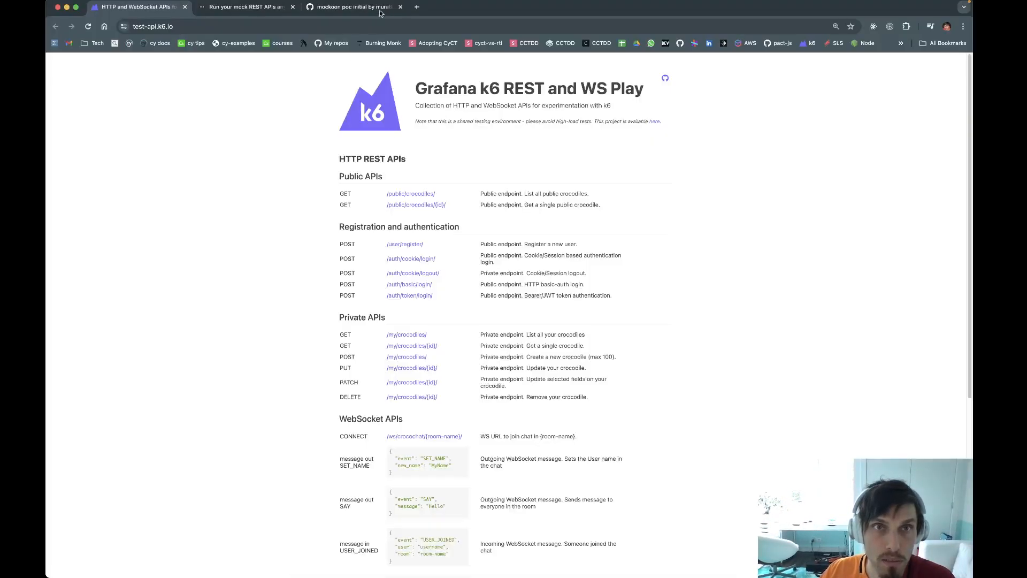
# Review merged PR #2 'mockoon poc initial' and scroll its 18 changed files, including PR.yml.
pyautogui.click(351, 6)
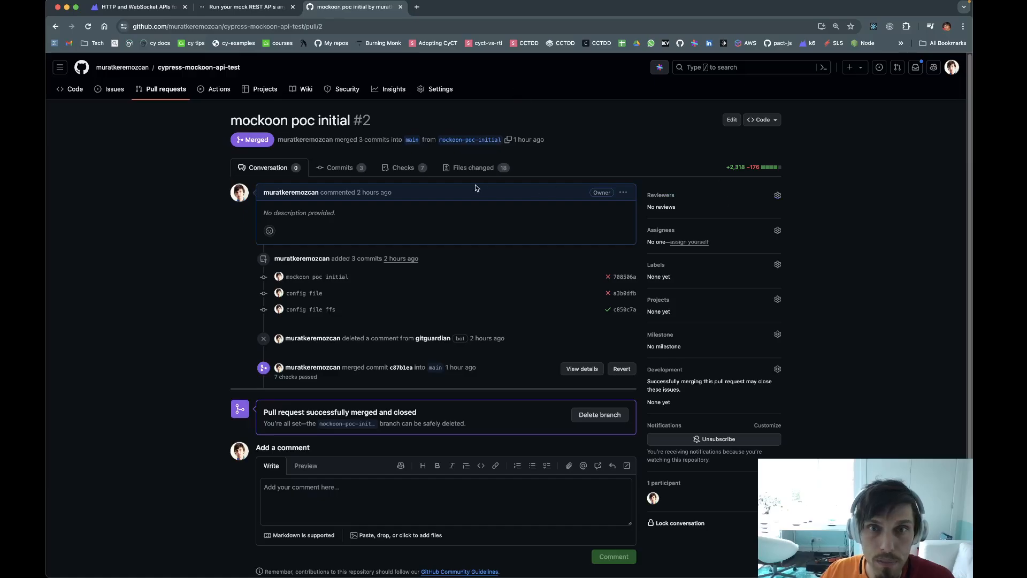
pyautogui.moveTo(472, 171)
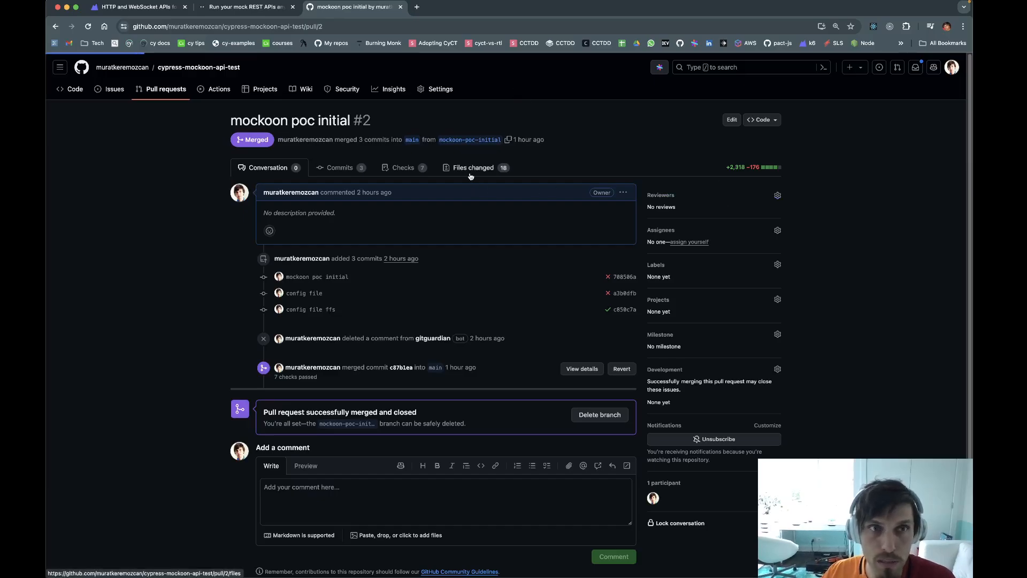
pyautogui.click(471, 167)
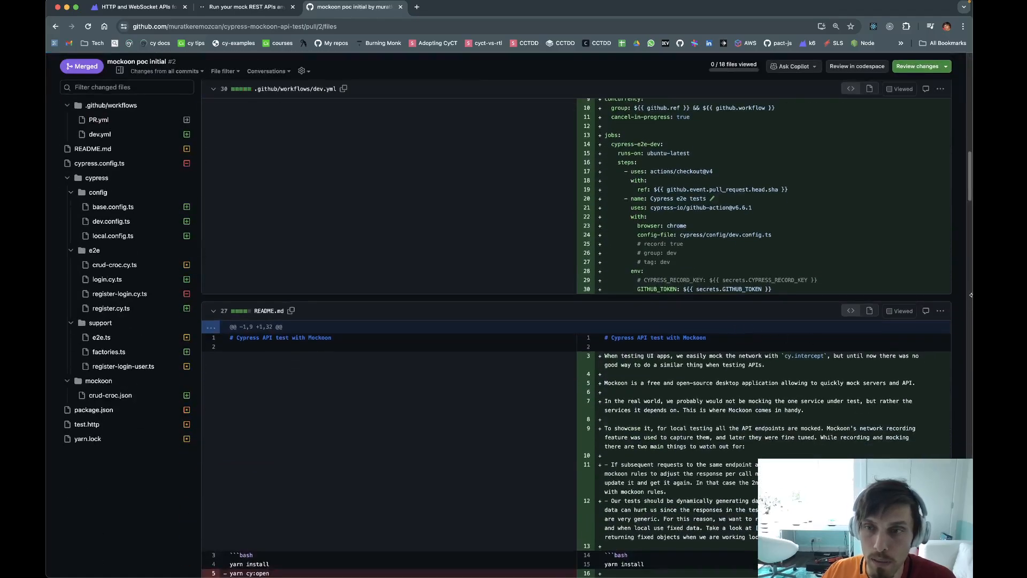
pyautogui.scroll(-3)
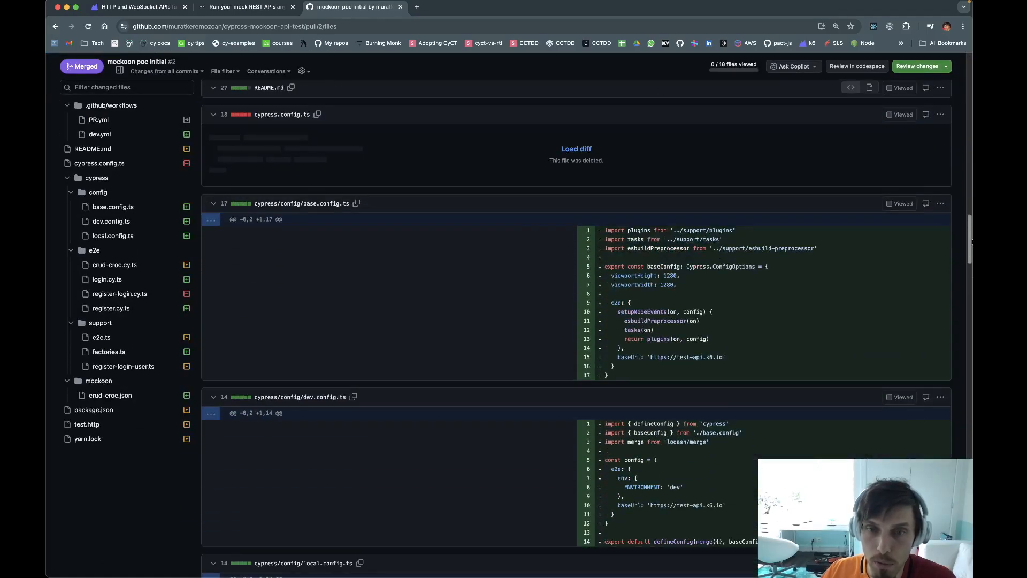
pyautogui.scroll(3)
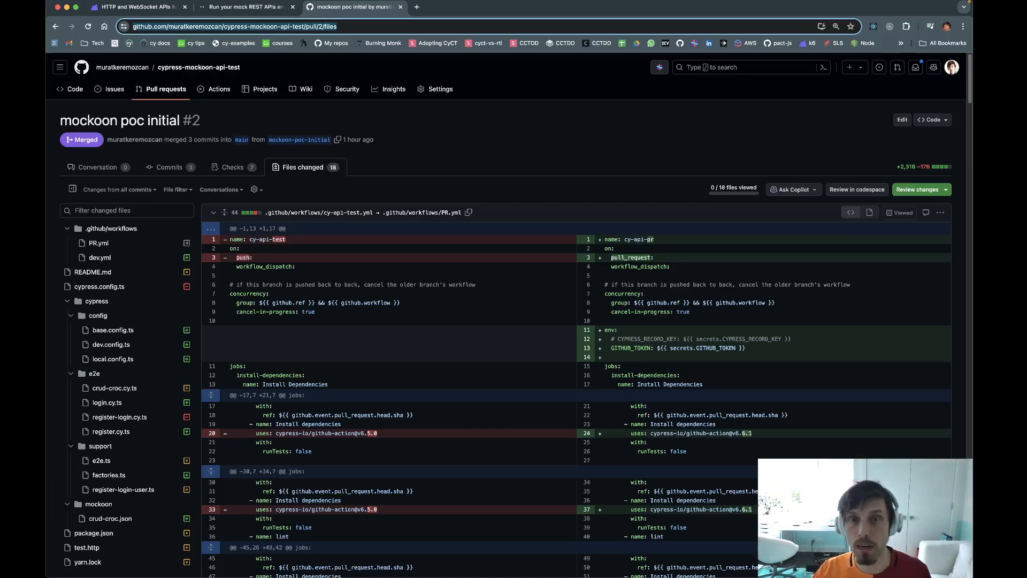
pyautogui.moveTo(827, 240)
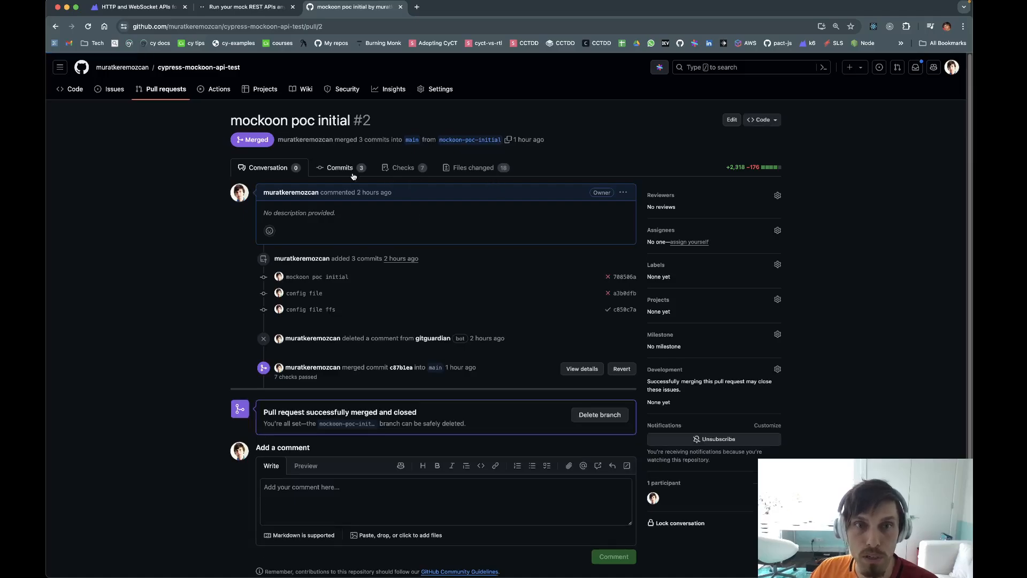
pyautogui.moveTo(218, 89)
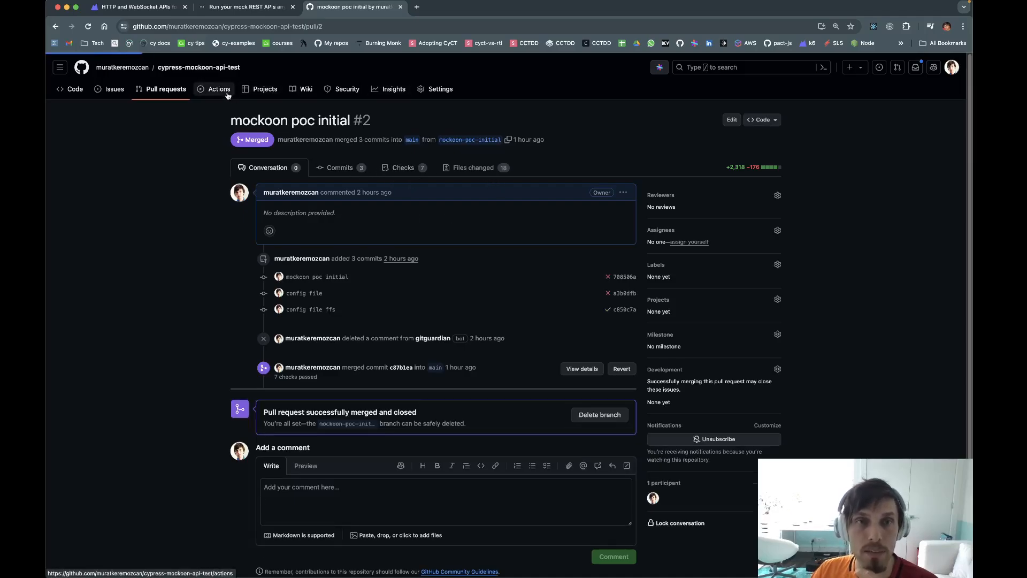
# In Actions, open cy-api-pr run #3 'mockoon poc initial' and show the cypress-e2e-local job logs.
pyautogui.click(218, 89)
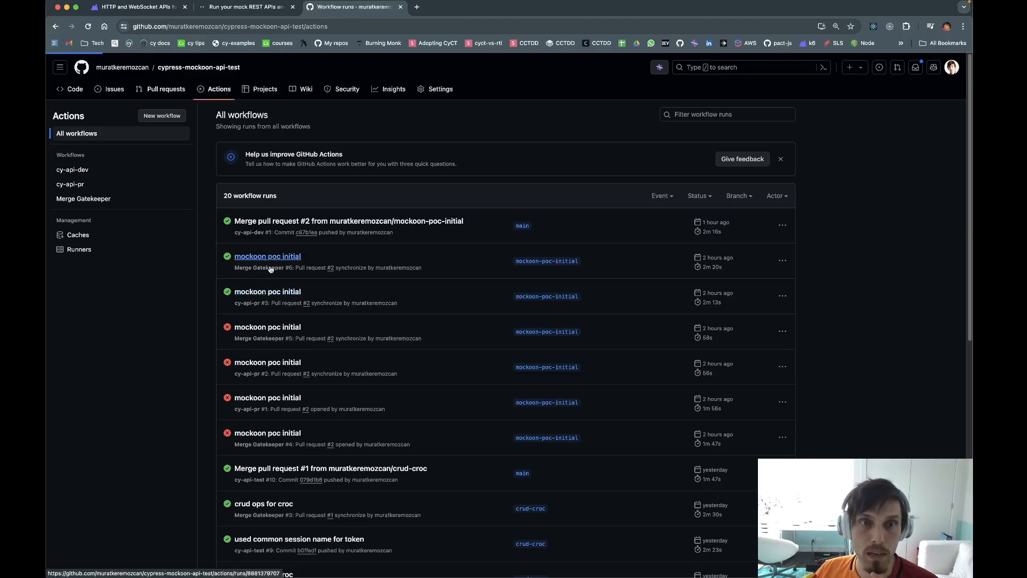
pyautogui.click(267, 256)
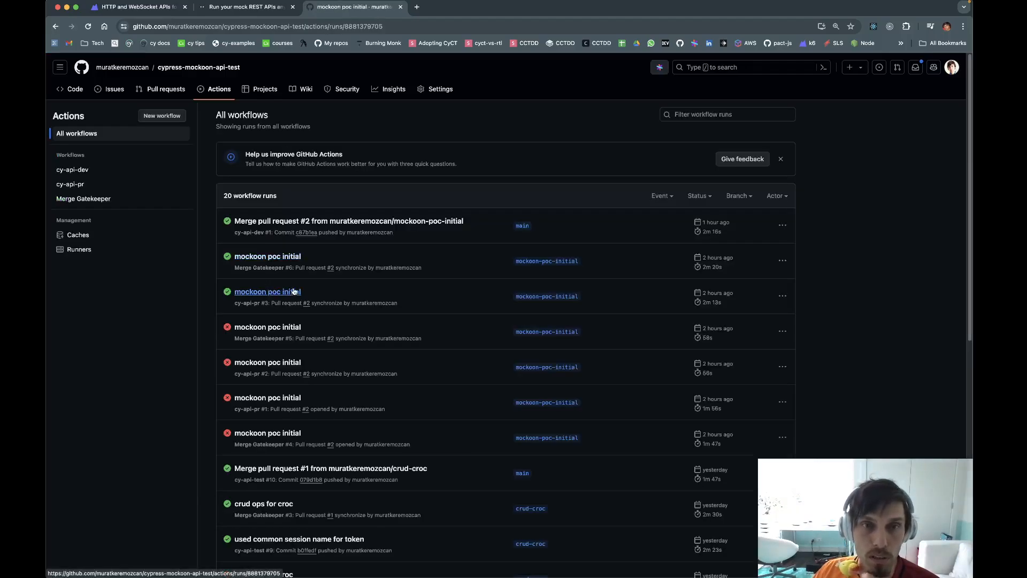
pyautogui.click(266, 291)
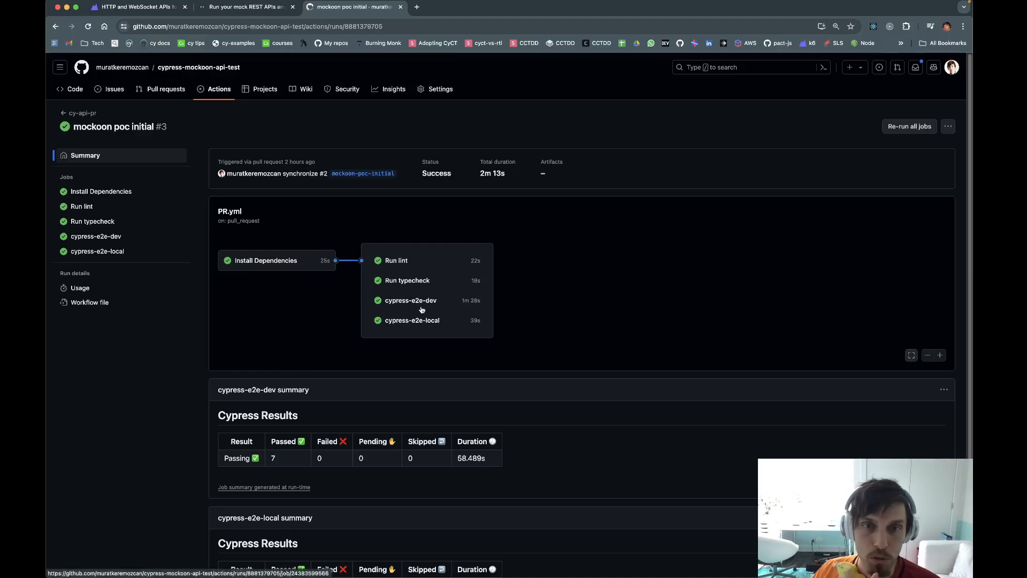
pyautogui.moveTo(429, 303)
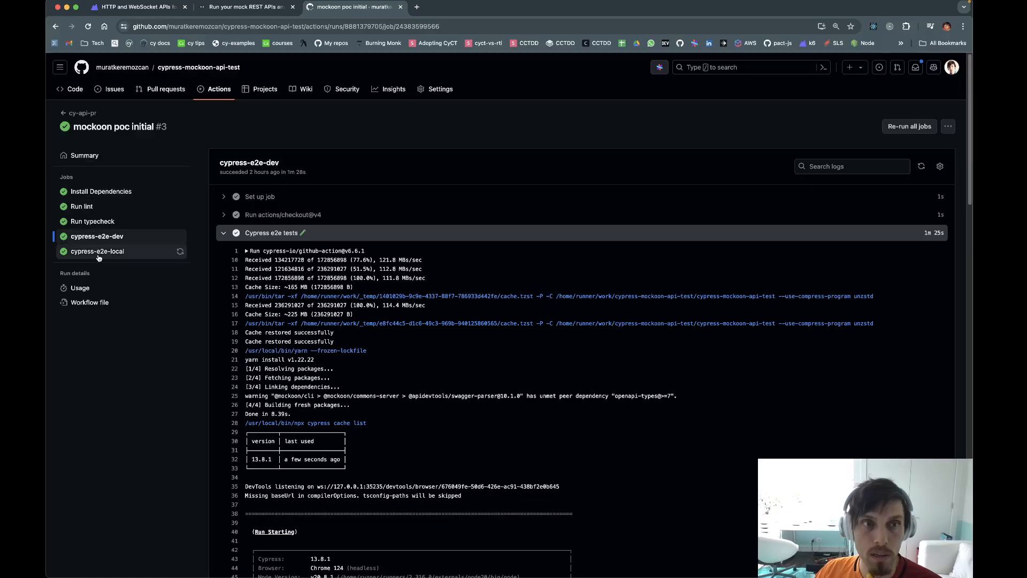
pyautogui.click(97, 251)
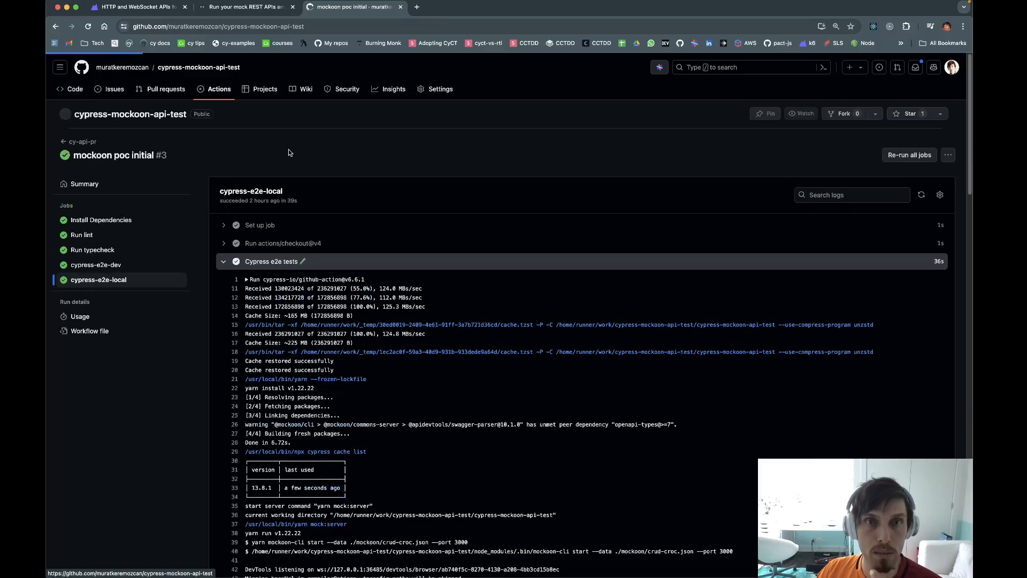
# Navigate from Code into .github/workflows and view PR.yml's cypress-e2e-dev config-file line.
pyautogui.click(75, 89)
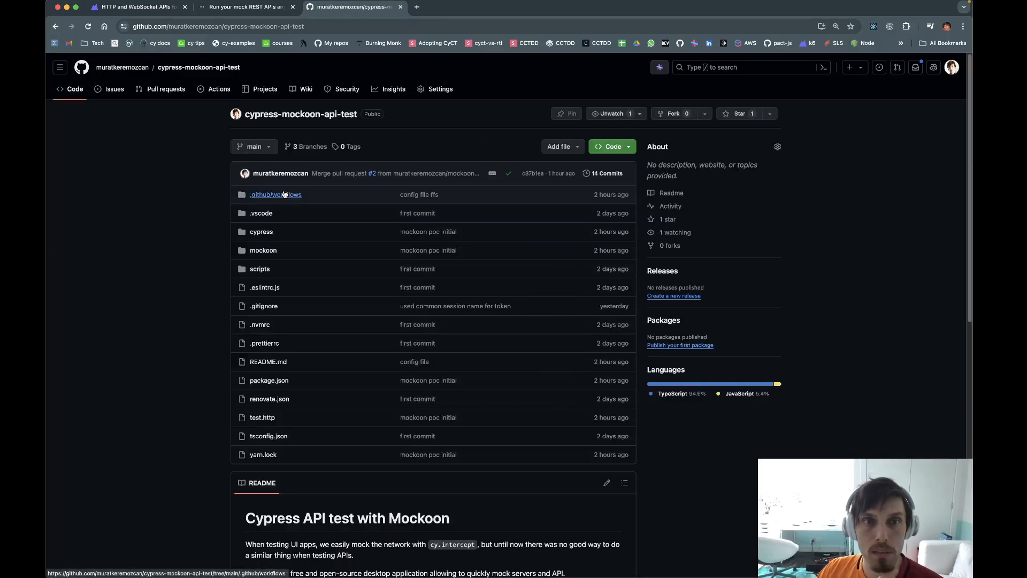
pyautogui.click(275, 193)
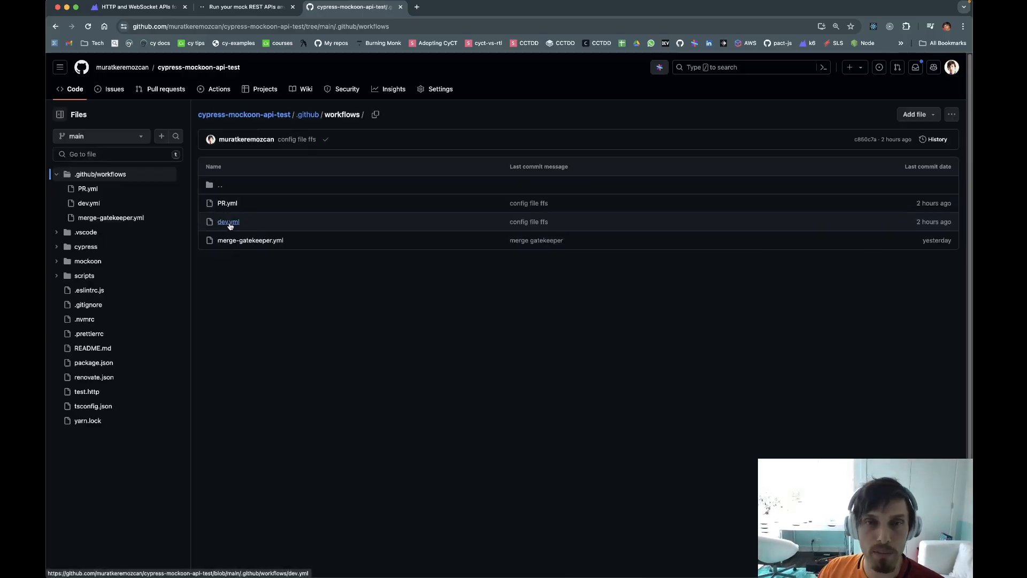
pyautogui.click(227, 202)
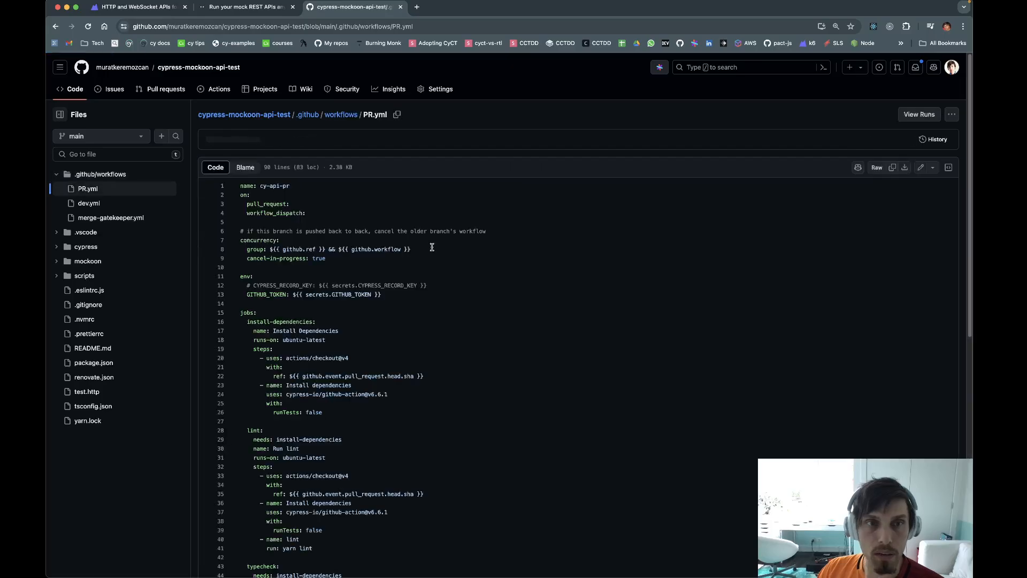
pyautogui.scroll(-3)
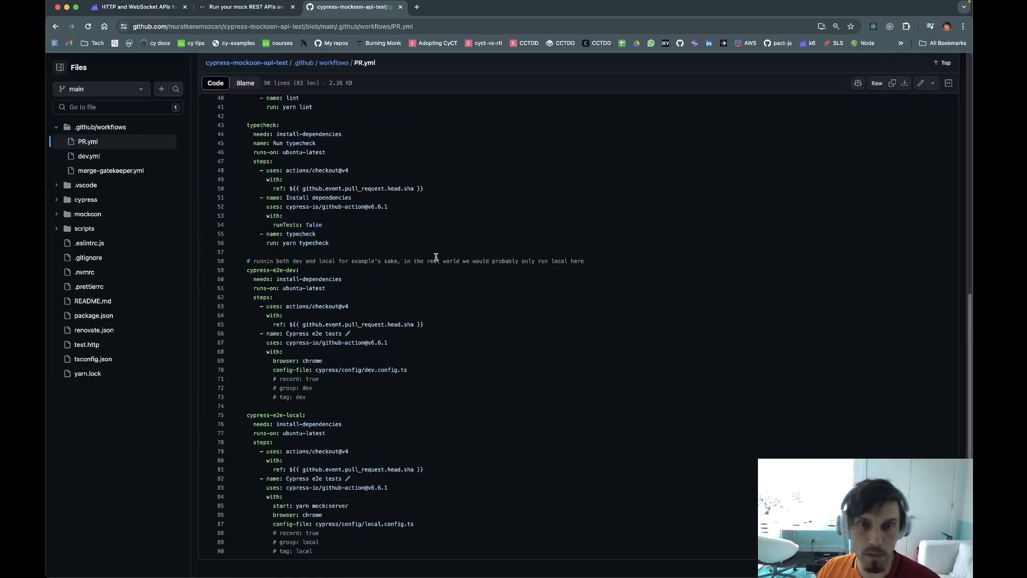
pyautogui.doubleClick(338, 369)
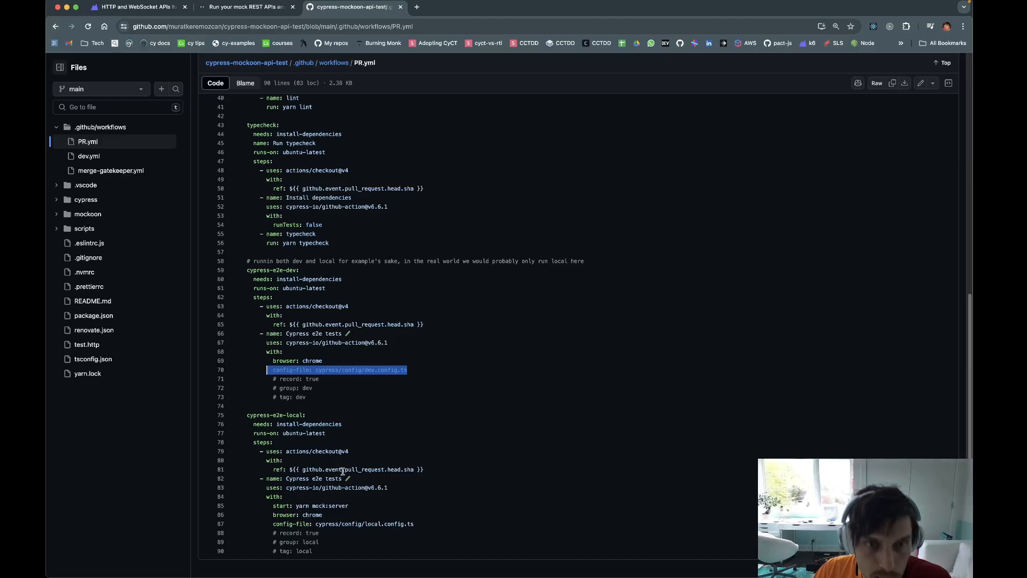
pyautogui.moveTo(432, 521)
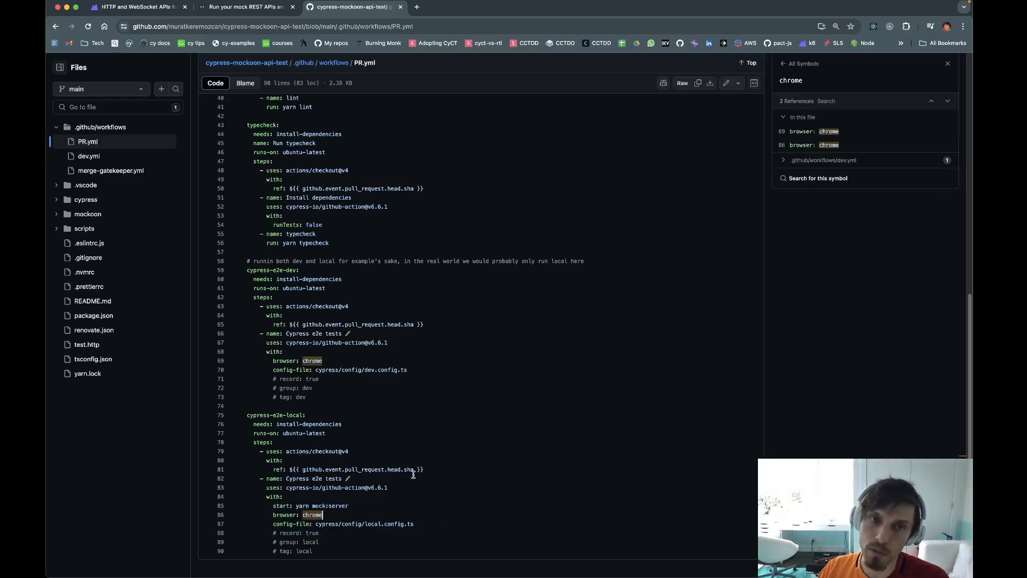
pyautogui.moveTo(556, 193)
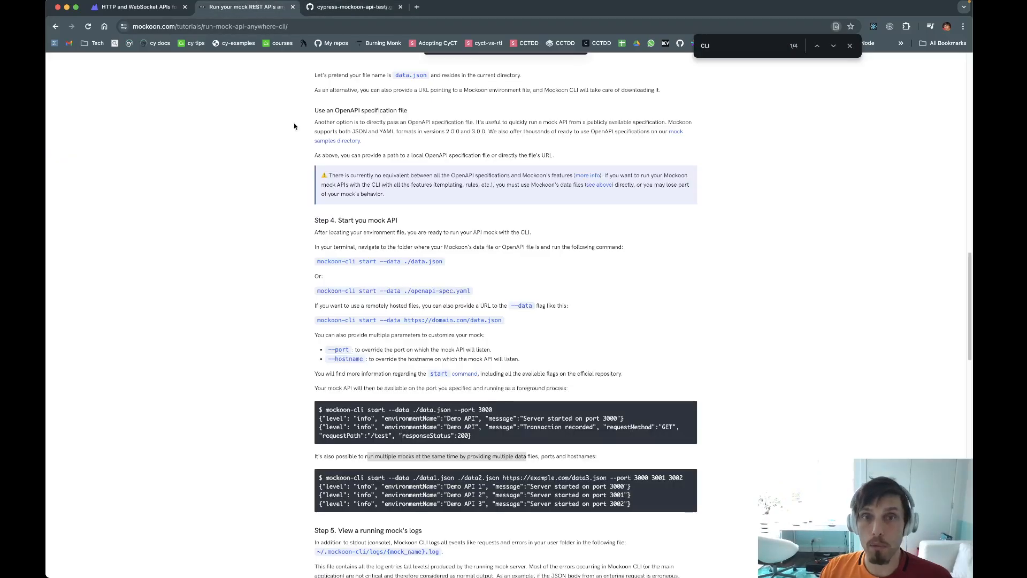
# Return to the Tutorials list and open 'Generate dynamic mock data' in a new tab.
pyautogui.scroll(3)
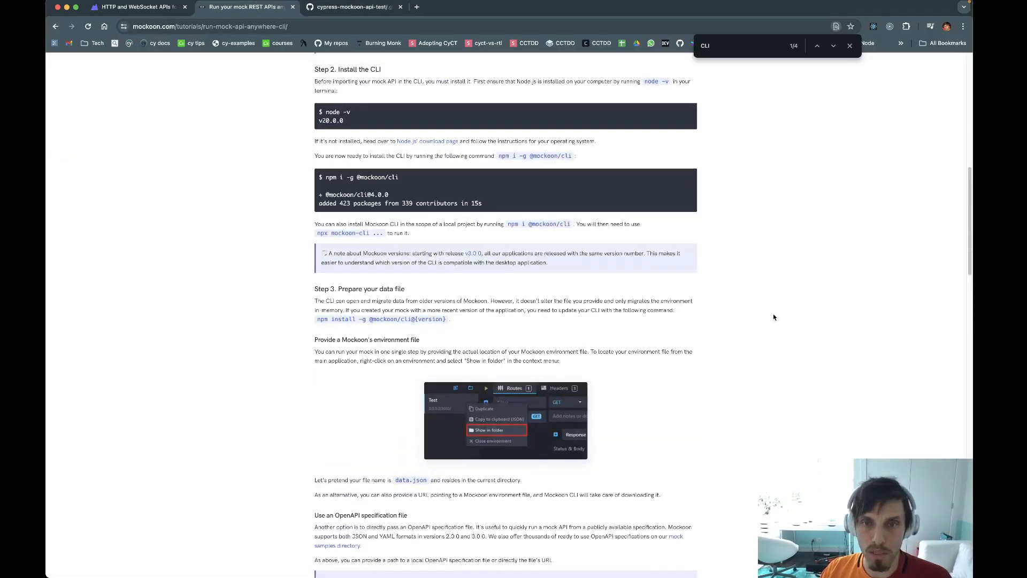
pyautogui.scroll(3)
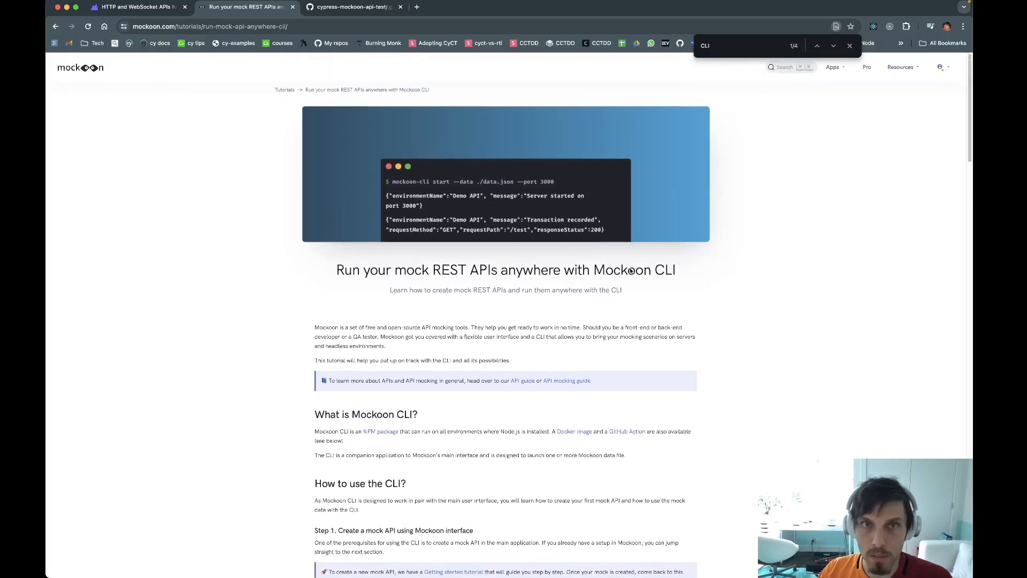
pyautogui.click(54, 25)
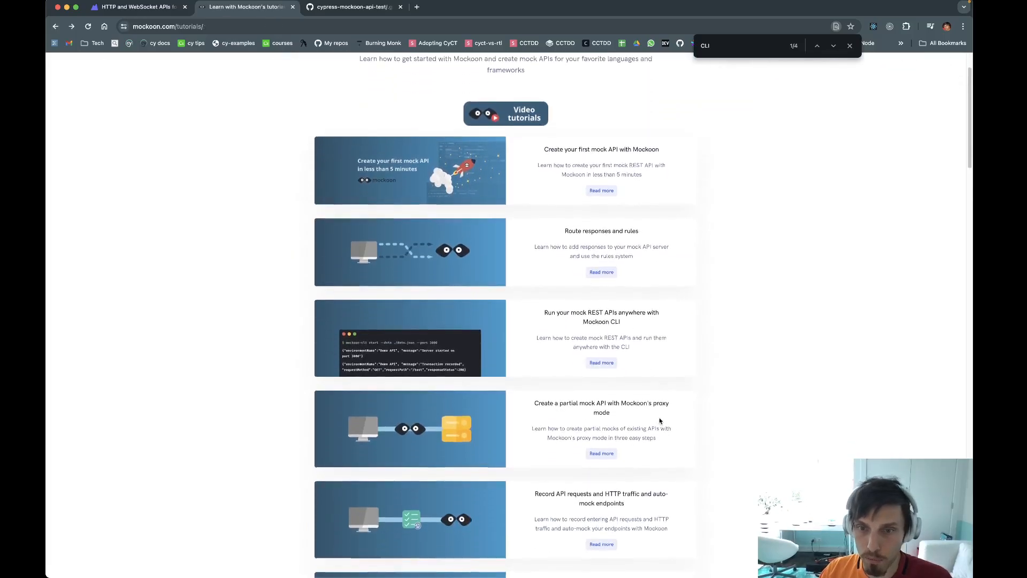
pyautogui.scroll(-3)
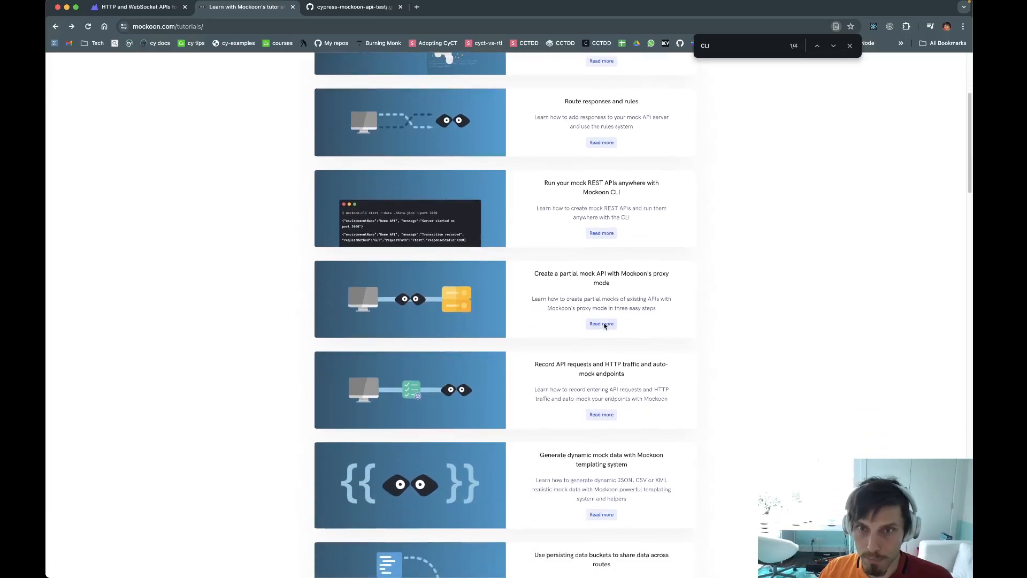
pyautogui.scroll(-3)
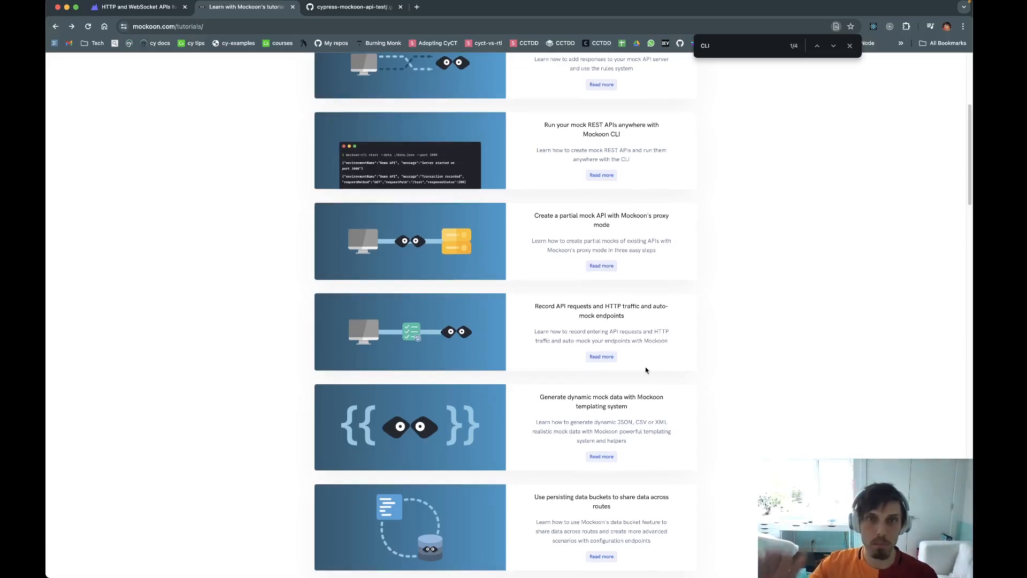
pyautogui.rightClick(600, 456)
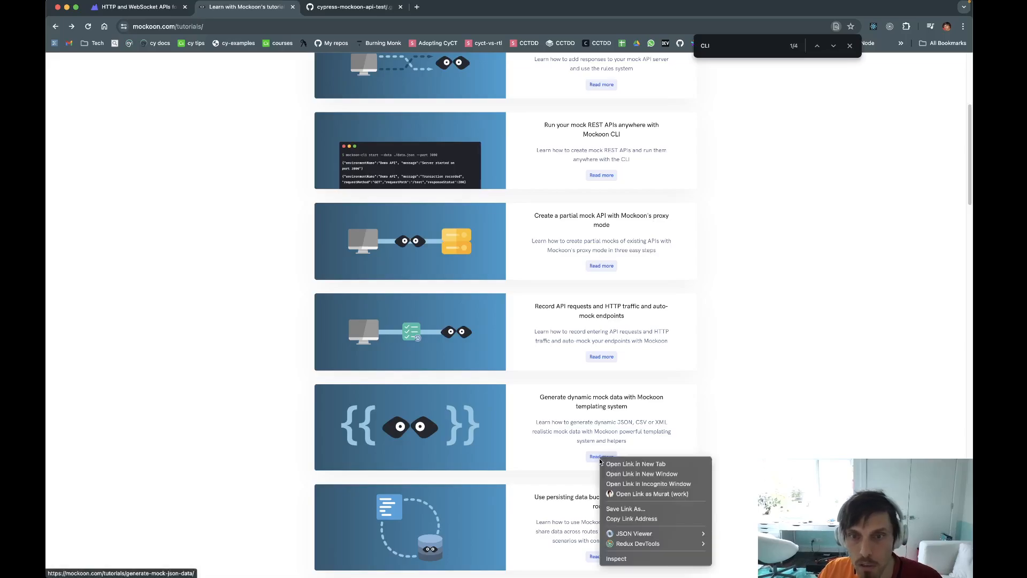
pyautogui.click(634, 463)
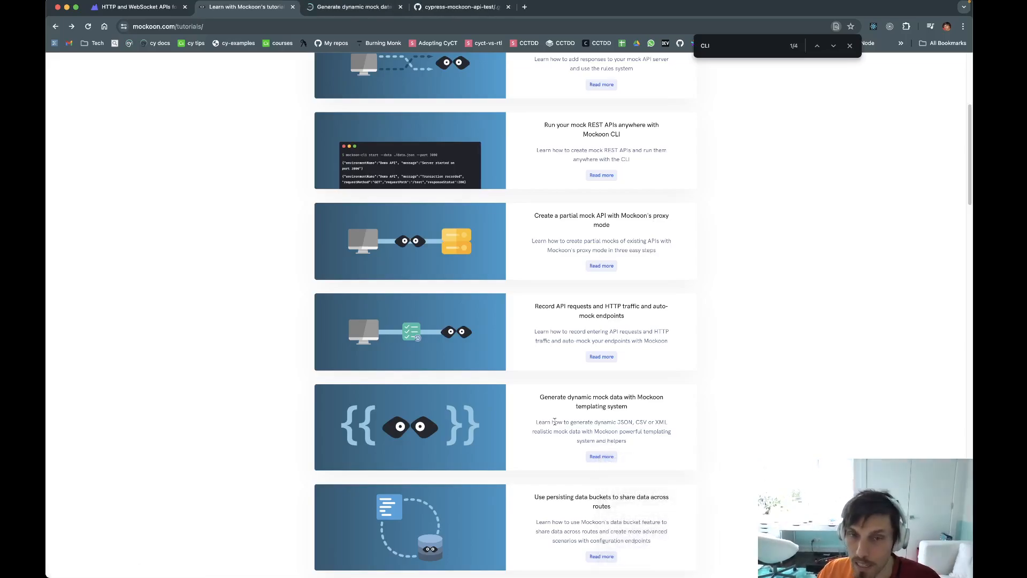
pyautogui.moveTo(459, 408)
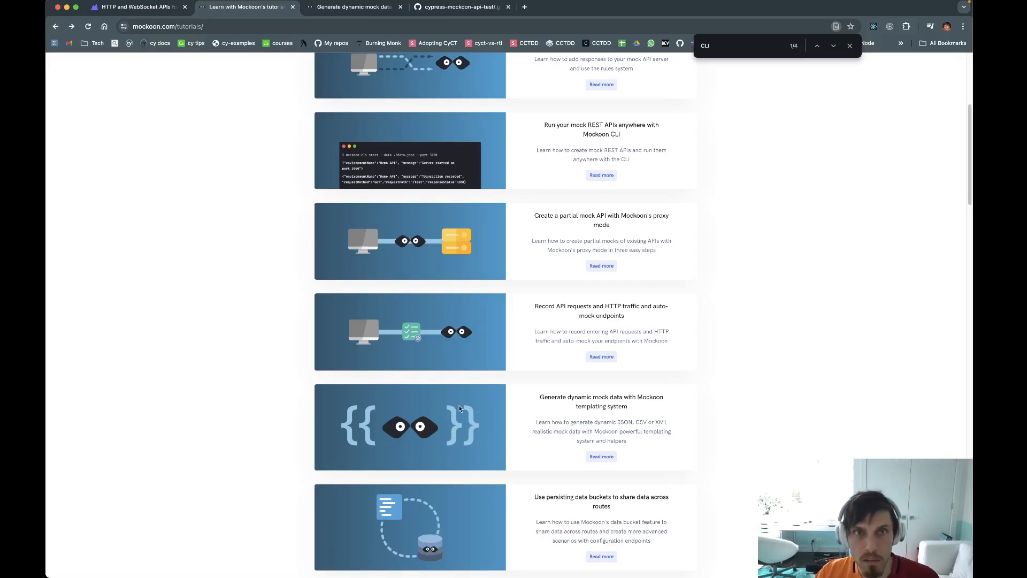